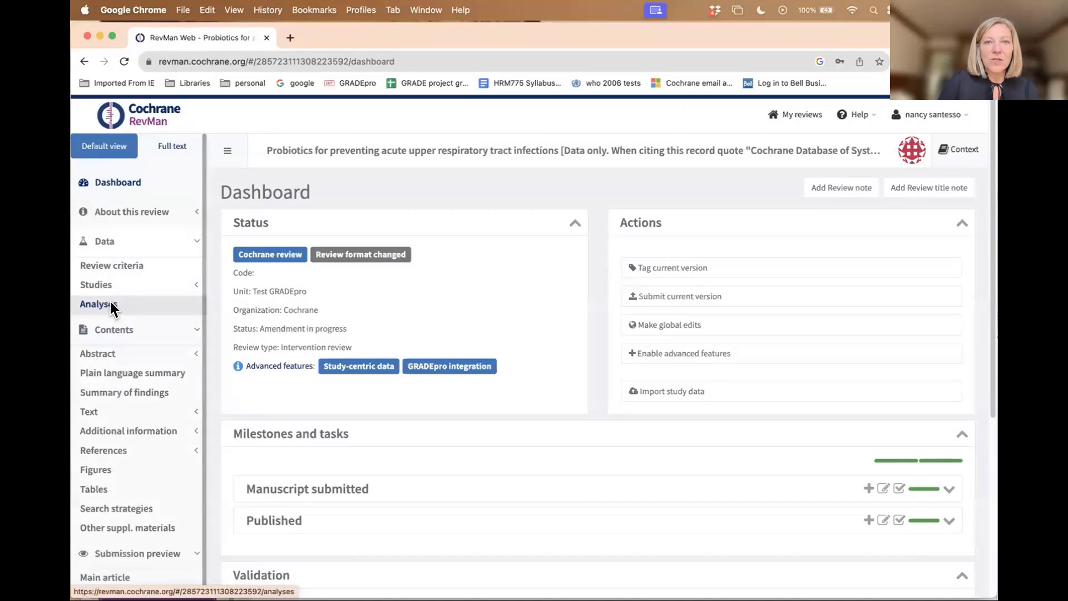
# Open the review's Analyses page in RevMan Web to list the Probiotics versus placebo analyses
pyautogui.click(97, 304)
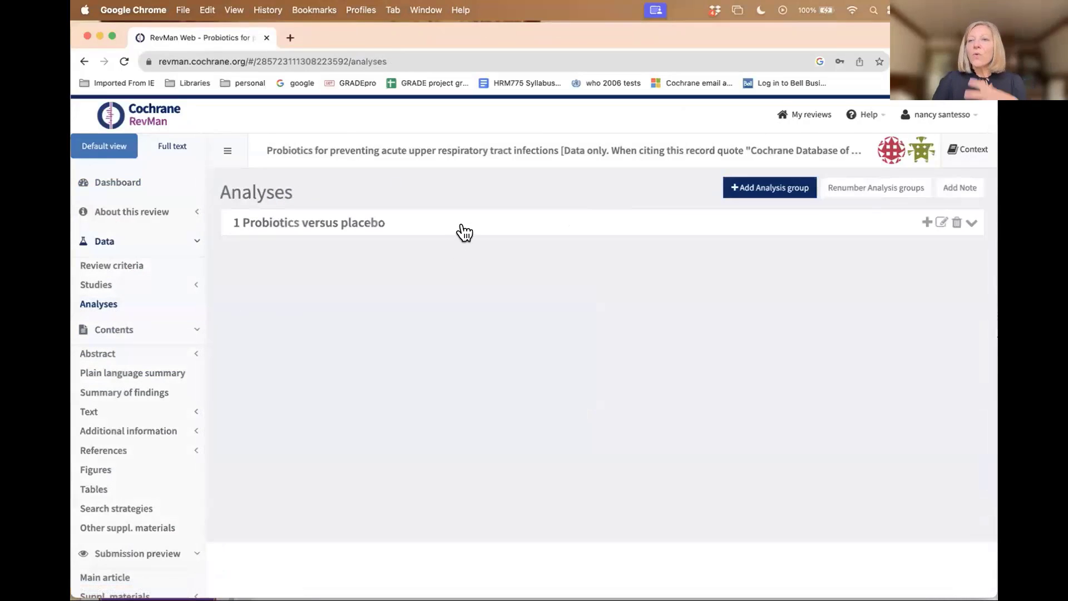
pyautogui.moveTo(370, 228)
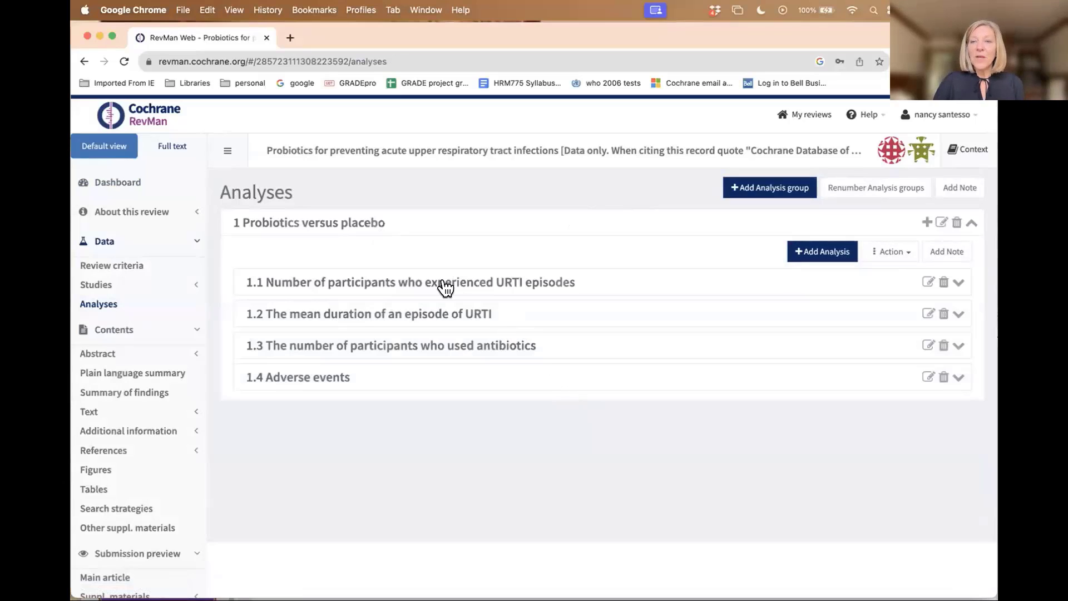
pyautogui.moveTo(434, 392)
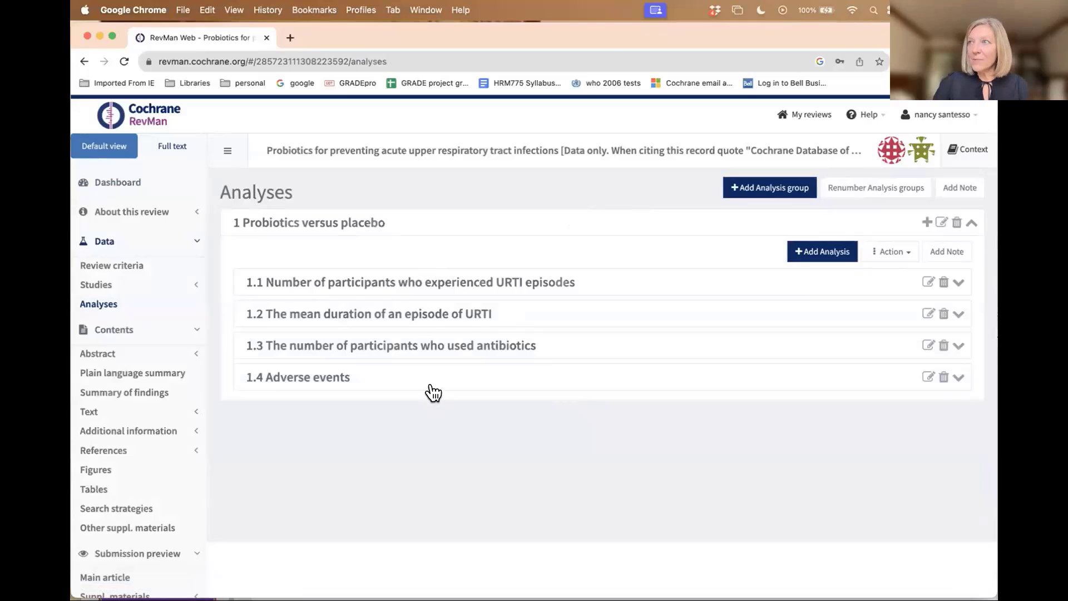
pyautogui.moveTo(477, 401)
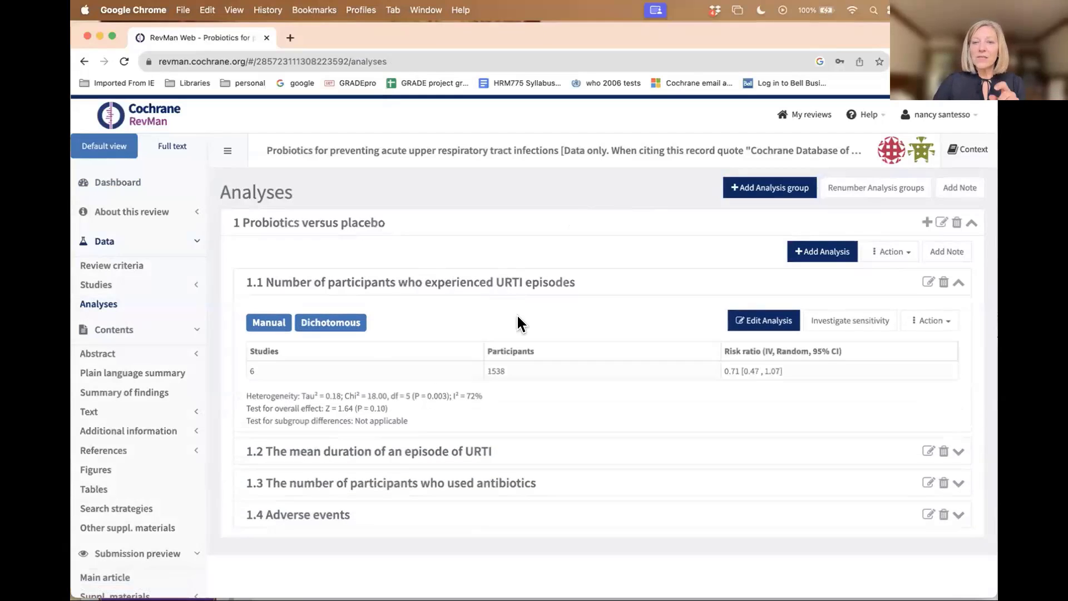
pyautogui.moveTo(324, 373)
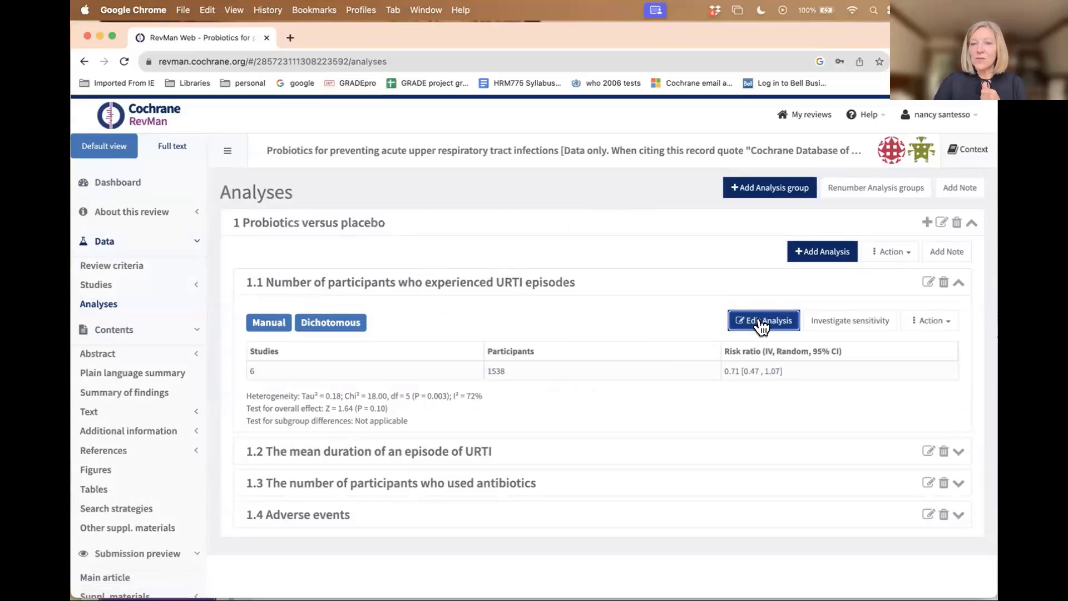
# Show the URTI episodes forest plot with pooled risk ratio 0.71 [0.47, 1.07]
pyautogui.click(764, 320)
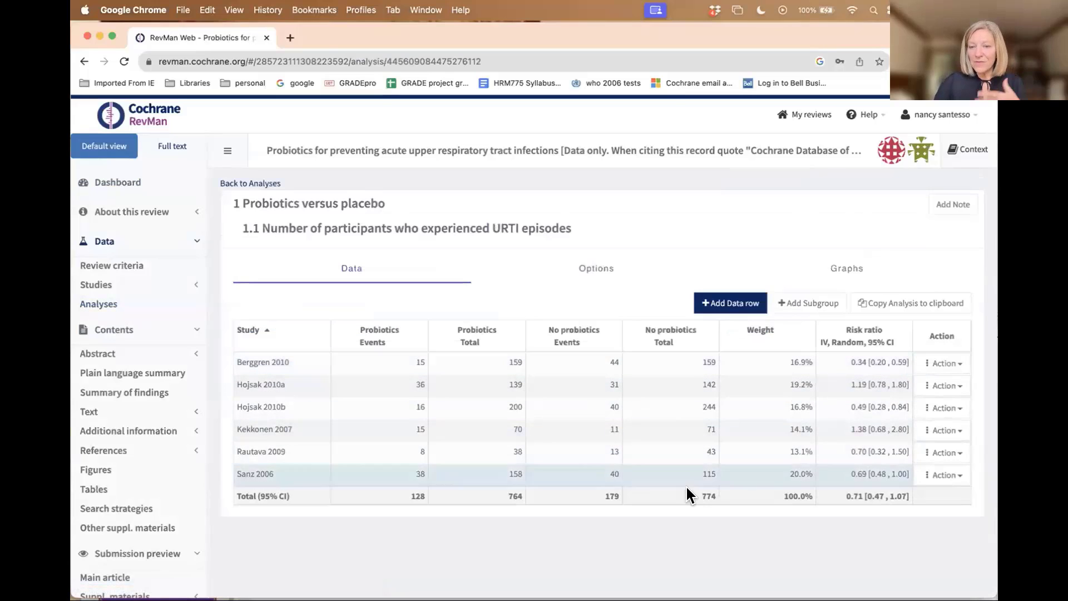
pyautogui.click(846, 268)
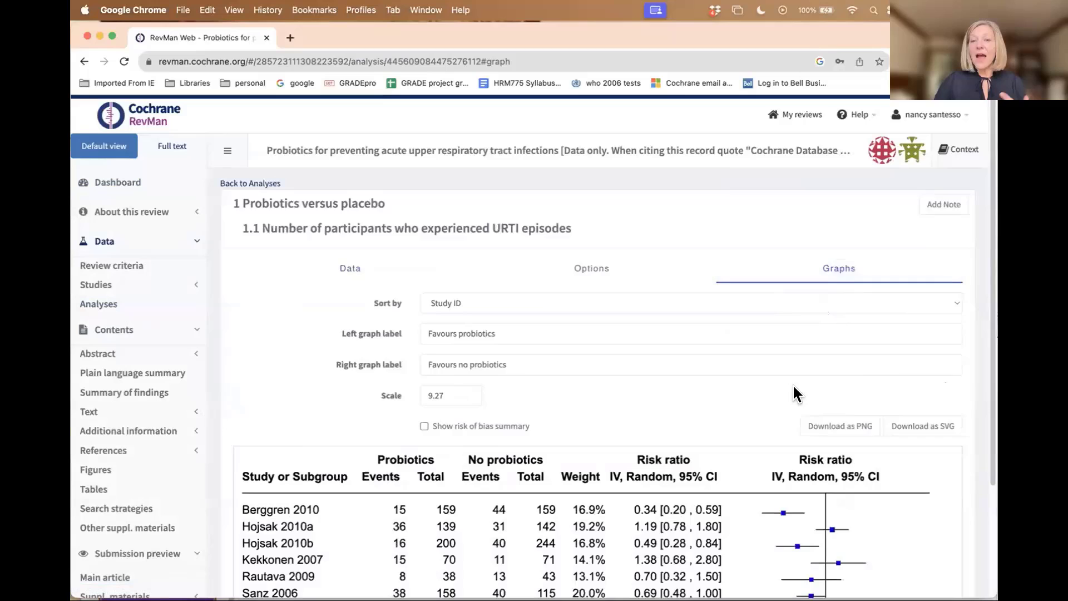
pyautogui.scroll(-3)
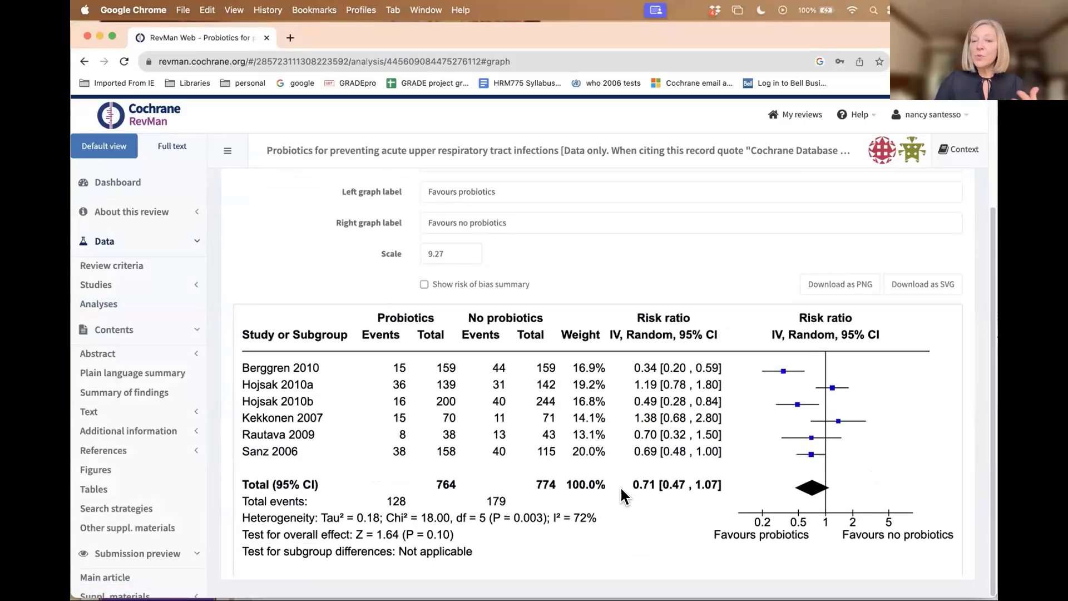
pyautogui.moveTo(658, 497)
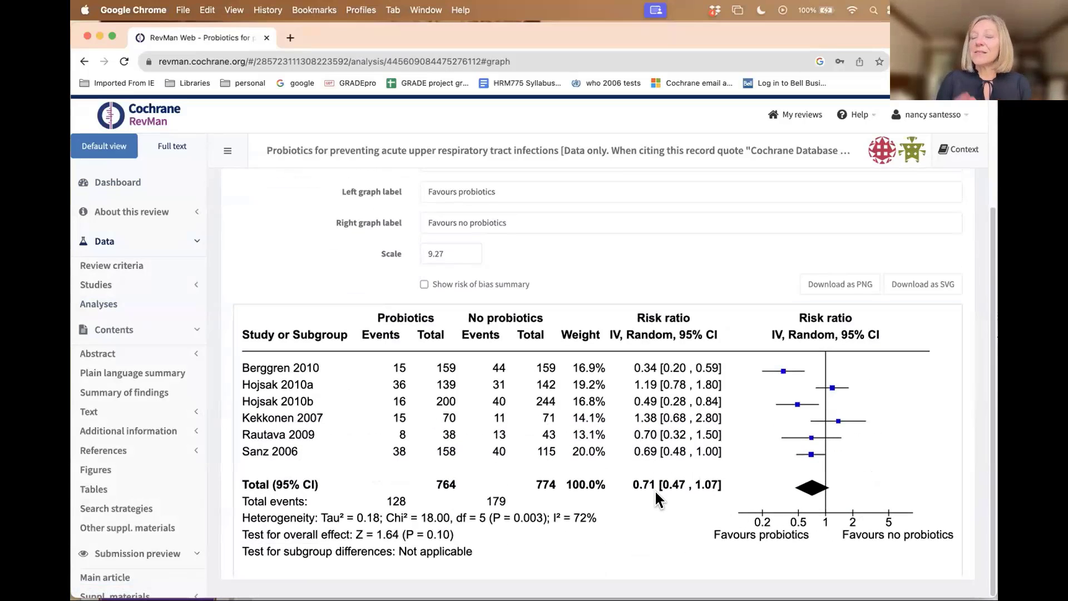
pyautogui.moveTo(240, 303)
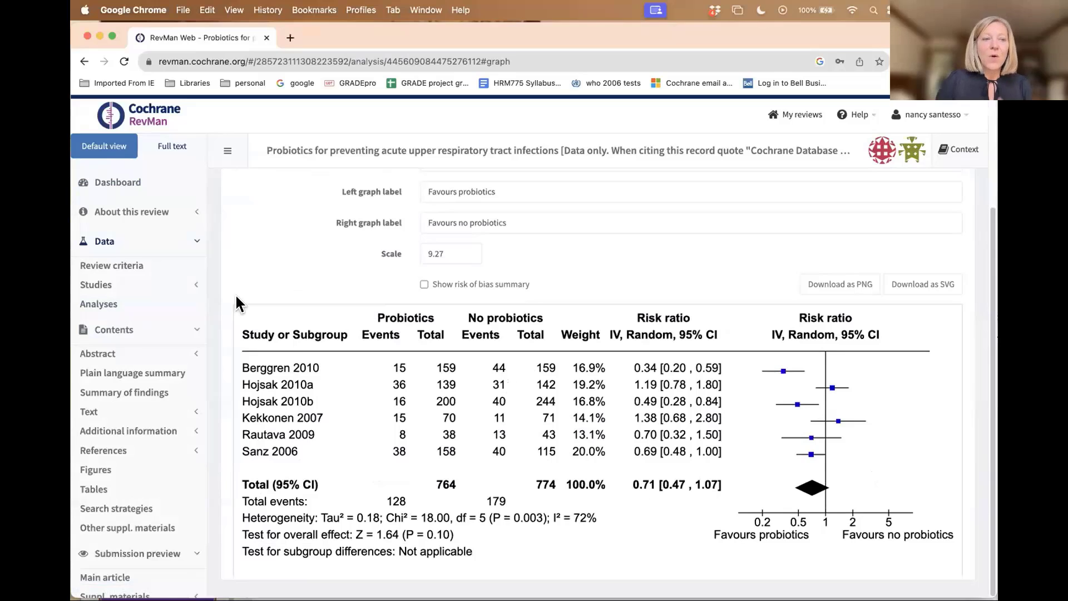
# Return to Analyses and expand Probiotics versus placebo to list its four analyses
pyautogui.click(98, 304)
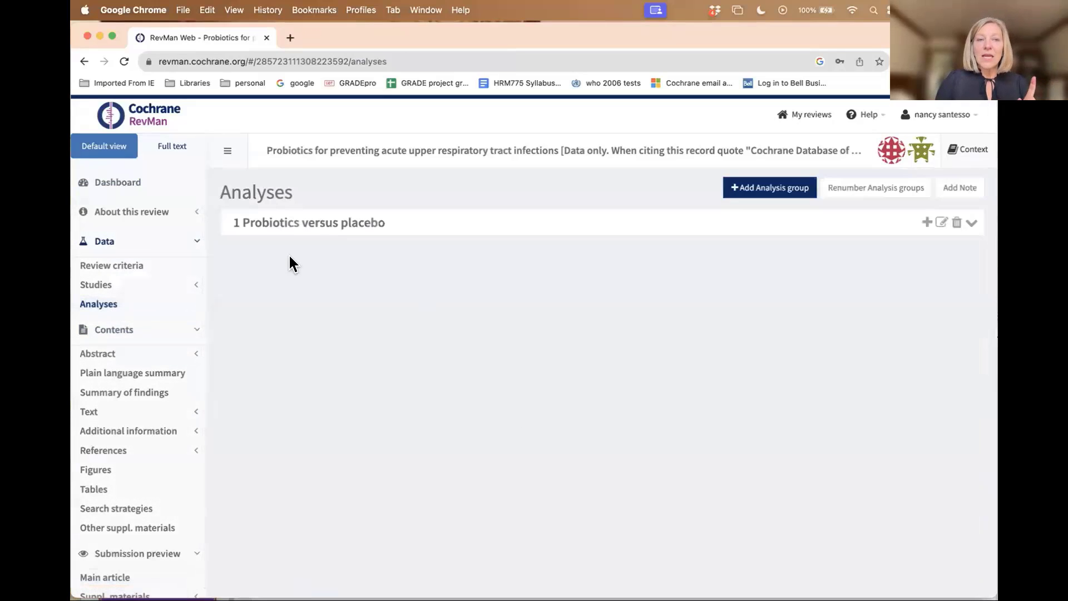
pyautogui.click(971, 222)
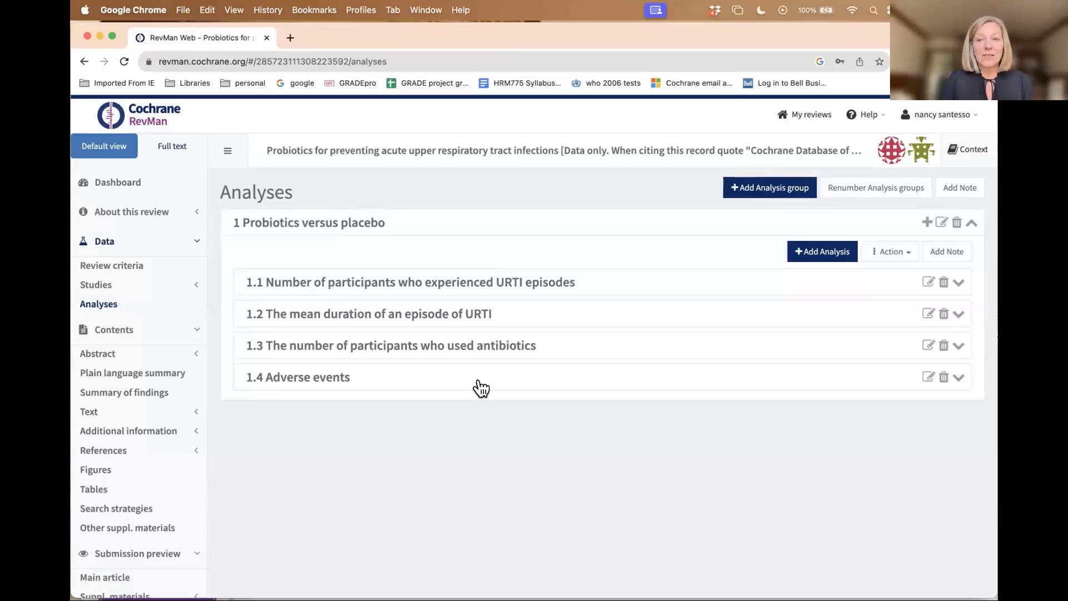
pyautogui.moveTo(684, 470)
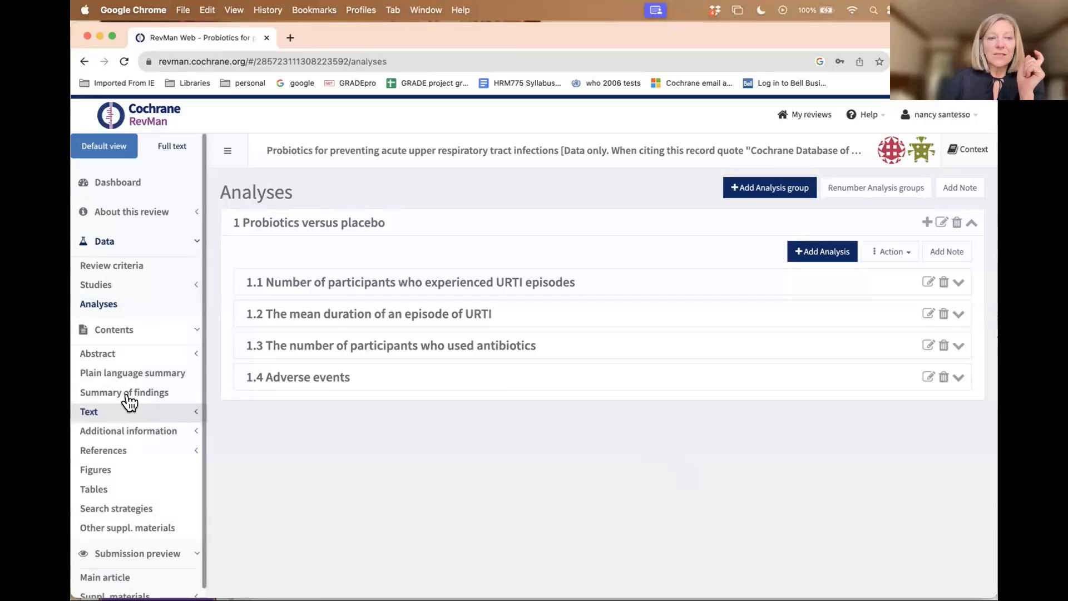
# Add a new summary of findings table using GRADEpro GDT from the Summary of findings section
pyautogui.click(124, 392)
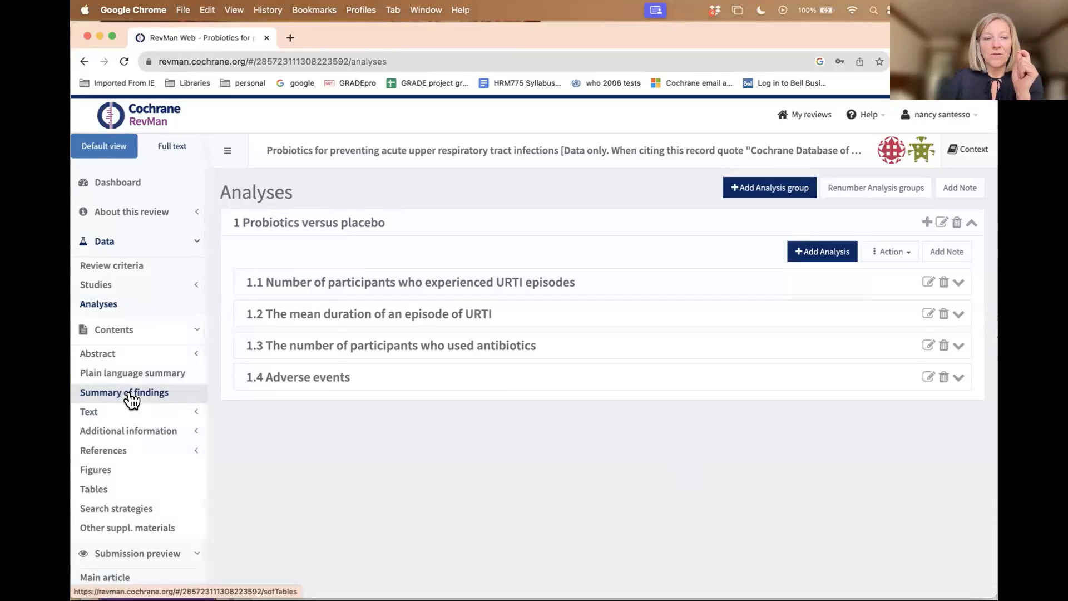
pyautogui.click(124, 392)
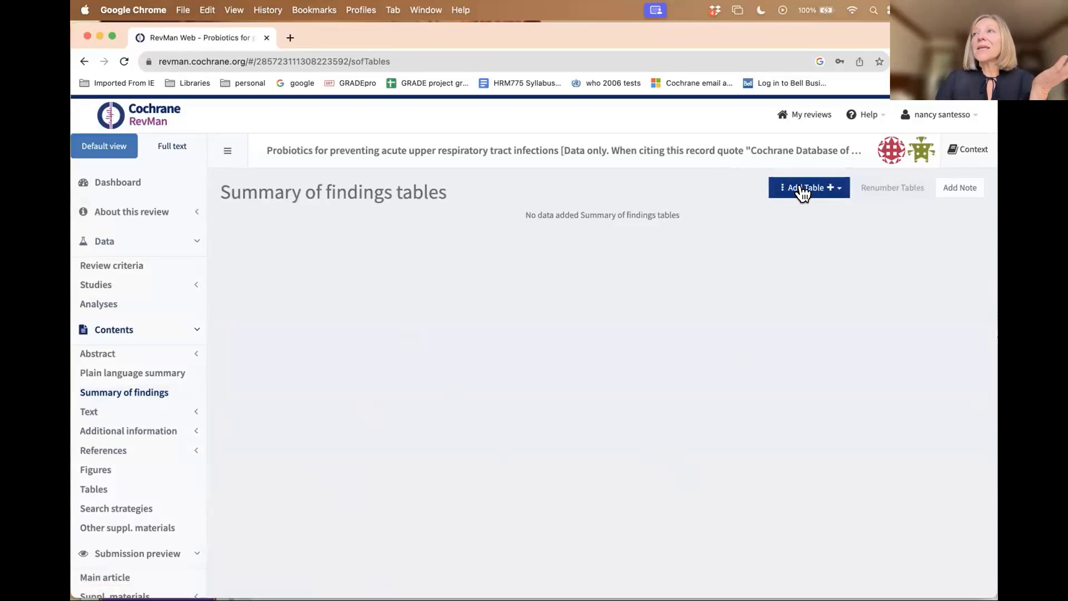
pyautogui.click(809, 187)
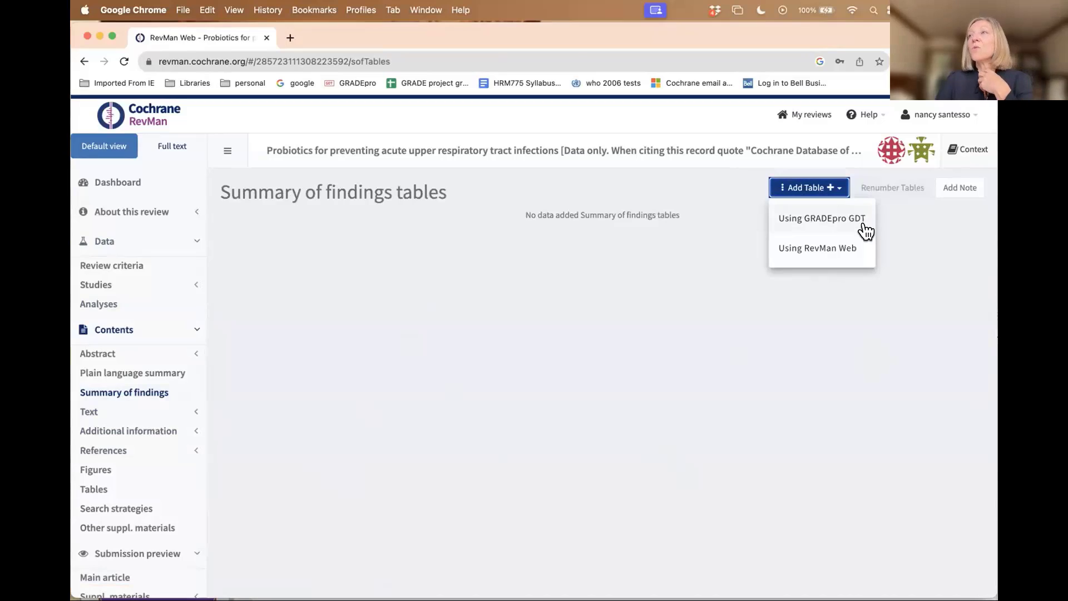
pyautogui.moveTo(830, 225)
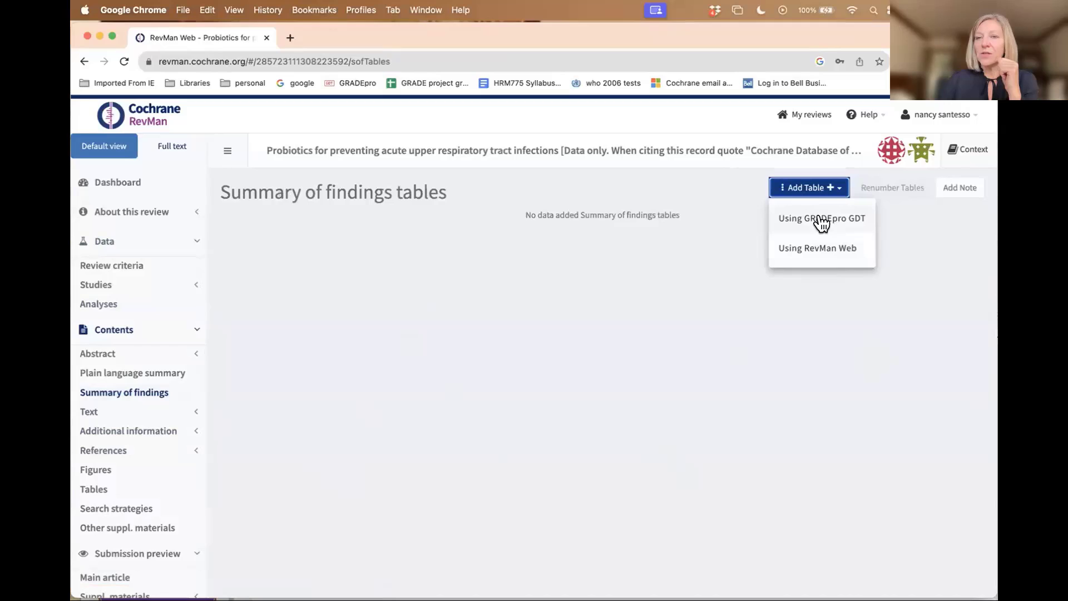
pyautogui.click(821, 218)
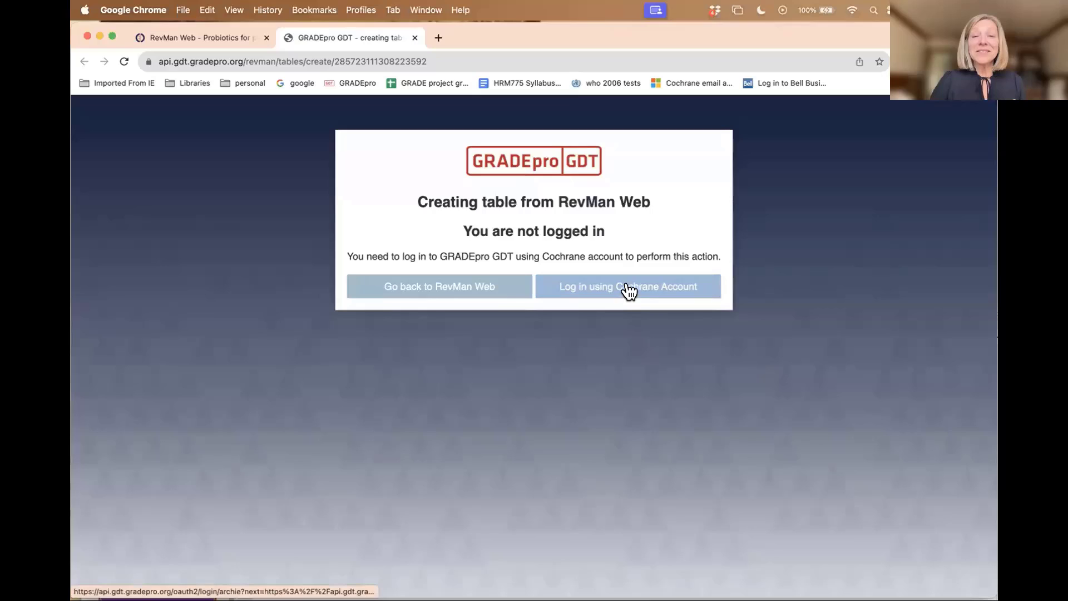
# Sign in to GRADEpro GDT with the Cochrane account, accepting consent and entering the password
pyautogui.click(627, 286)
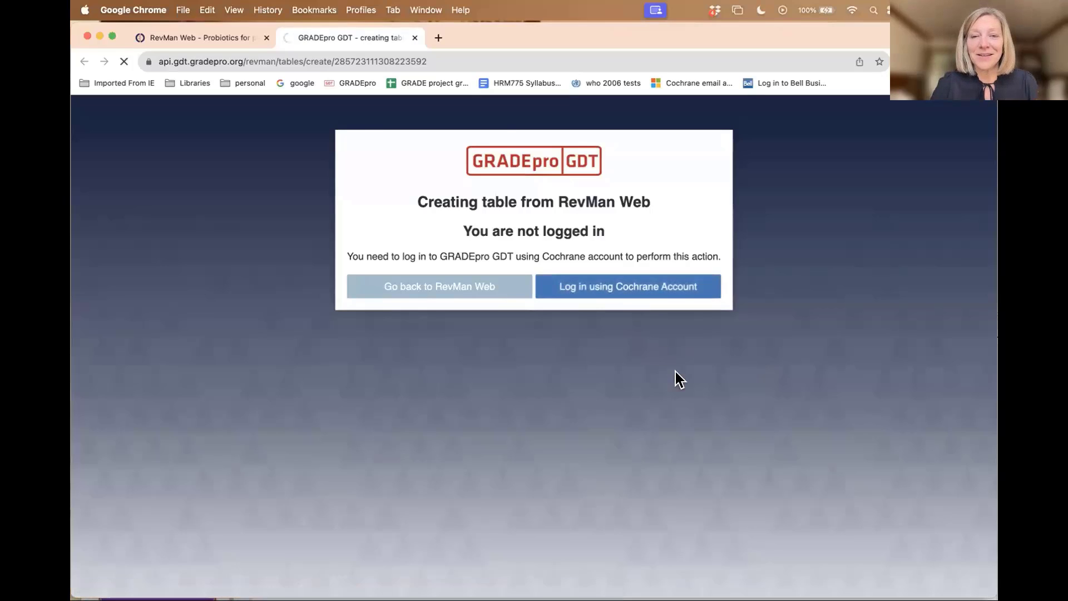
pyautogui.click(628, 286)
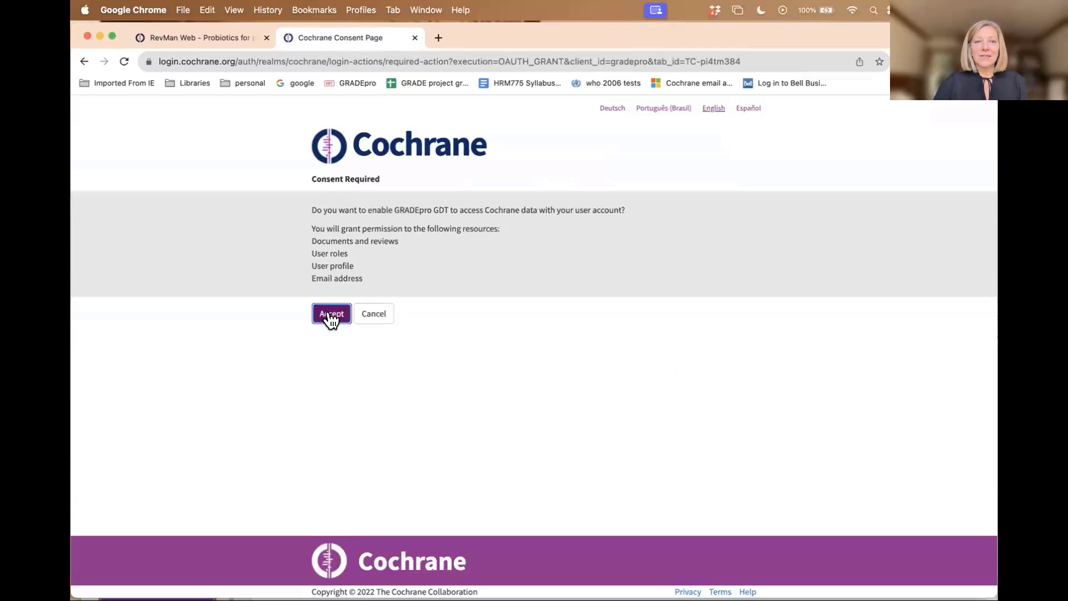
pyautogui.click(332, 313)
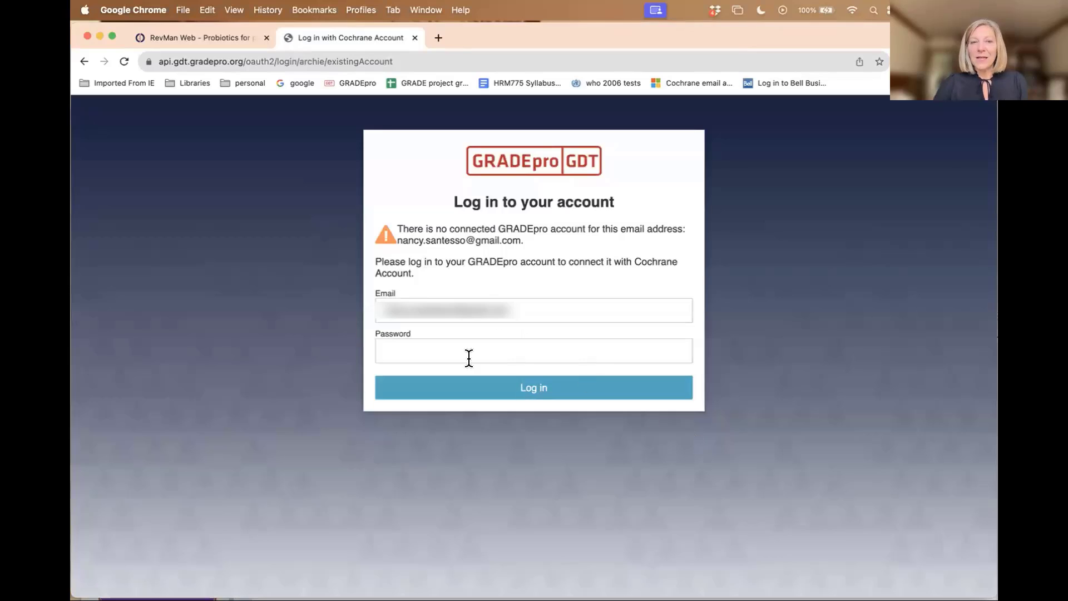
pyautogui.click(534, 350)
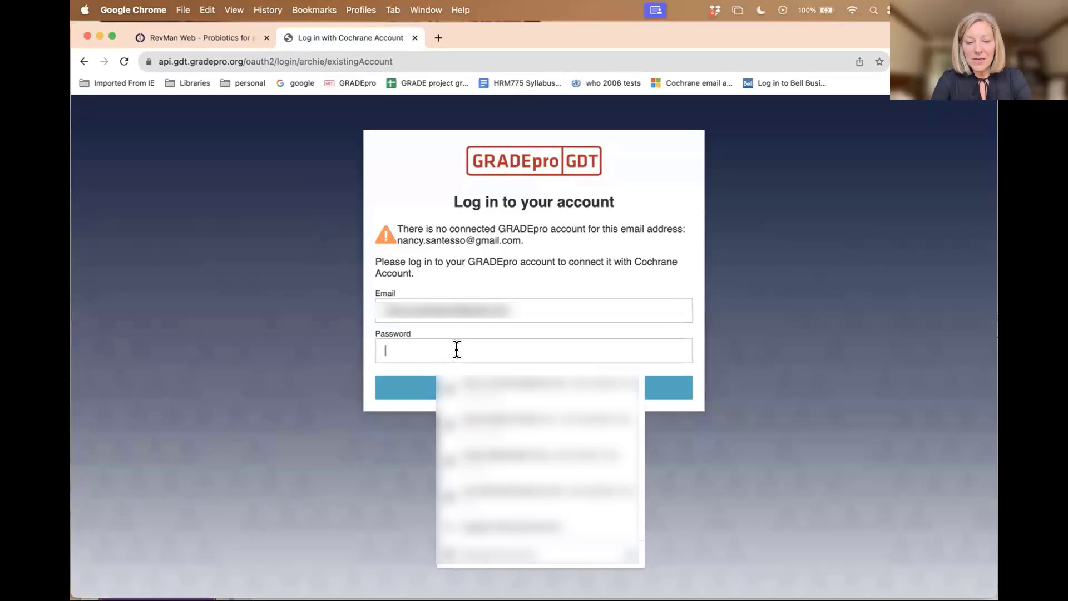
pyautogui.write('password')
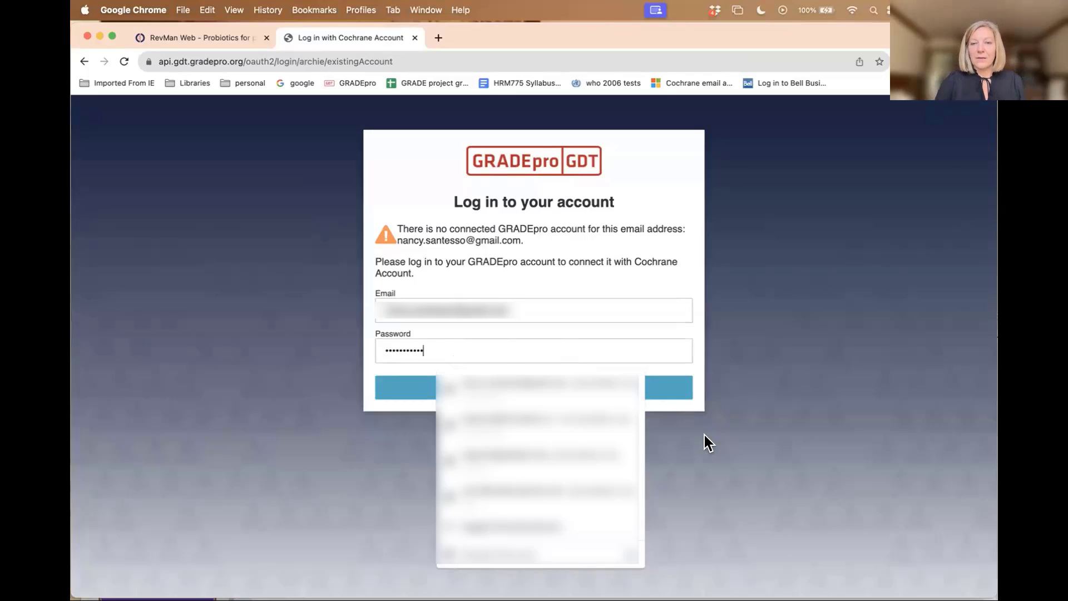
pyautogui.click(534, 387)
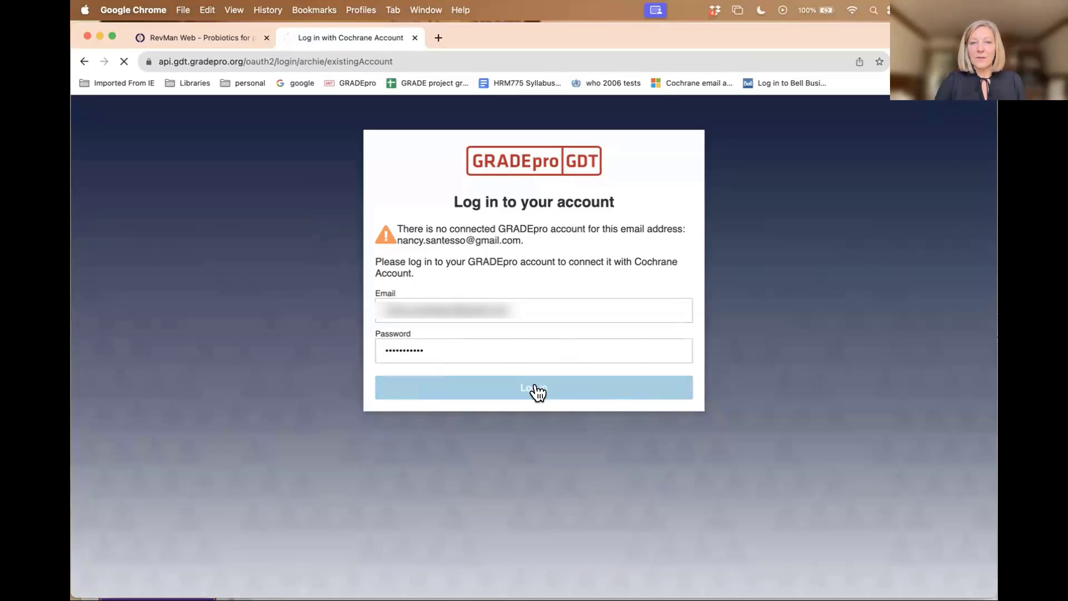
pyautogui.click(534, 388)
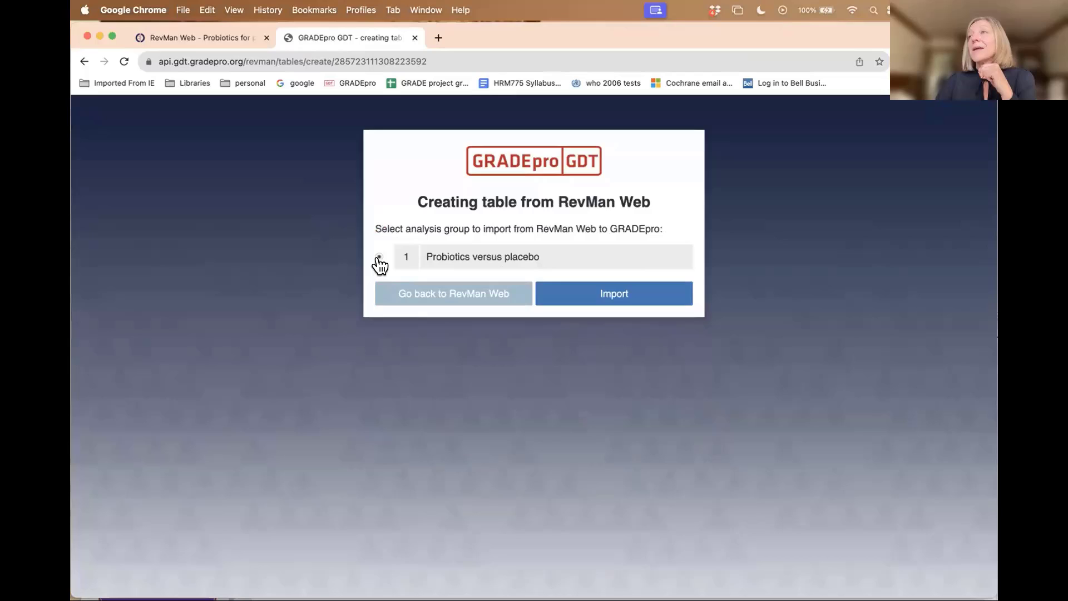
# Import the Probiotics versus placebo analysis group into a new GRADEpro evidence table
pyautogui.click(380, 256)
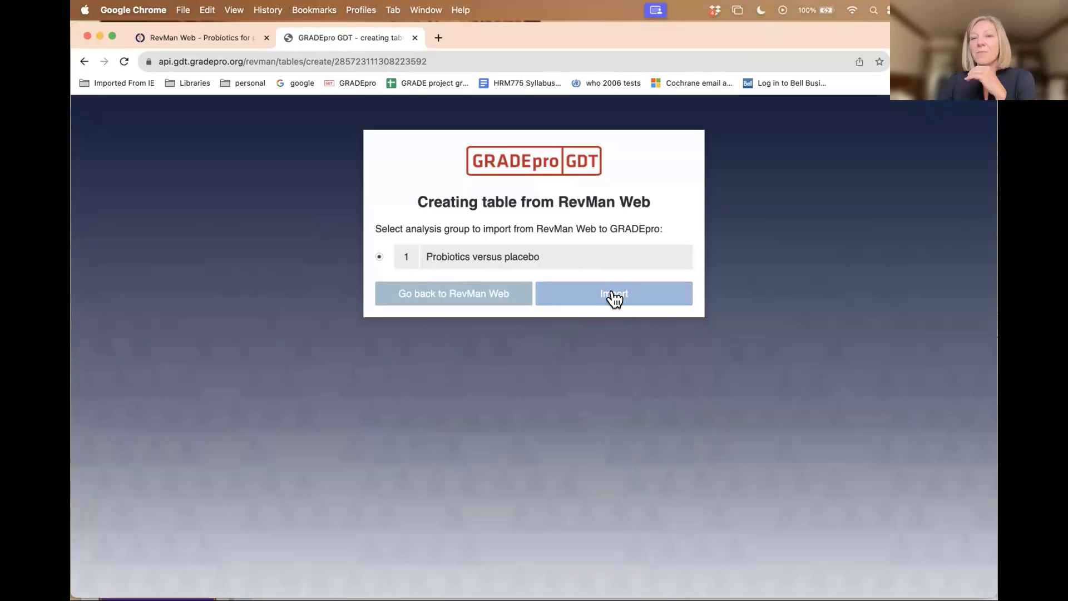
pyautogui.click(612, 294)
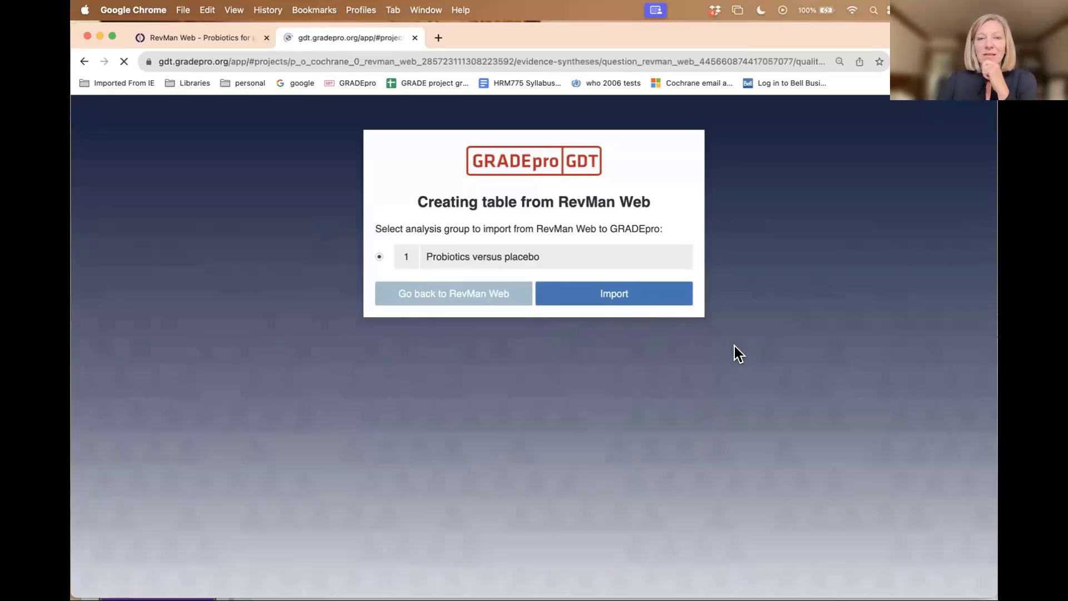
pyautogui.click(612, 293)
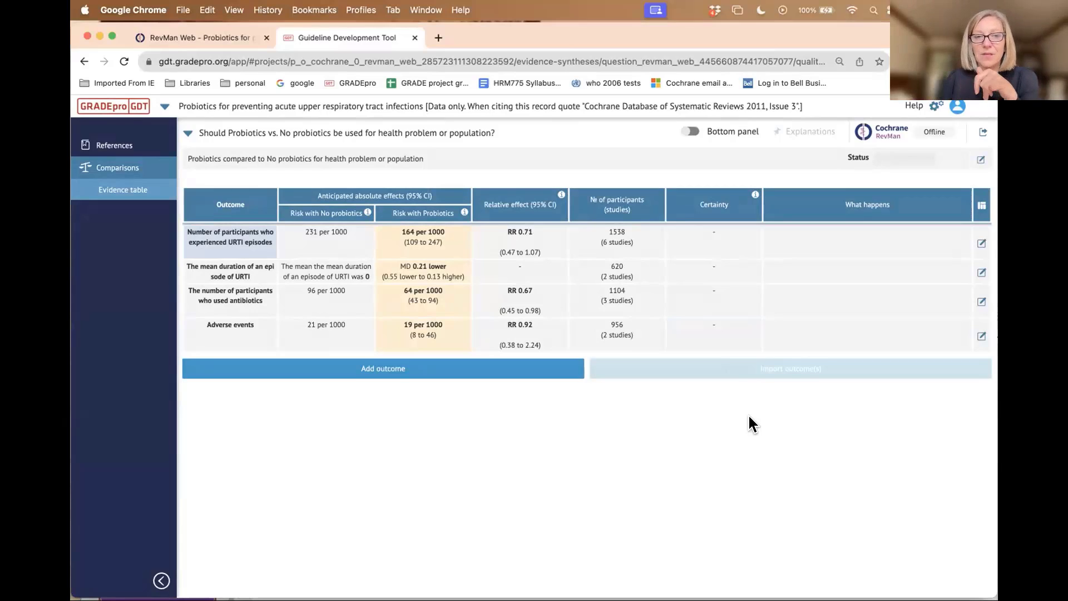
pyautogui.moveTo(538, 399)
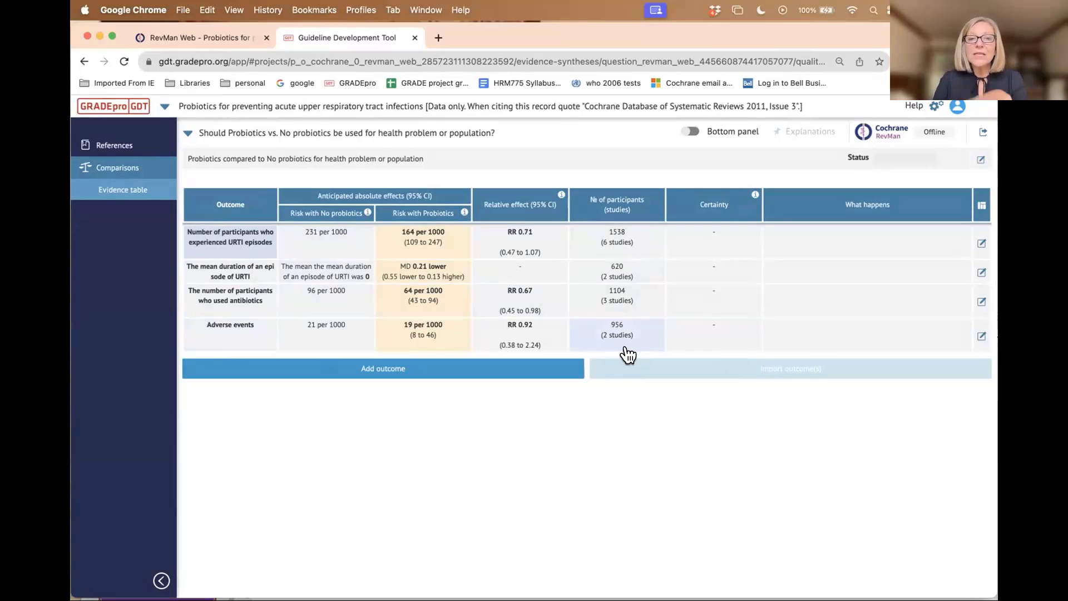
pyautogui.moveTo(670, 324)
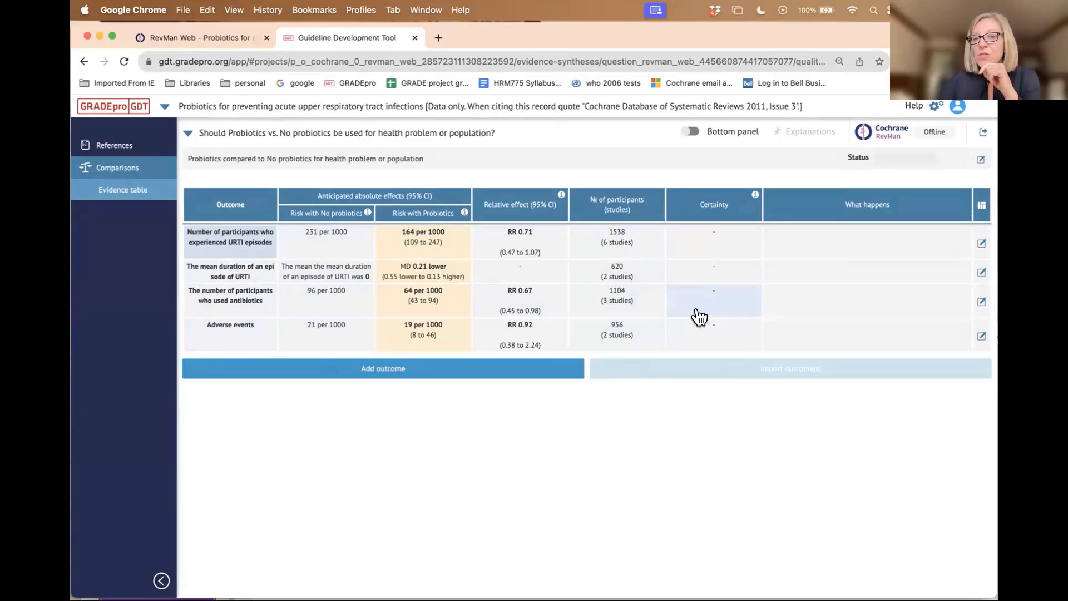
pyautogui.moveTo(713, 334)
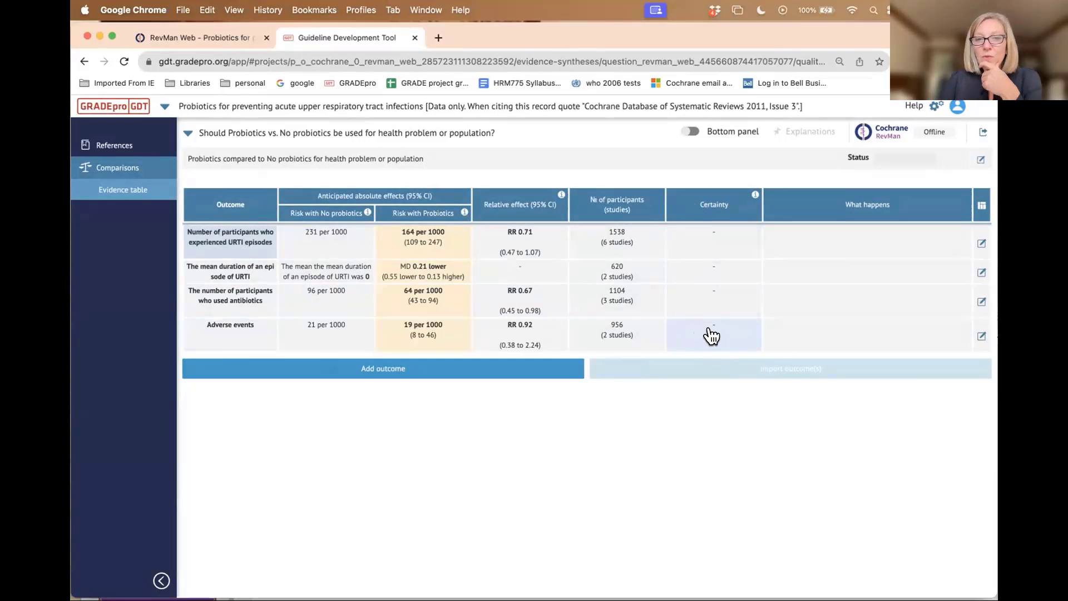
pyautogui.moveTo(239, 245)
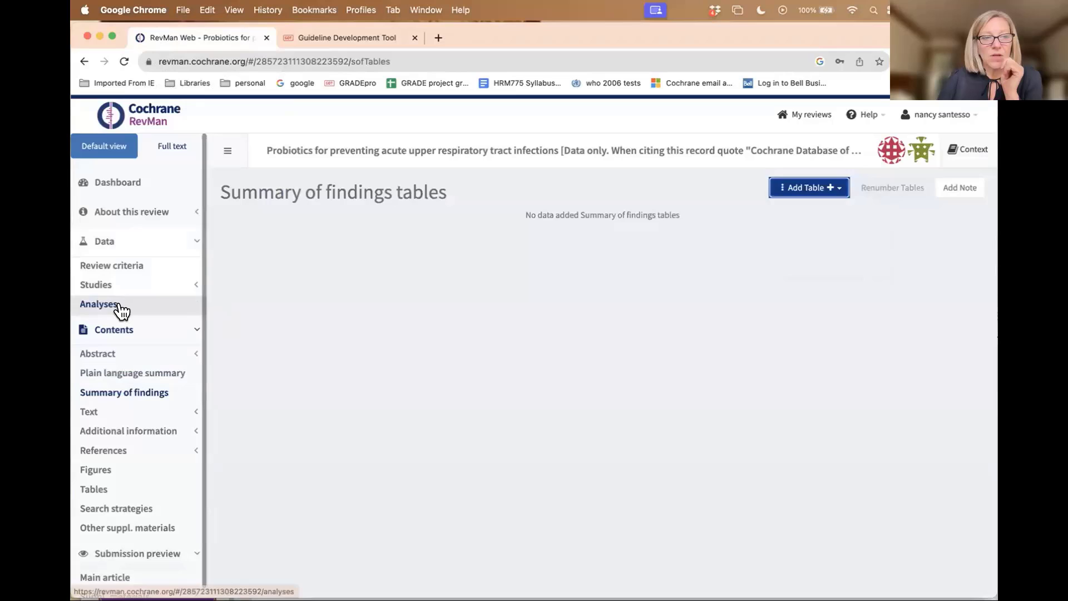
# Reopen RevMan Web's Analyses page showing URTI episodes: 1538 participants, 6 studies, RR 0.71
pyautogui.click(98, 304)
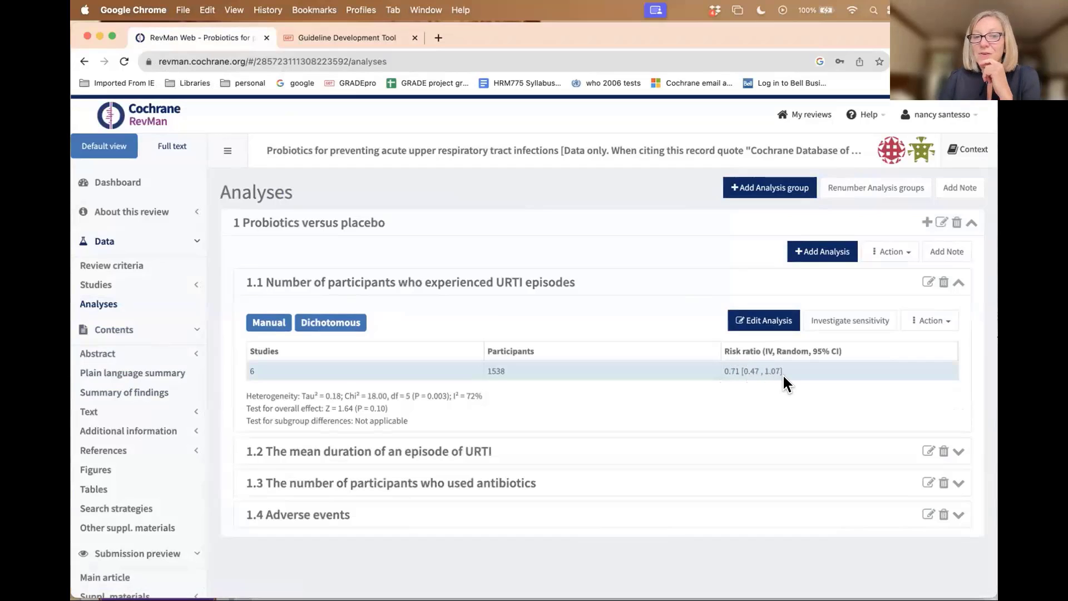
pyautogui.moveTo(495, 374)
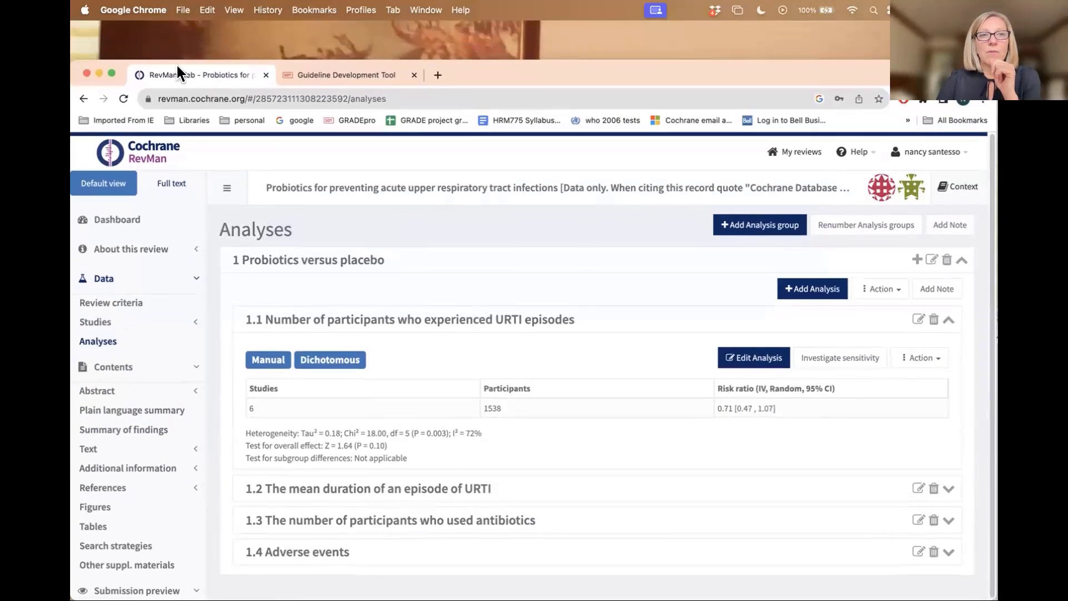
# Check the URTI episodes control risk in GRADEpro (179 of 774), then return to RevMan Web
pyautogui.click(344, 76)
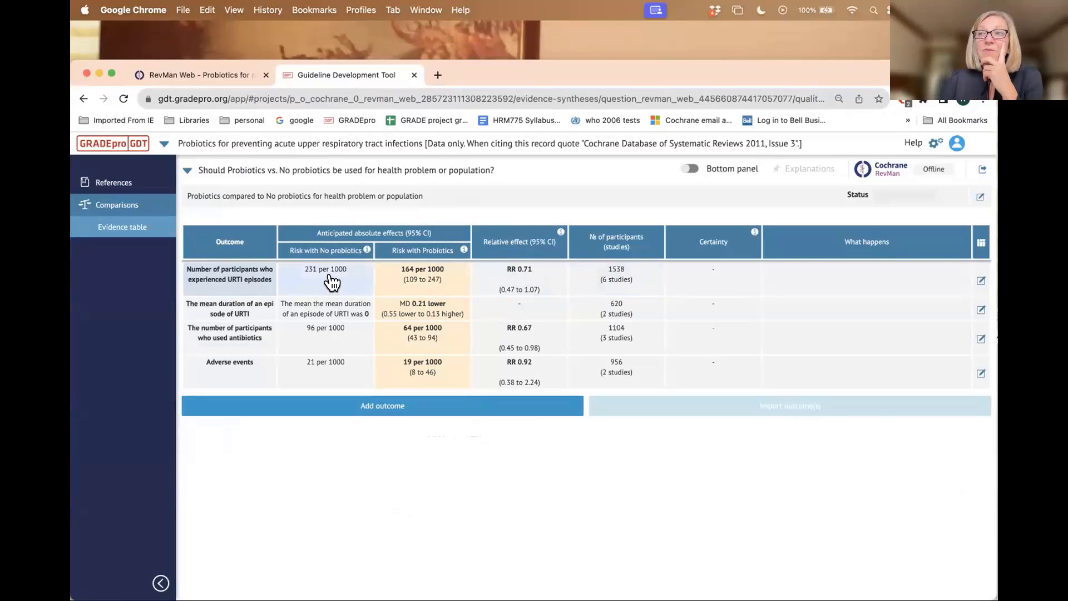
pyautogui.click(326, 272)
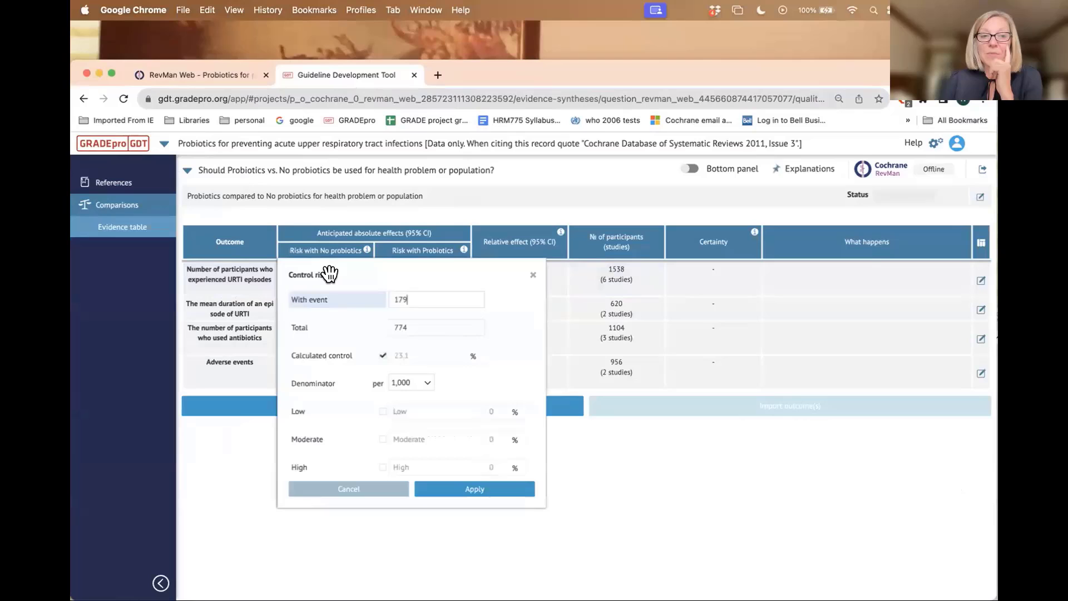
pyautogui.moveTo(415, 300)
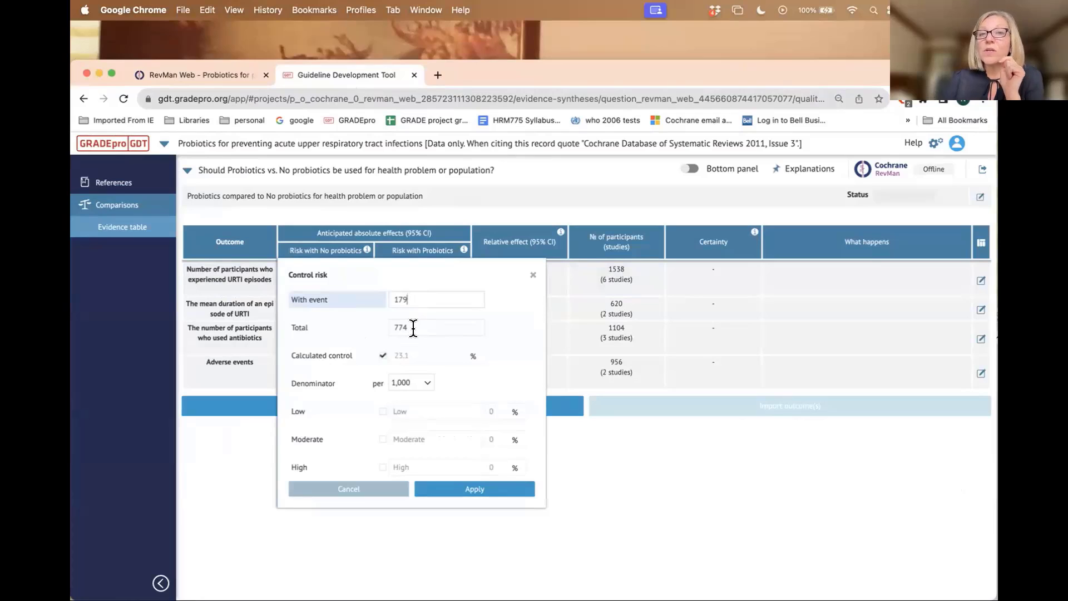
pyautogui.click(198, 75)
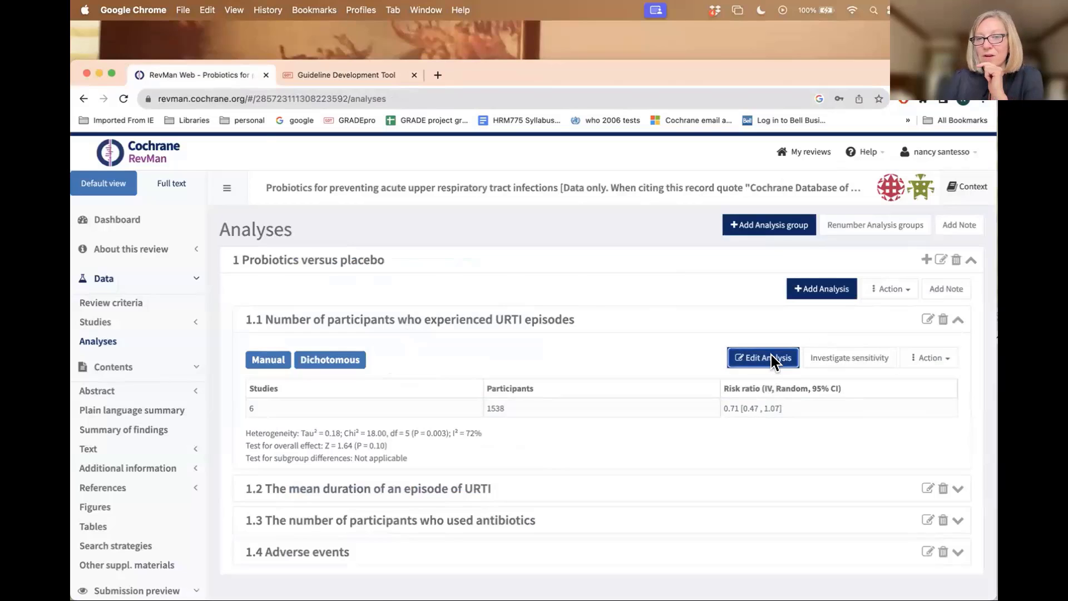
# Open the URTI episodes forest plot totals: 128 of 764 probiotics, 179 of 774 control
pyautogui.click(763, 358)
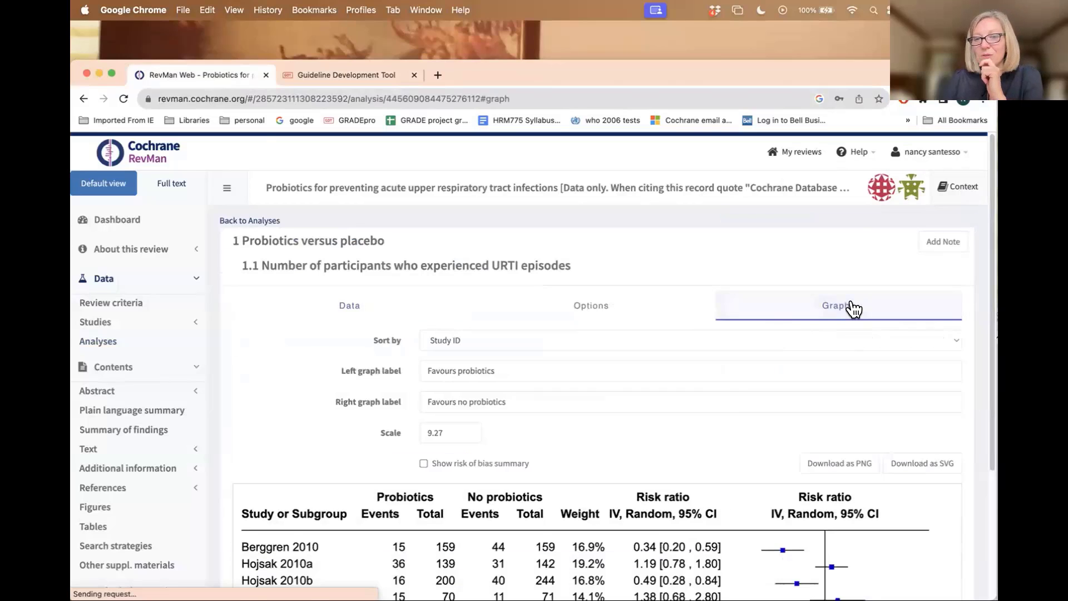
pyautogui.scroll(-3)
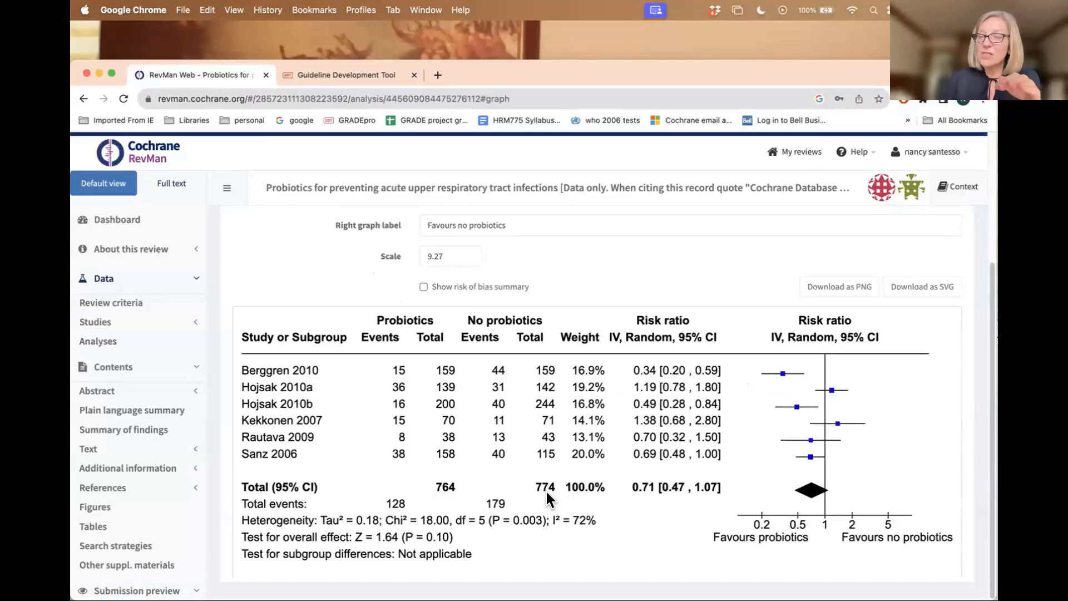
pyautogui.moveTo(641, 542)
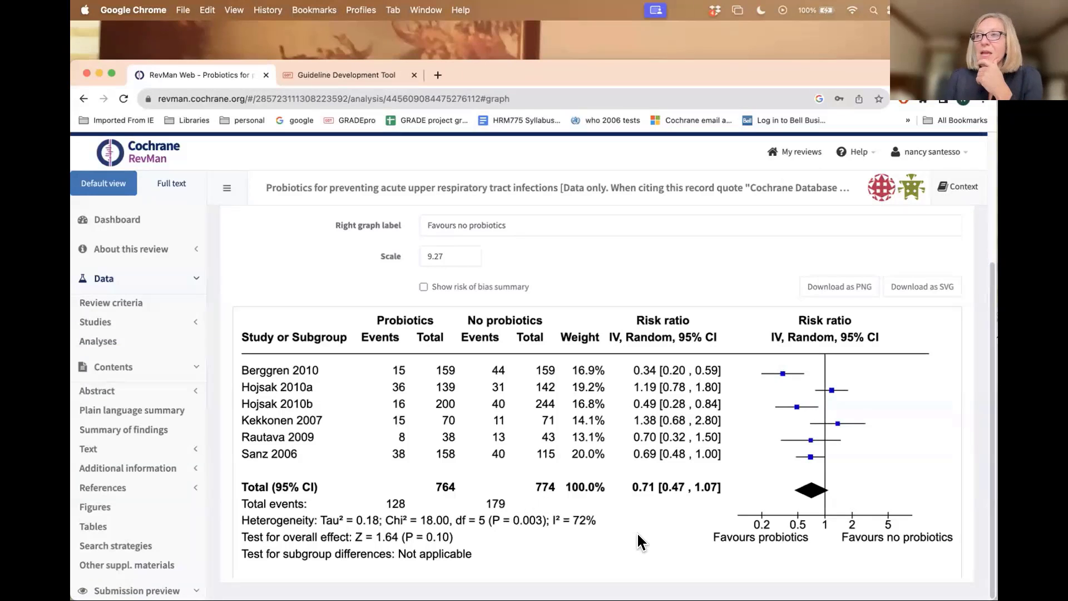
pyautogui.moveTo(436, 514)
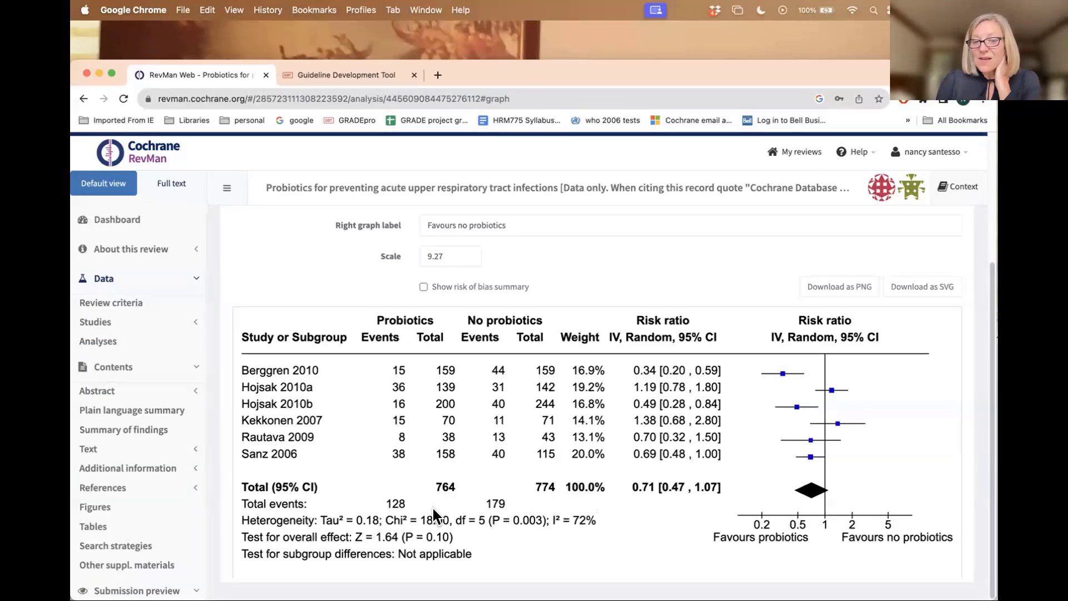
pyautogui.moveTo(181, 42)
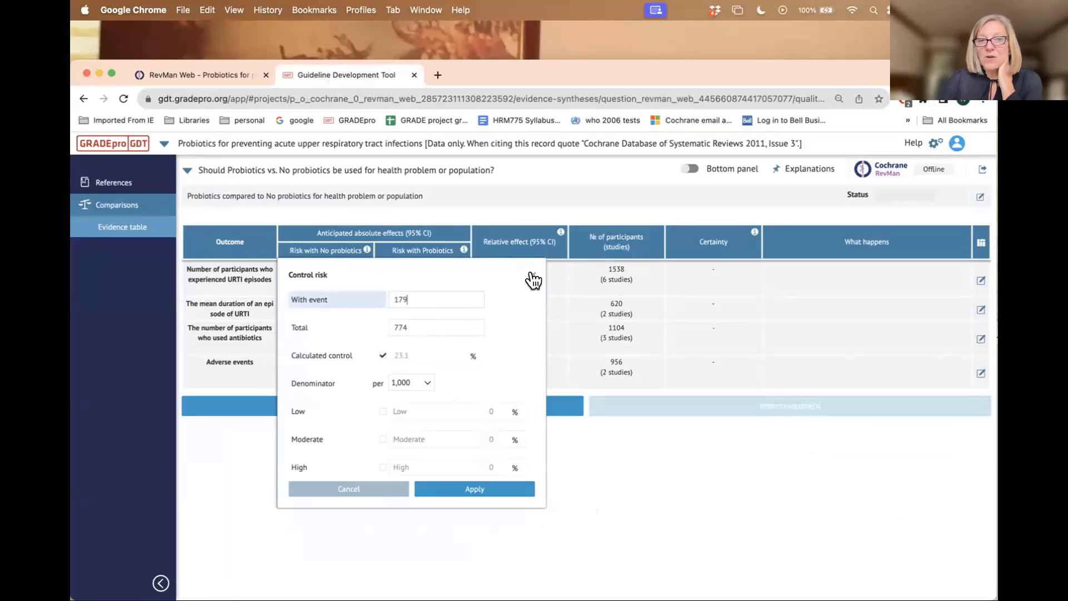
# Close the control and intervention risk dialogs for URTI episodes and dismiss the reload error
pyautogui.click(474, 489)
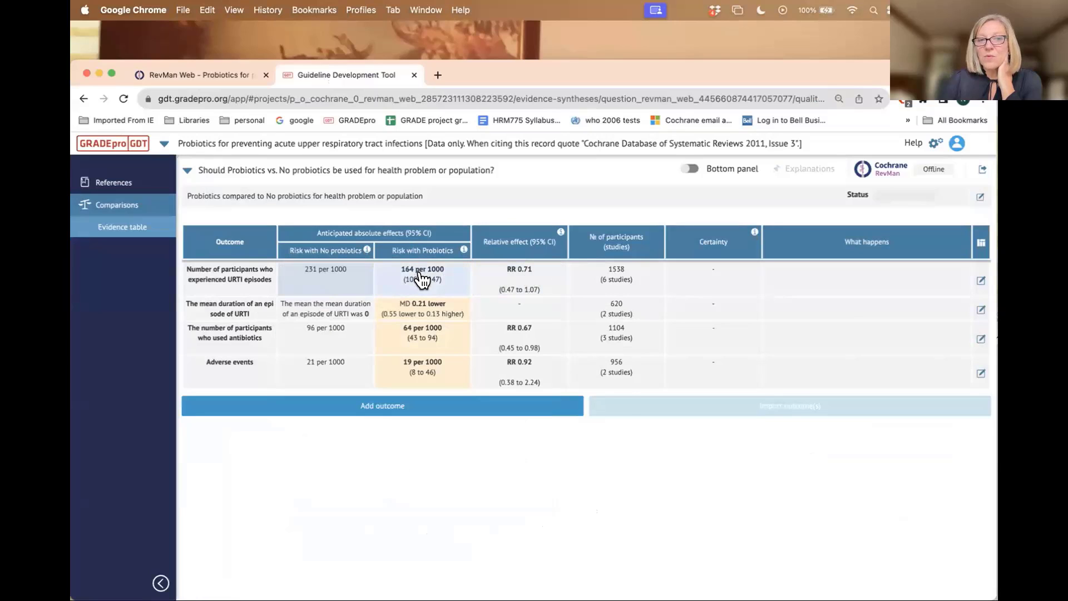
pyautogui.click(422, 274)
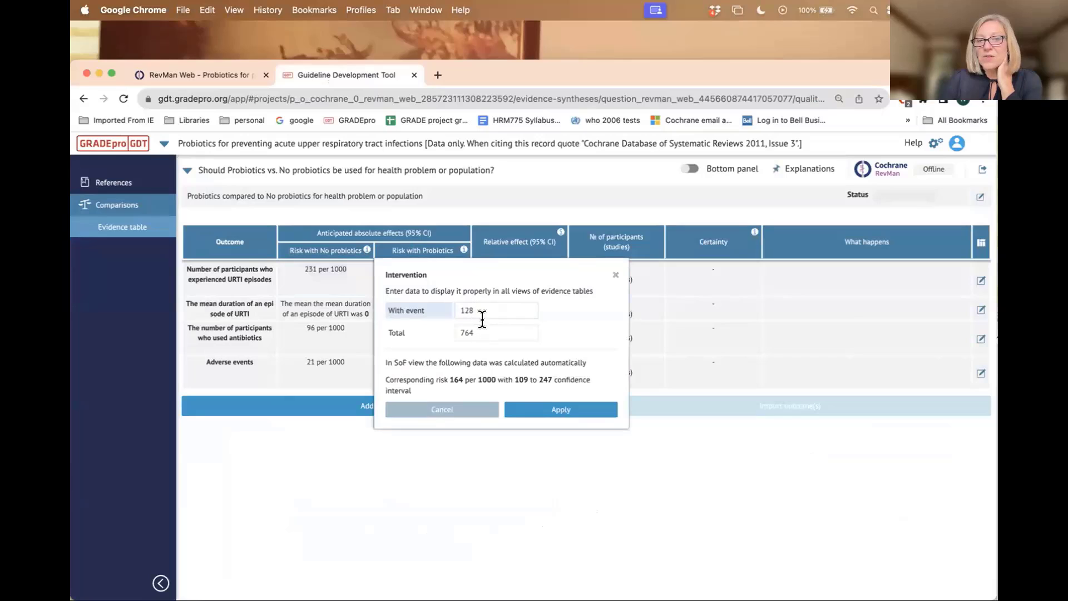
pyautogui.moveTo(483, 333)
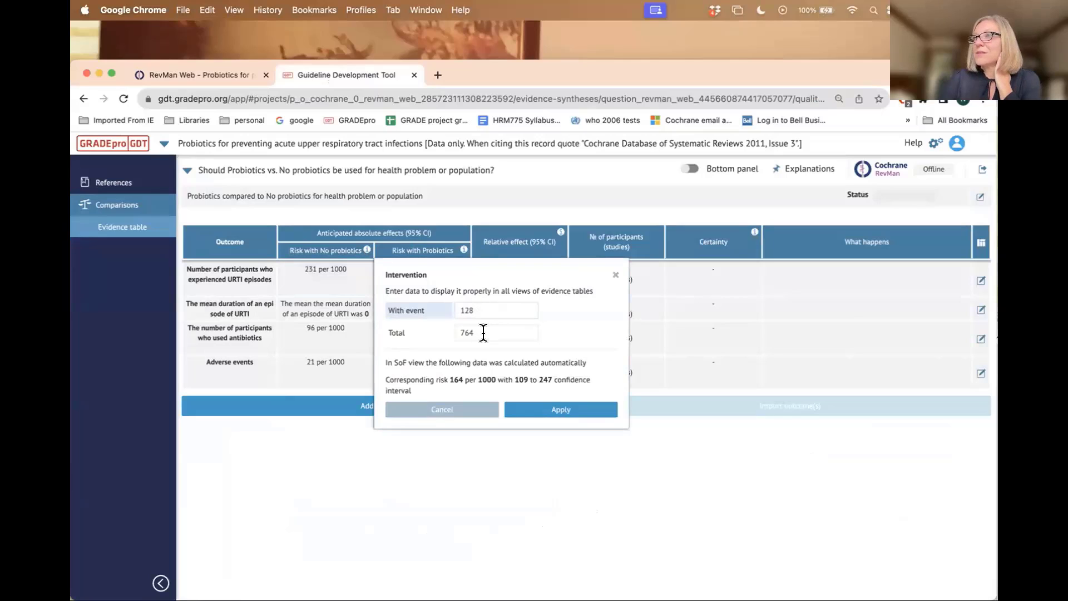
pyautogui.moveTo(616, 279)
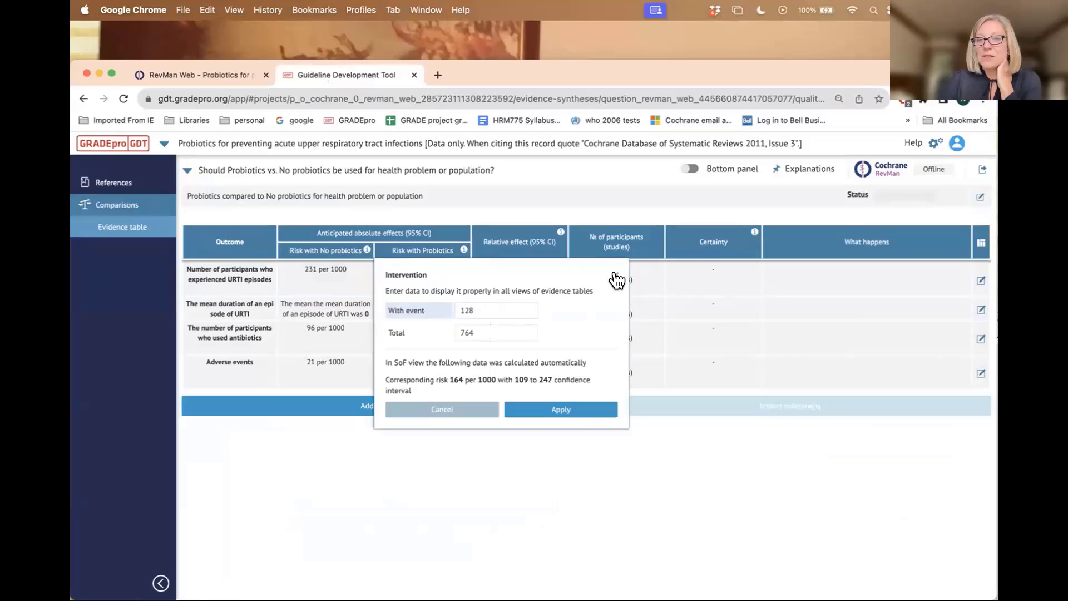
pyautogui.click(560, 409)
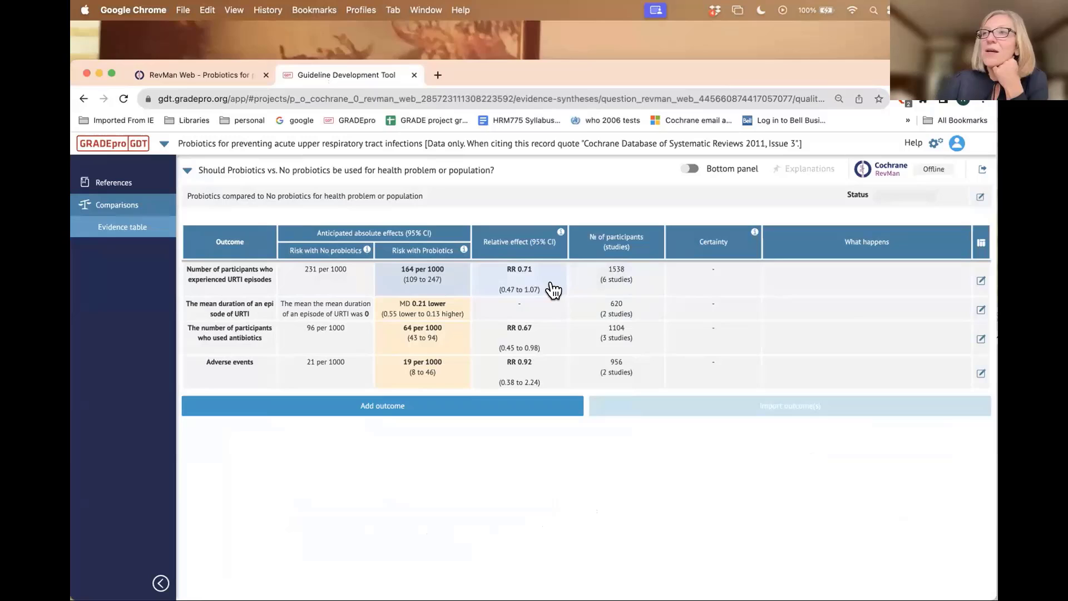
pyautogui.moveTo(550, 288)
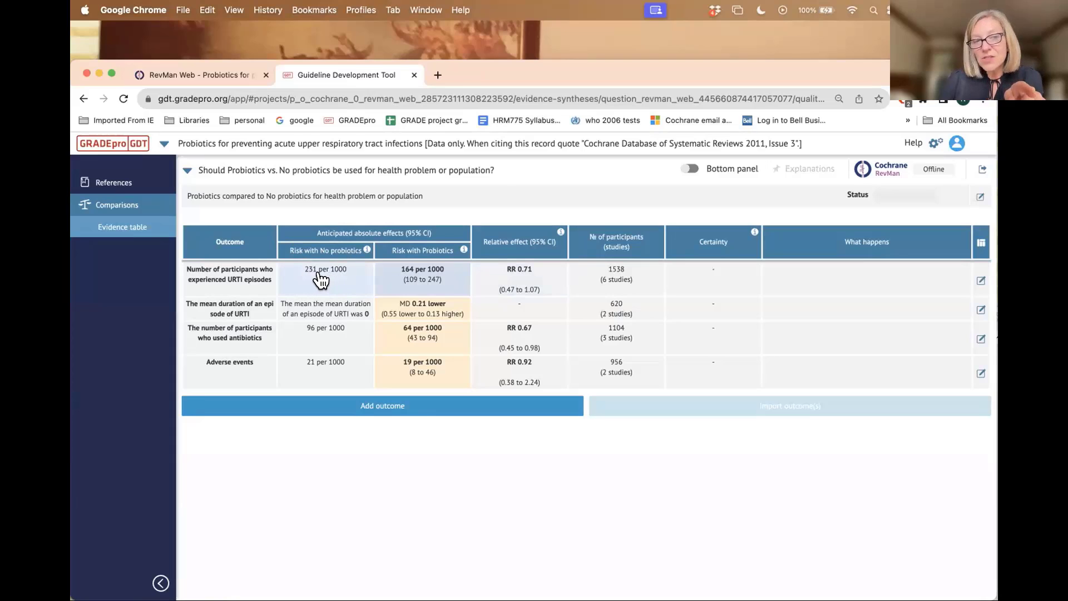
pyautogui.moveTo(339, 280)
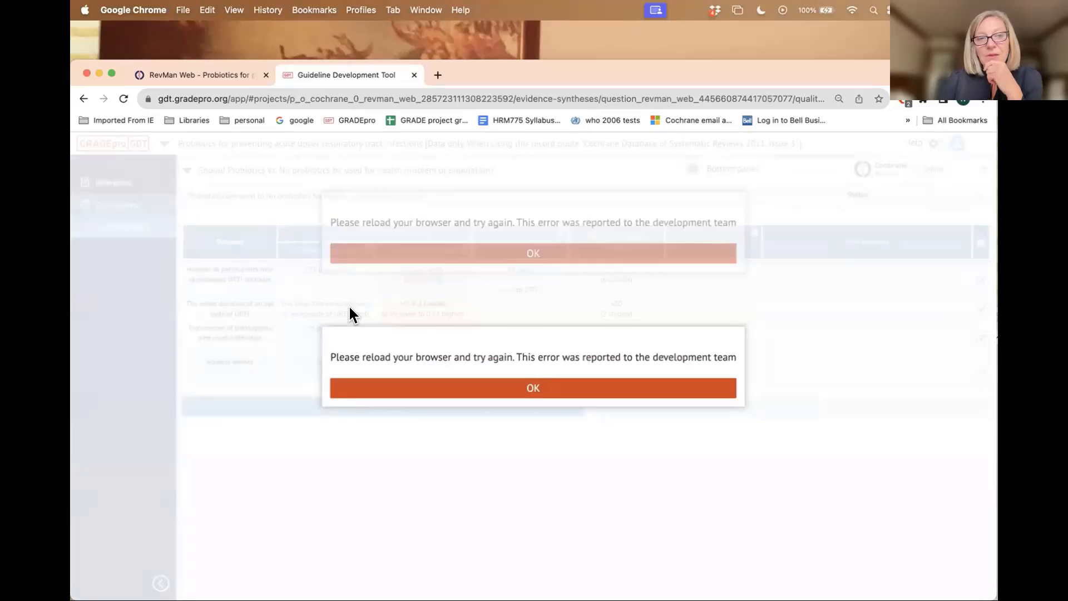
pyautogui.click(534, 387)
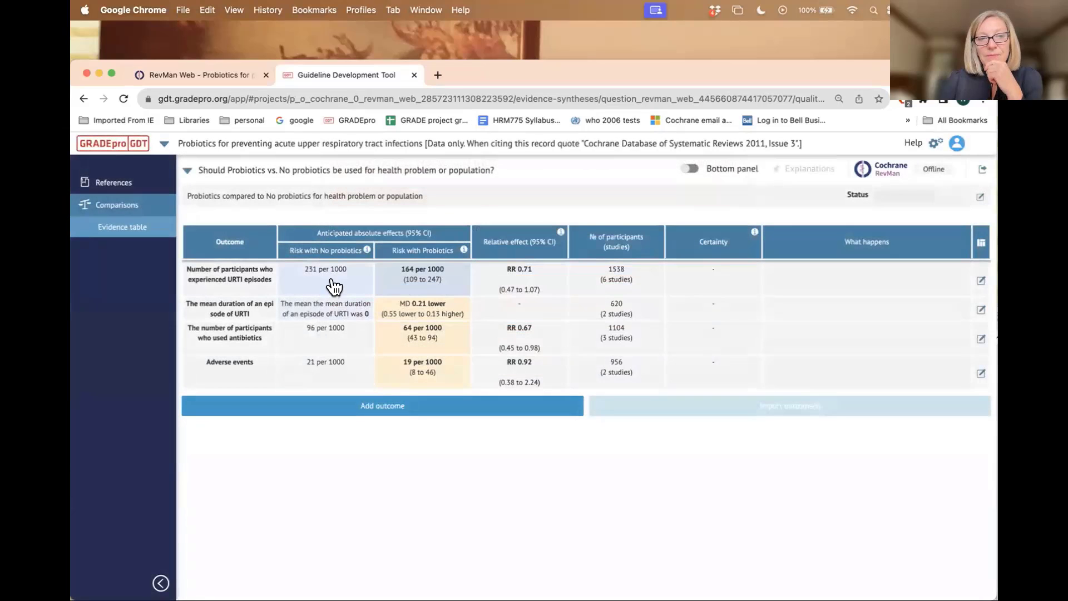
# Apply a moderate control risk of 25% to the URTI episodes outcome
pyautogui.click(325, 274)
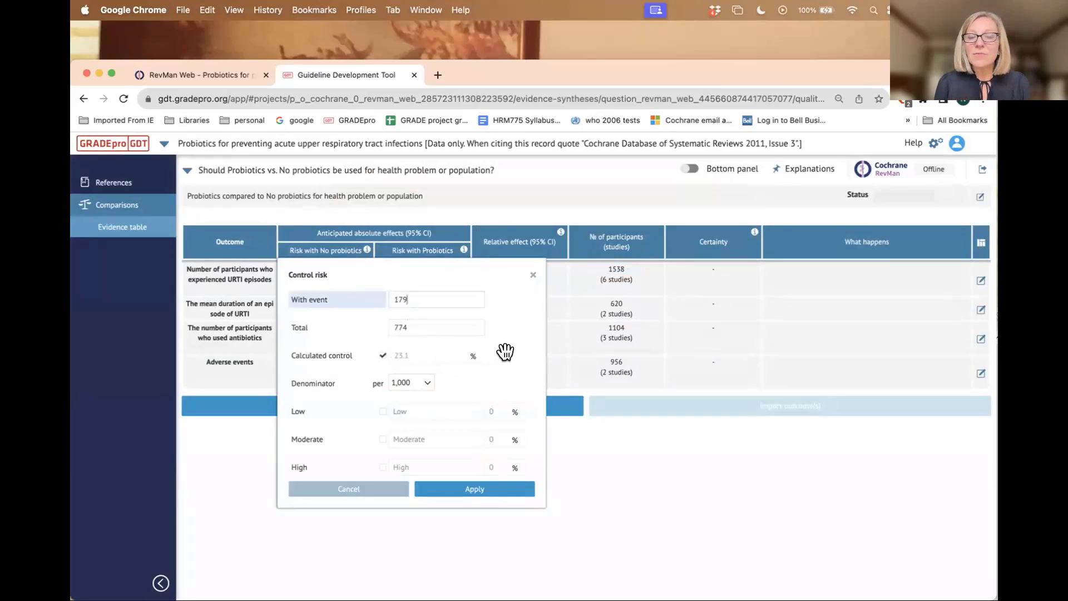
pyautogui.moveTo(500, 346)
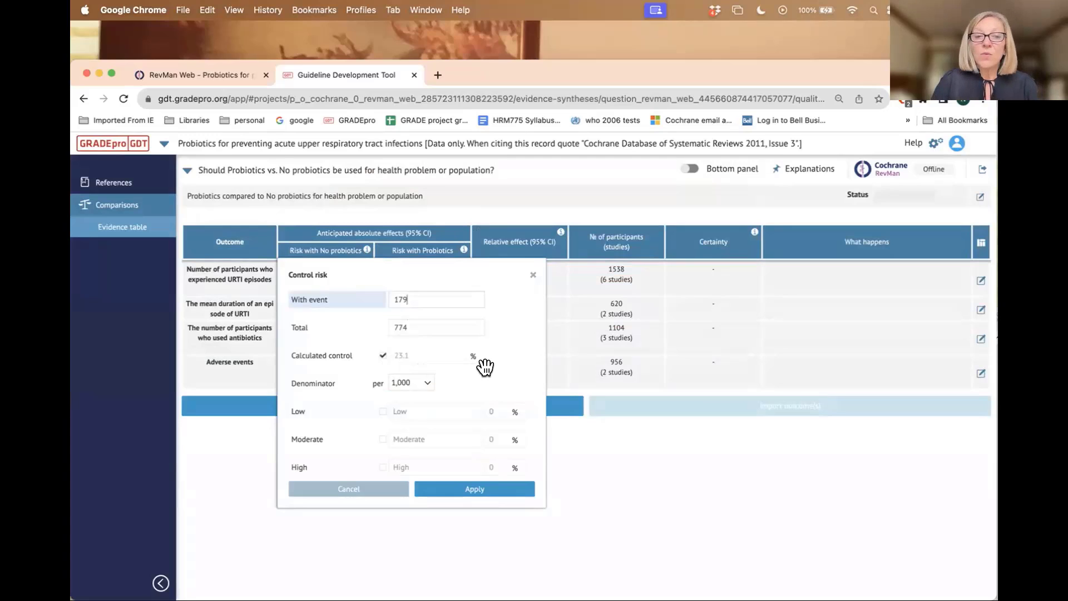
pyautogui.moveTo(423, 414)
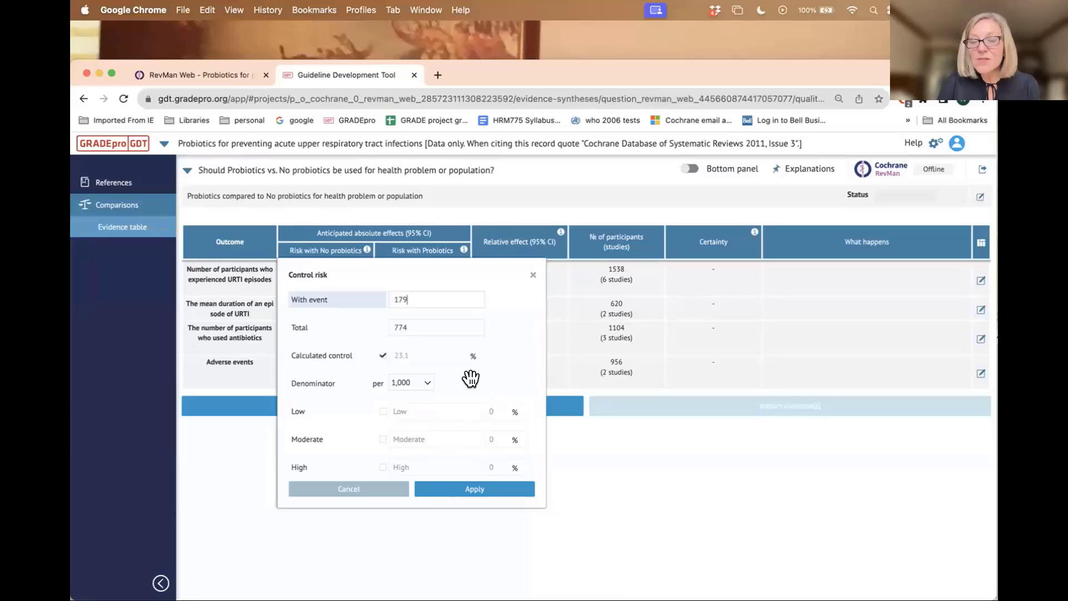
pyautogui.moveTo(469, 377)
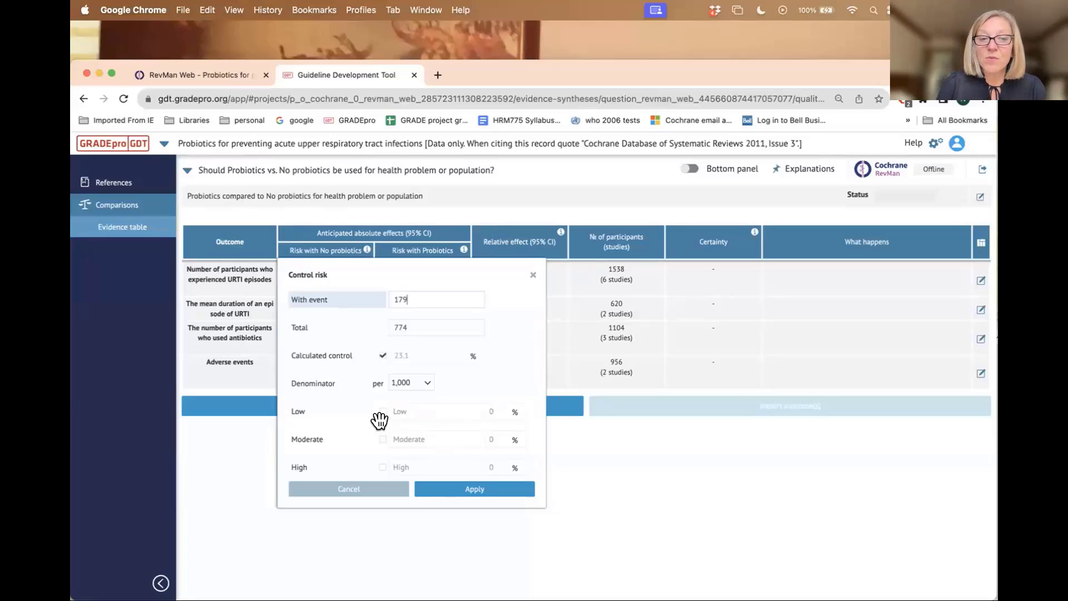
pyautogui.moveTo(385, 415)
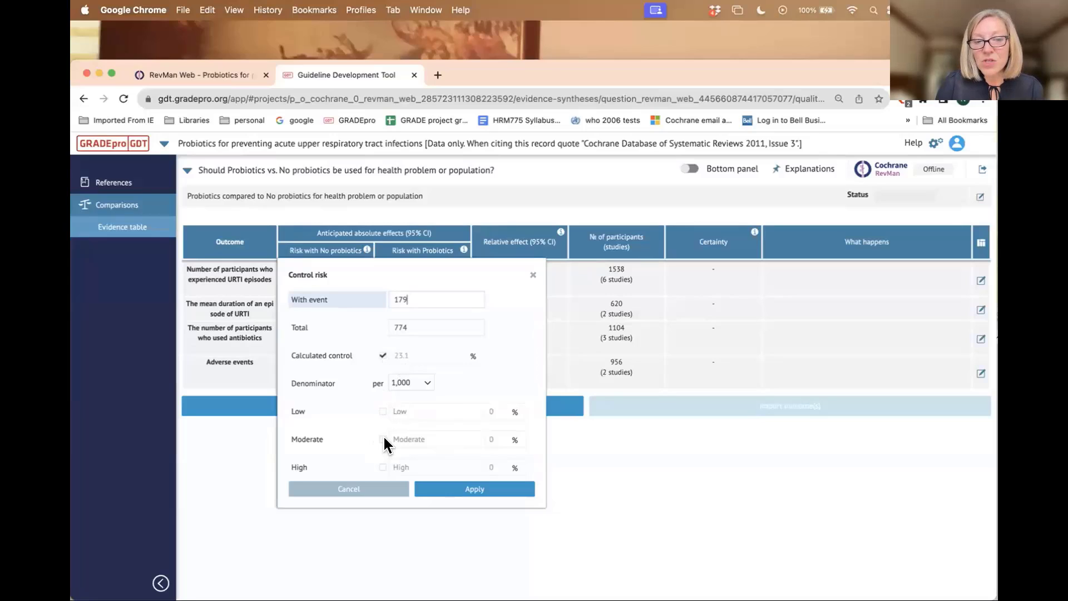
pyautogui.click(383, 439)
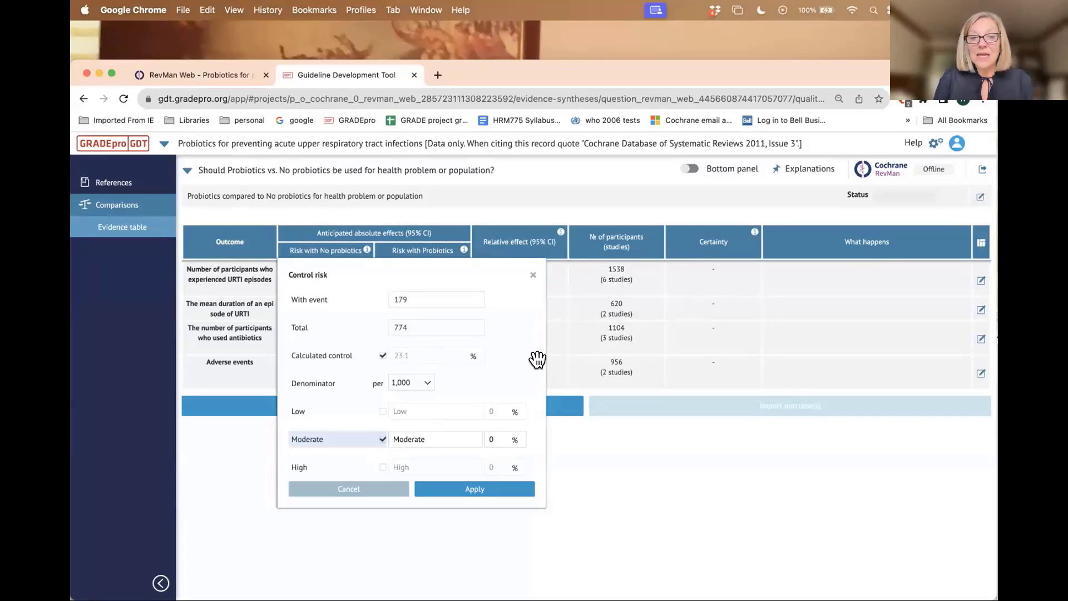
pyautogui.moveTo(398, 370)
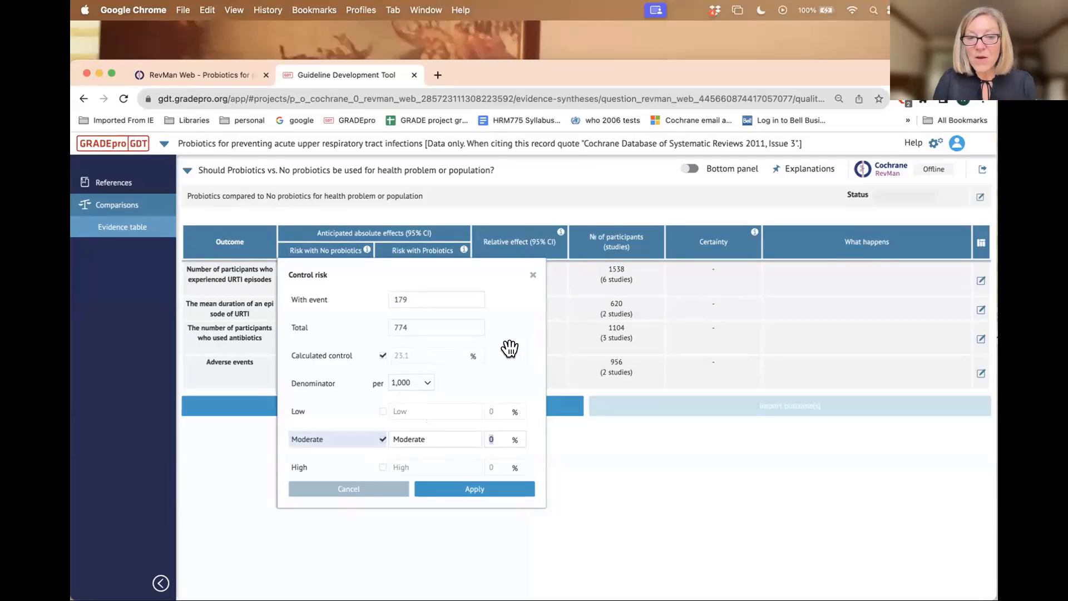
pyautogui.write('25')
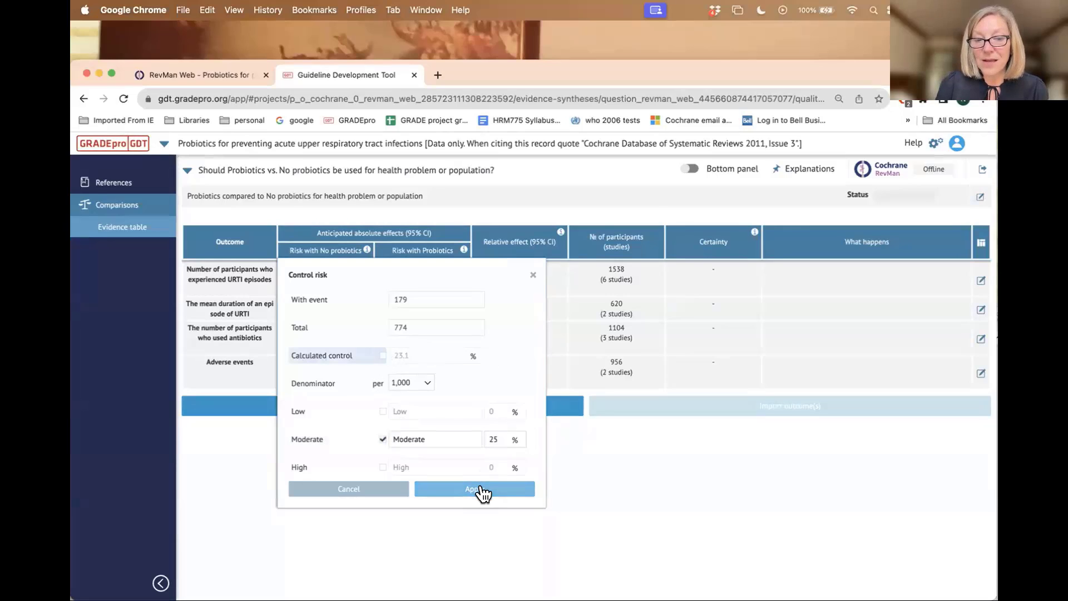
pyautogui.click(475, 489)
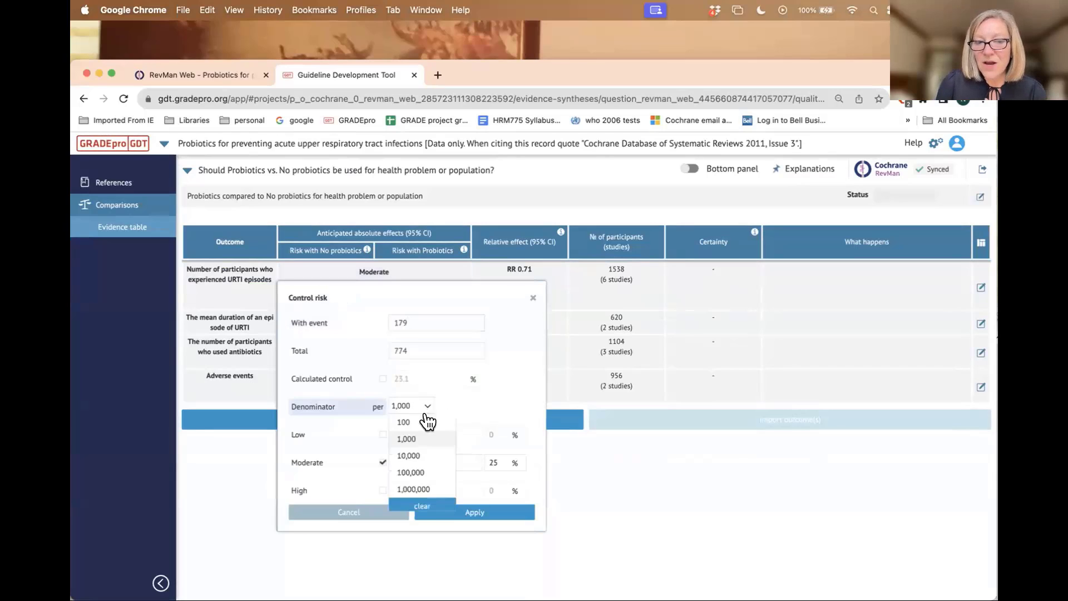
# Set the absolute-effect denominator to per 100 and propagate it to all outcomes
pyautogui.click(404, 422)
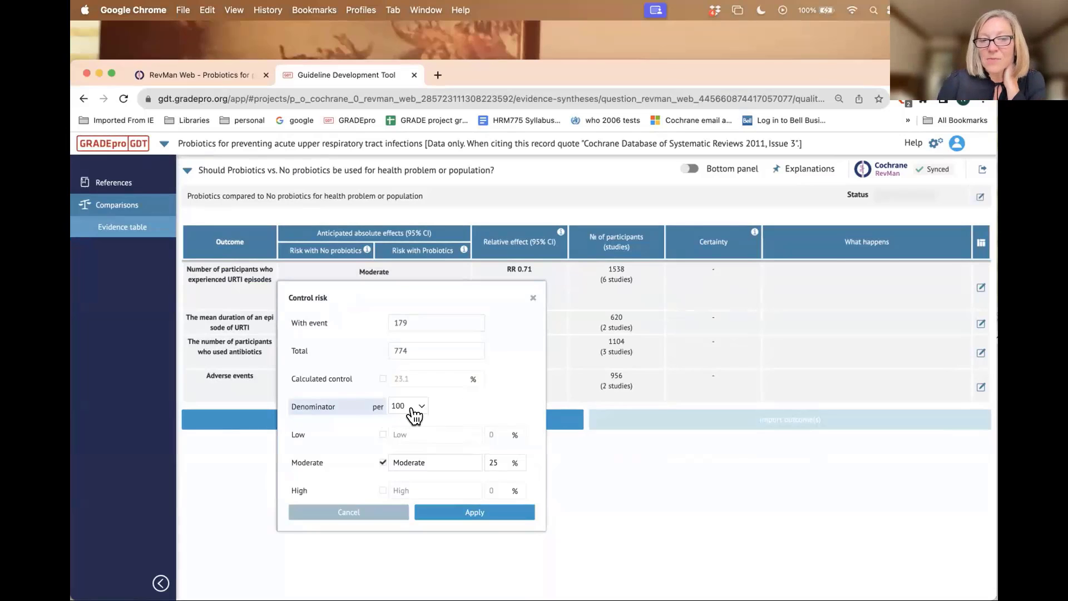
pyautogui.click(407, 406)
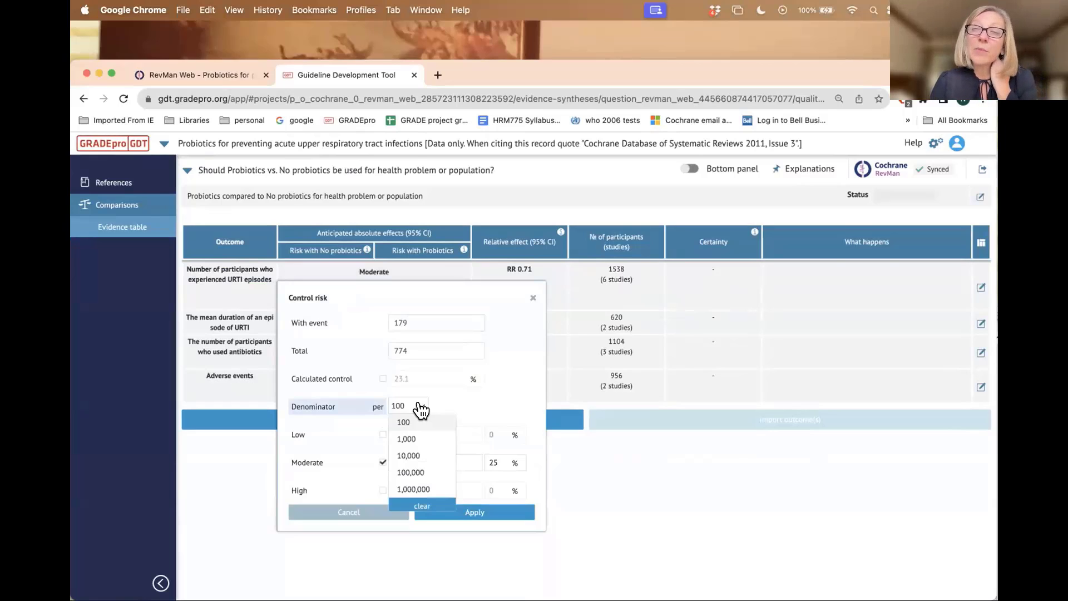
pyautogui.moveTo(434, 473)
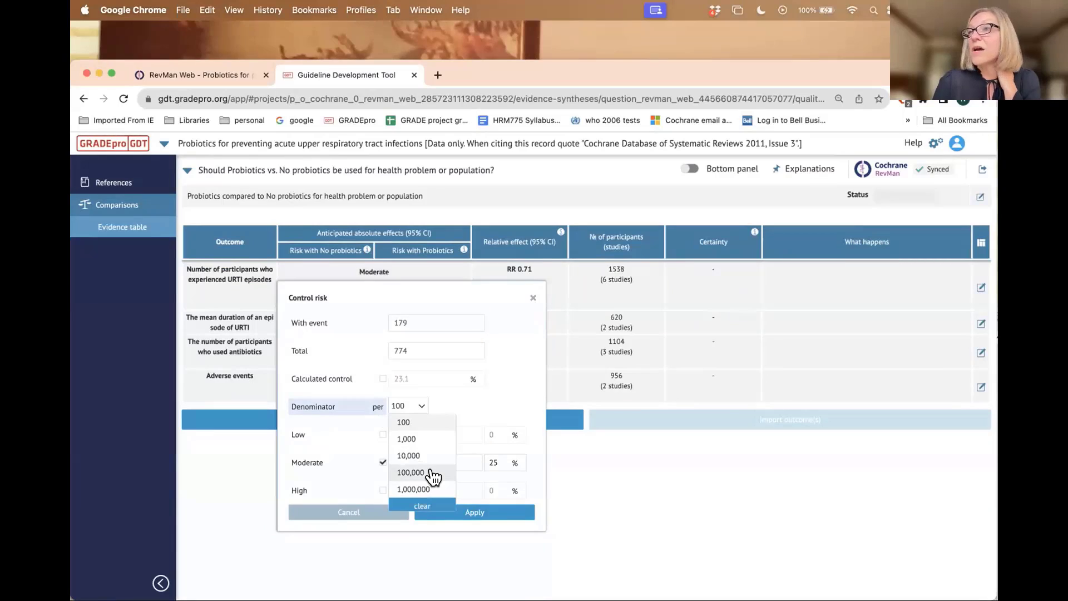
pyautogui.moveTo(436, 491)
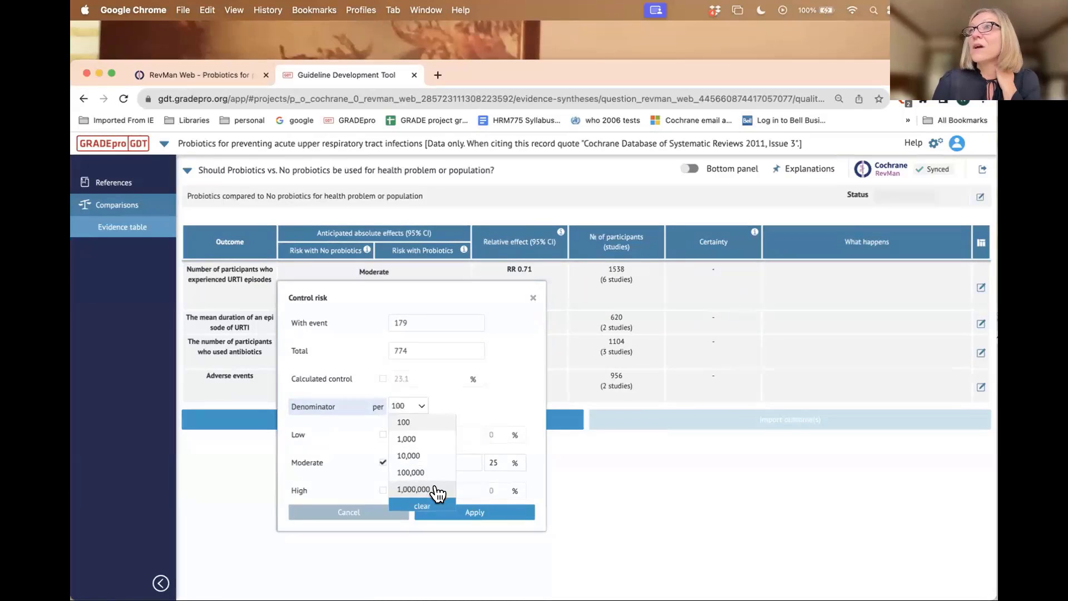
pyautogui.click(403, 422)
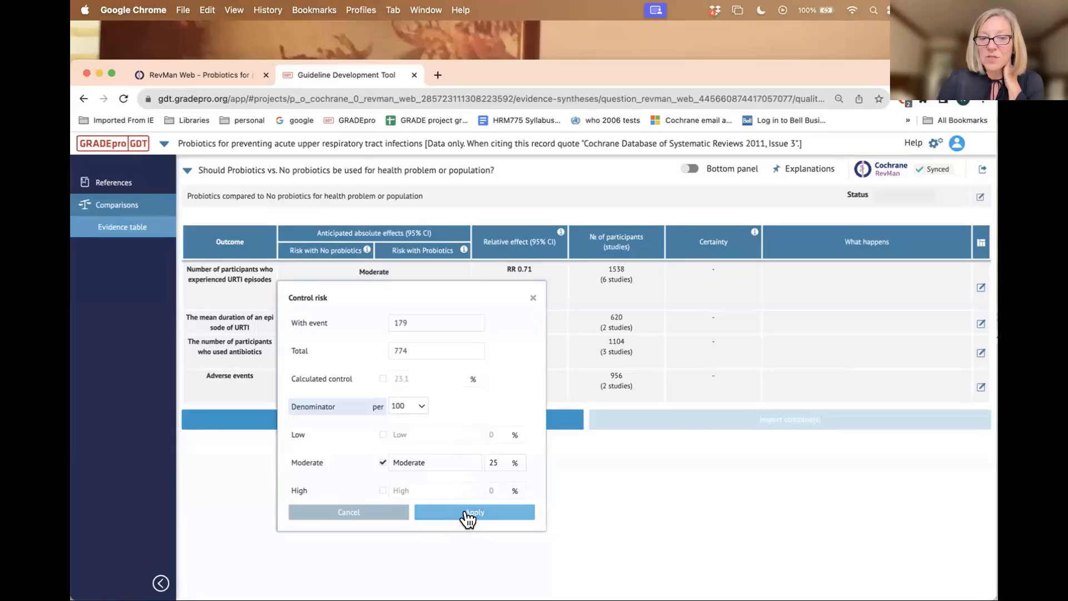
pyautogui.click(474, 512)
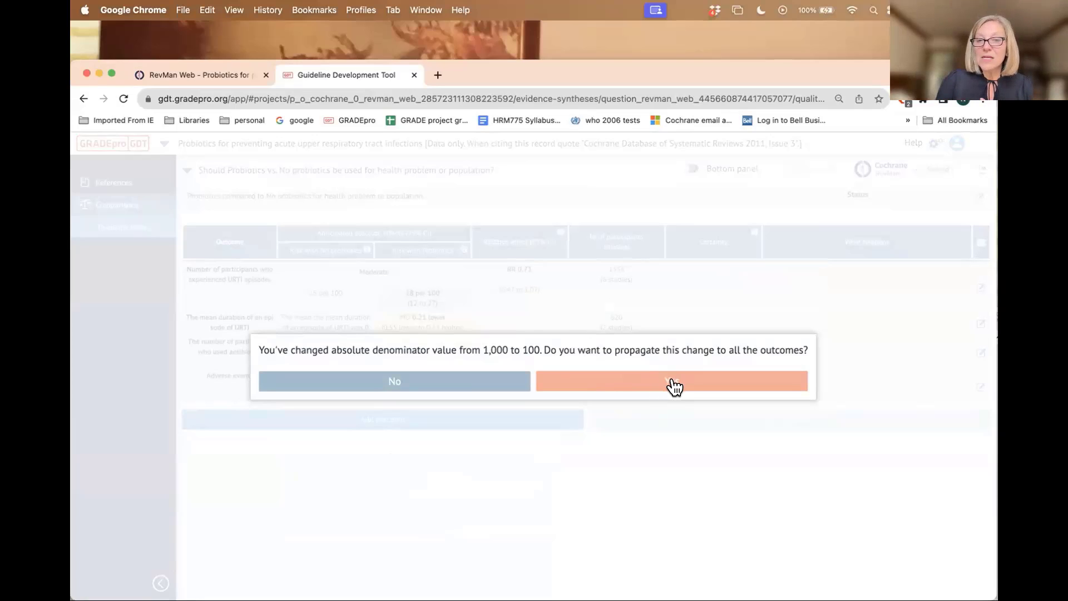
pyautogui.click(673, 380)
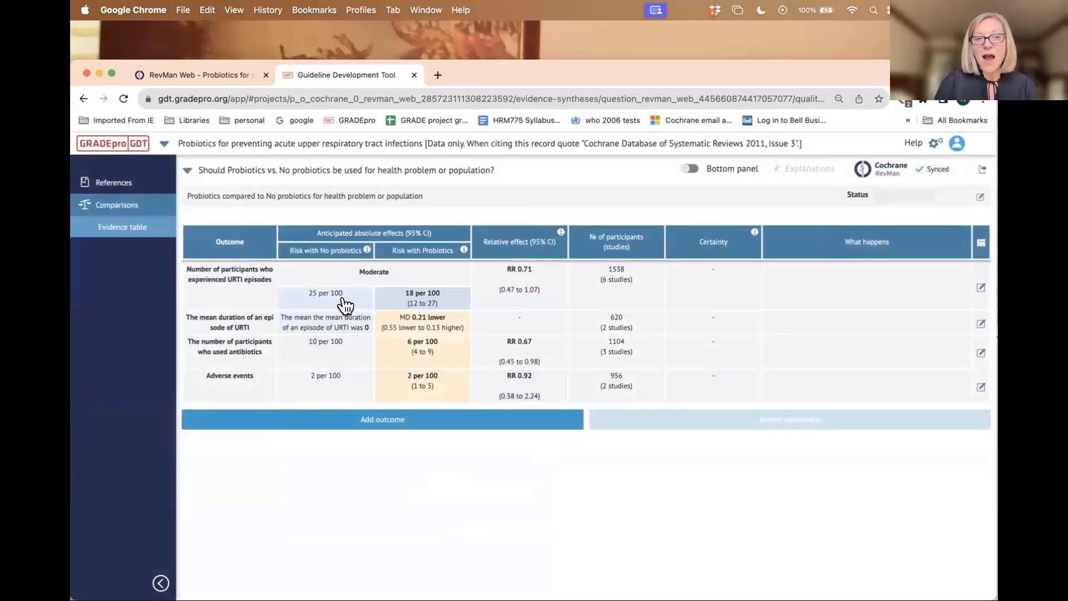
pyautogui.moveTo(340, 388)
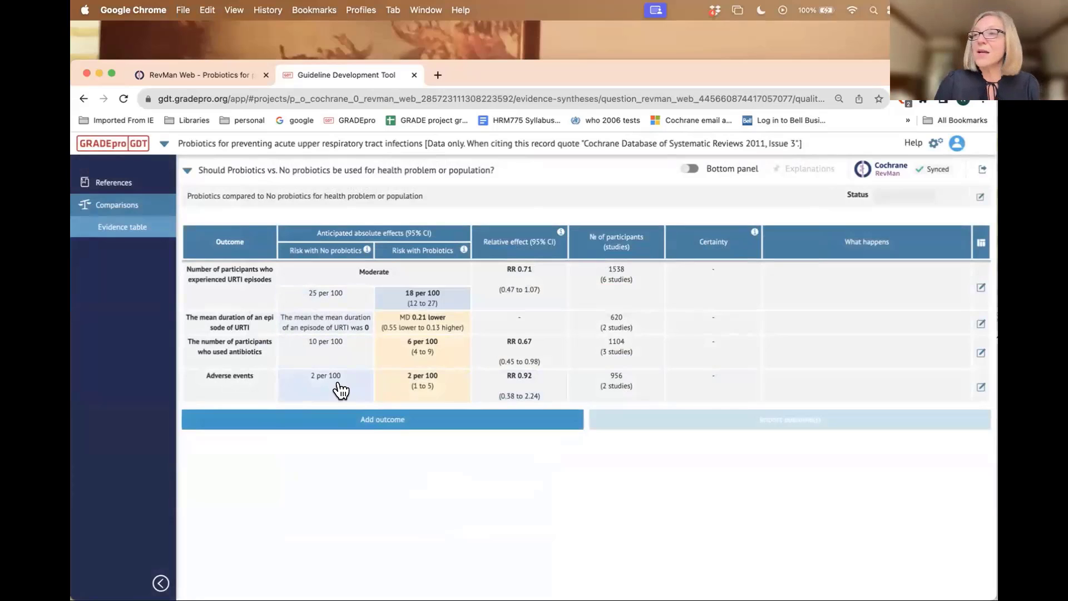
pyautogui.moveTo(450, 306)
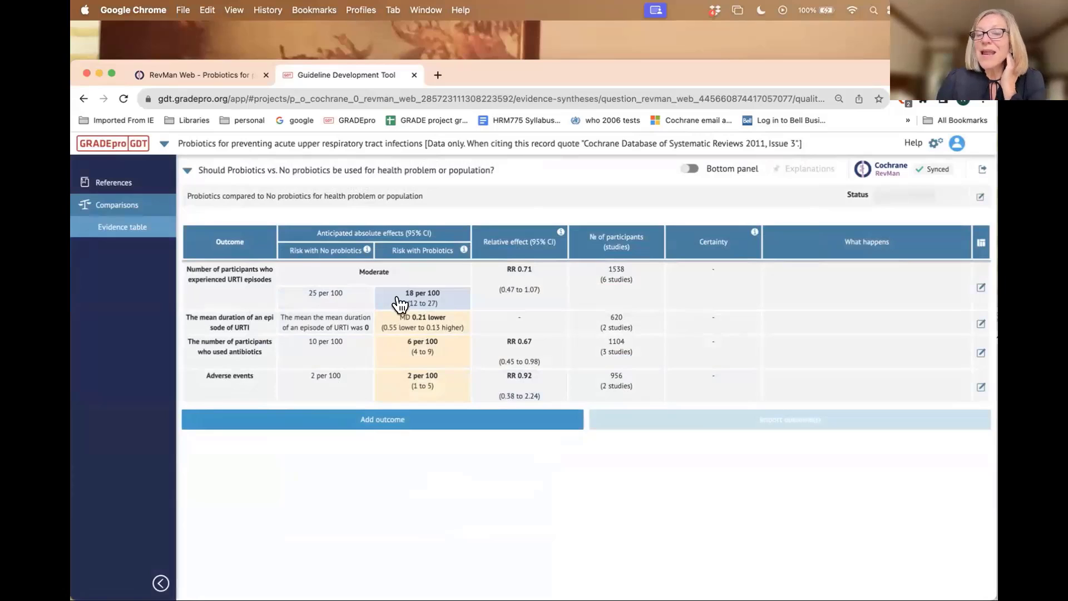
pyautogui.moveTo(340, 303)
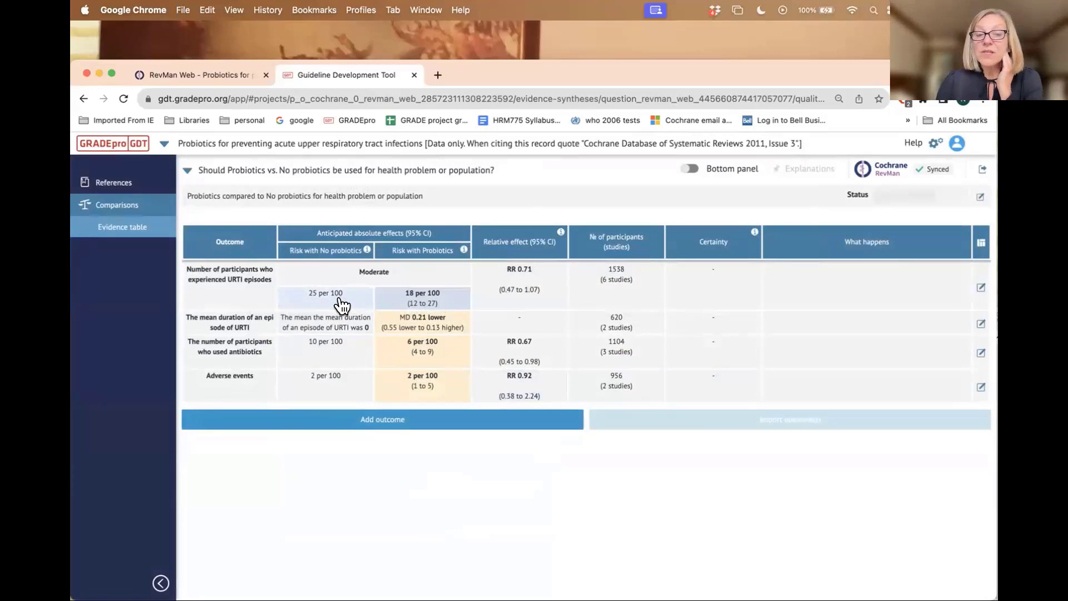
pyautogui.moveTo(539, 293)
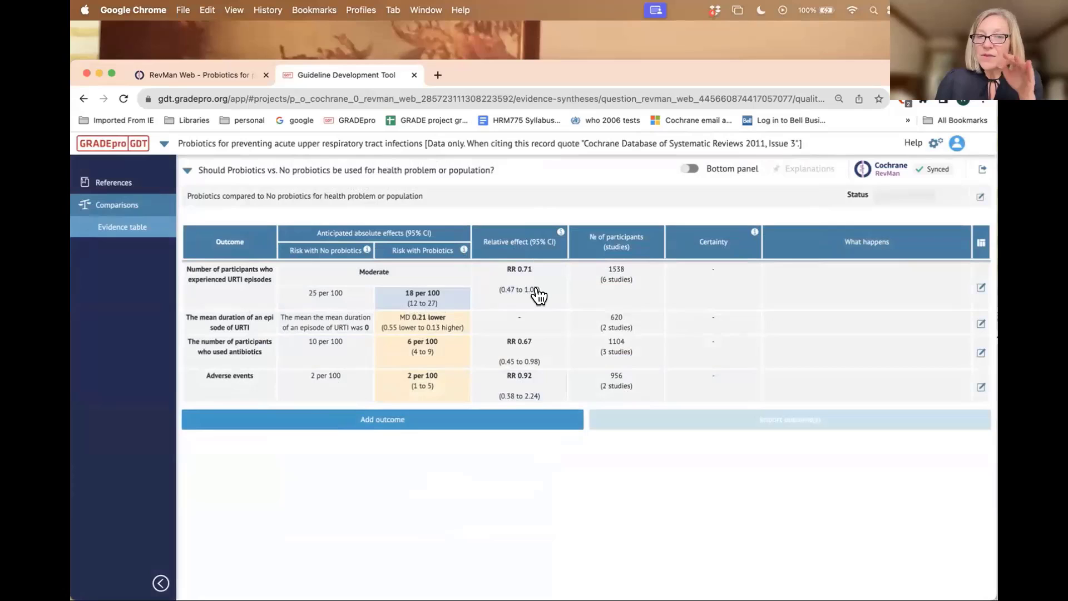
pyautogui.moveTo(513, 305)
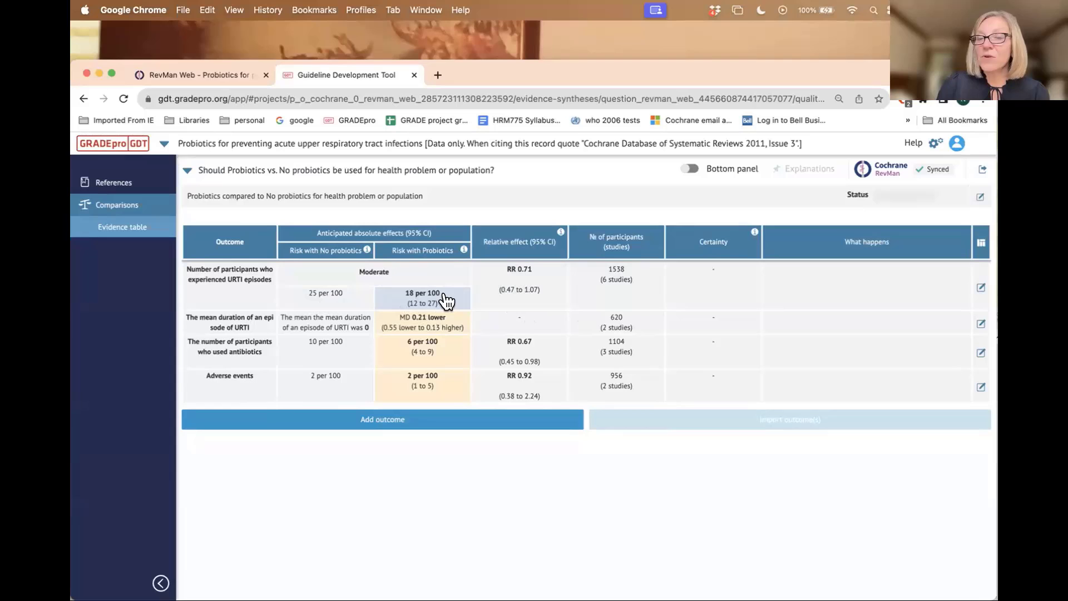
# Check the 18 per 100 intervention data, then reopen URTI episodes control risk settings
pyautogui.click(422, 298)
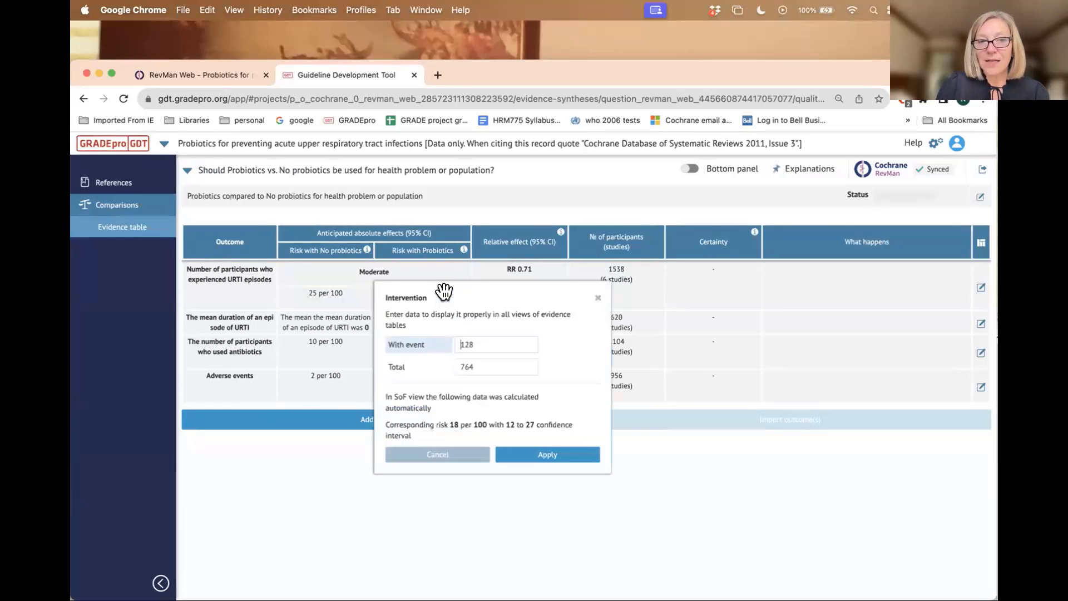
pyautogui.moveTo(597, 303)
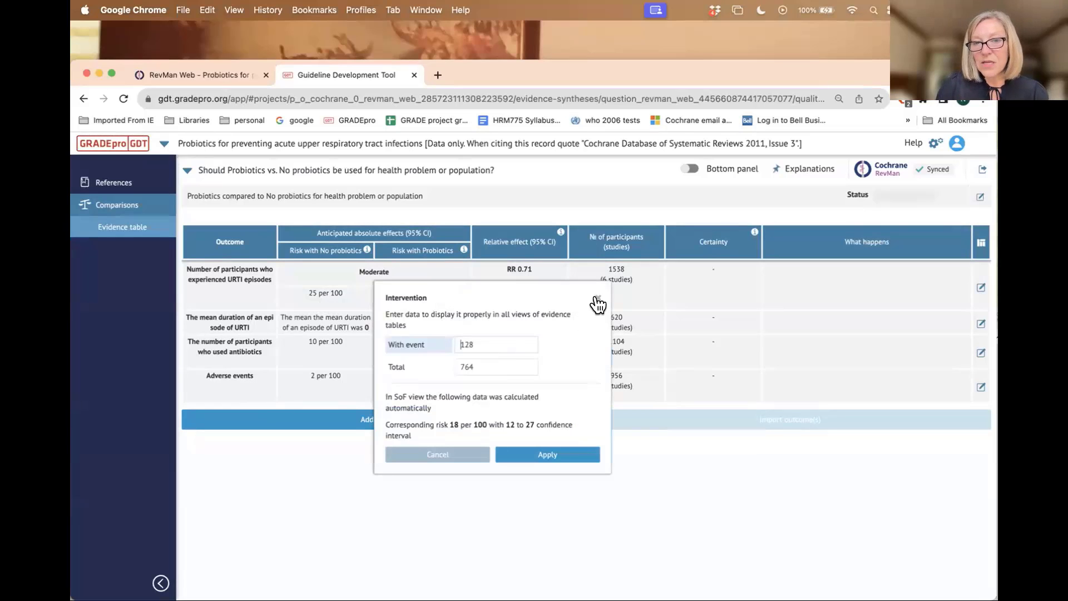
pyautogui.click(546, 455)
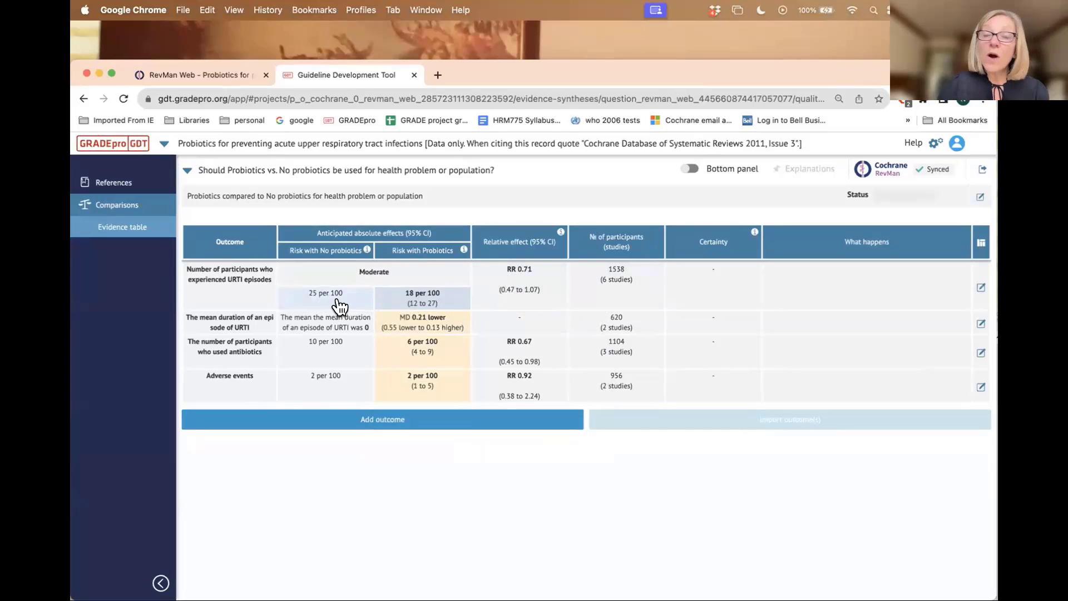
pyautogui.click(326, 294)
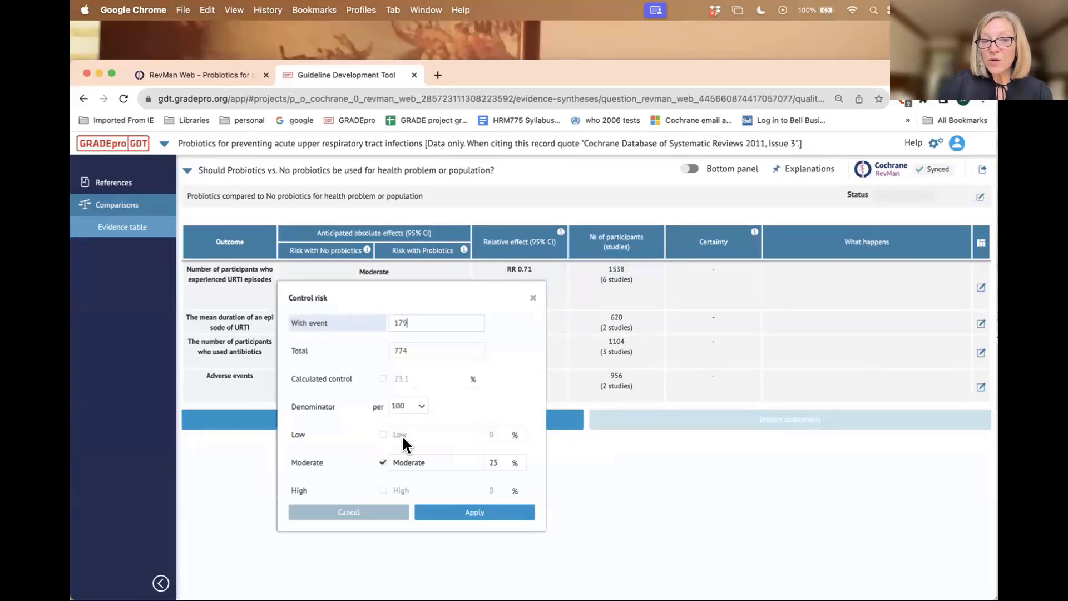
# Replace the moderate risk with low (10%) and high (30%) URTI baseline risks
pyautogui.click(383, 434)
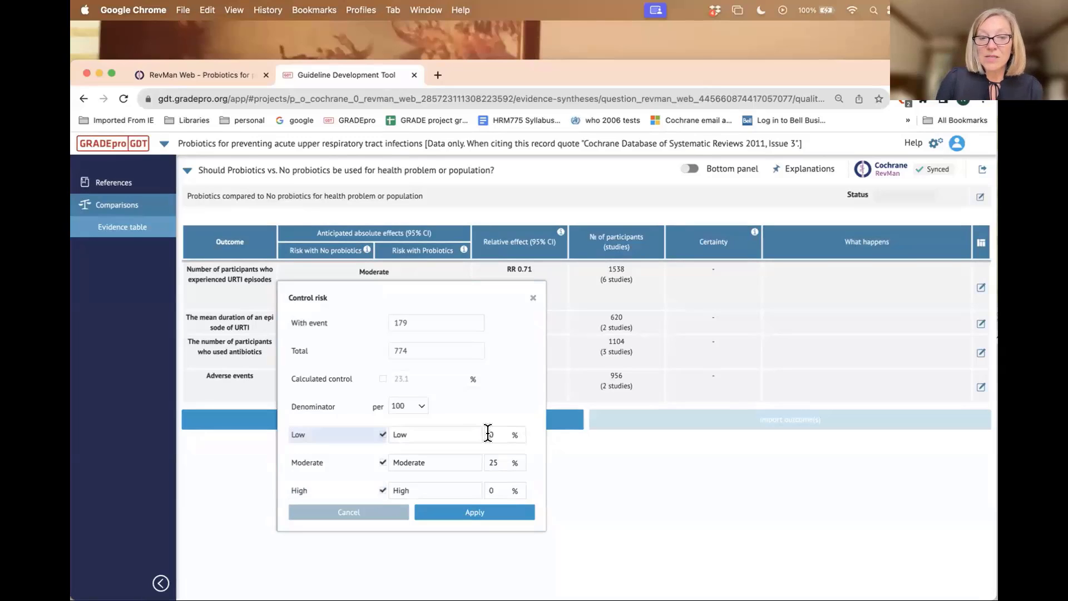
pyautogui.write('10')
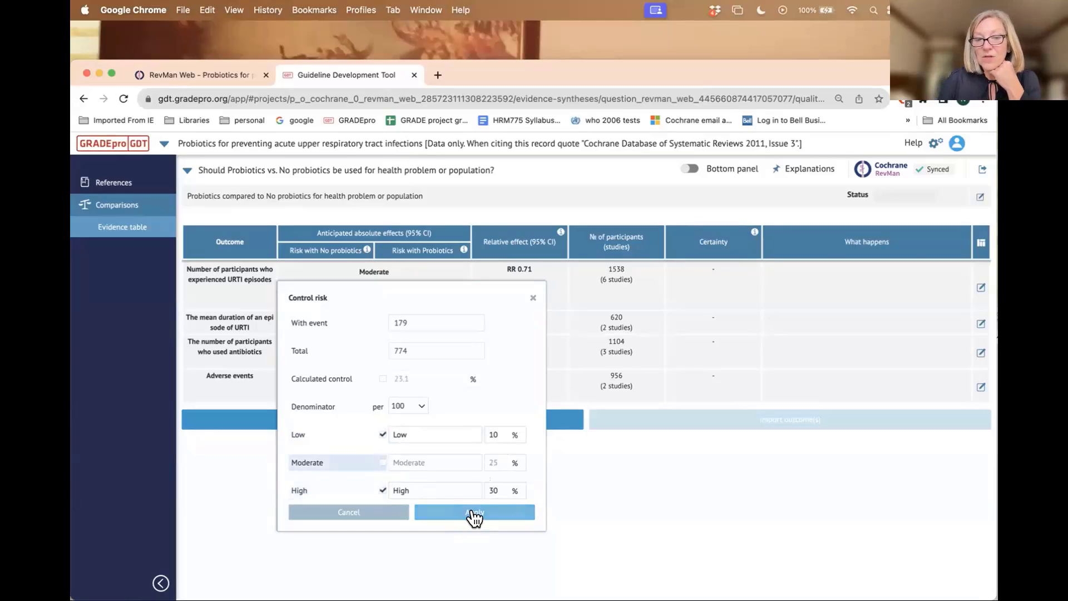
pyautogui.click(474, 512)
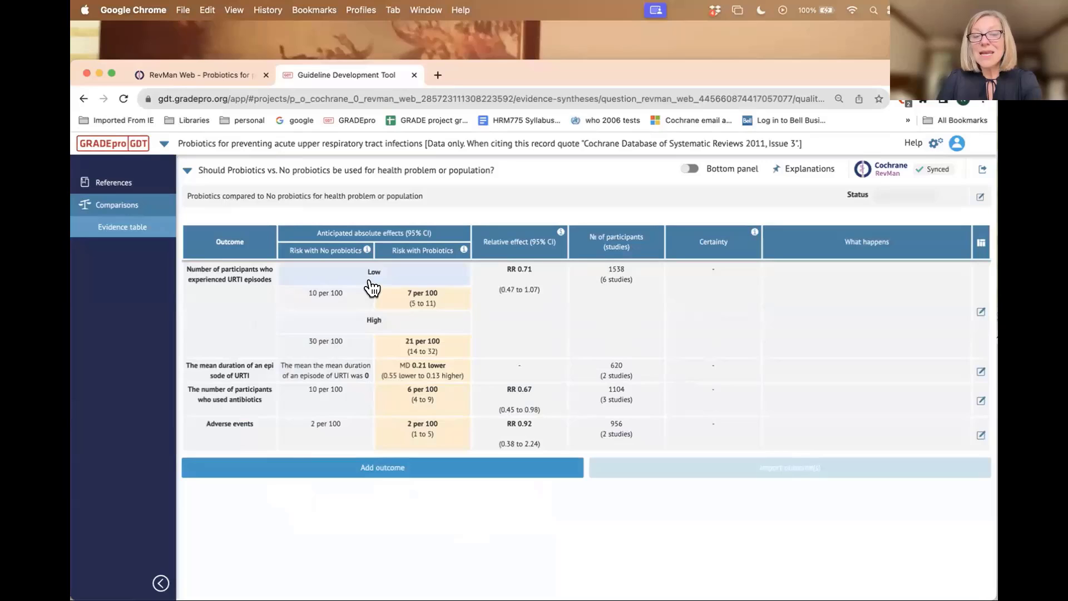
pyautogui.moveTo(341, 300)
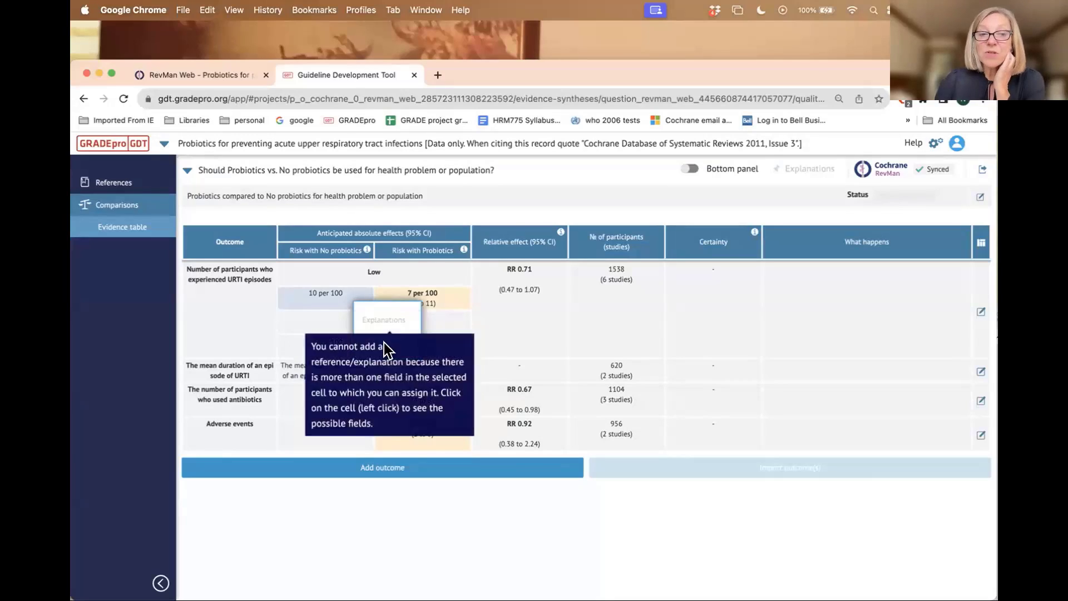
# Footnote the low risk: low and high risks taken from baseline risks in the analysed RCTs
pyautogui.click(325, 294)
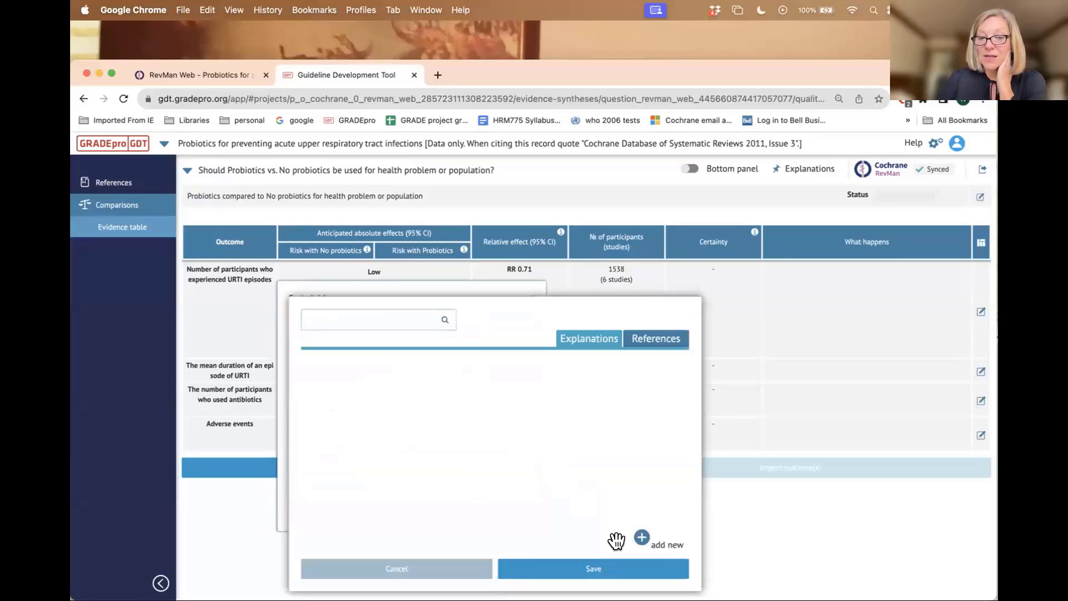
pyautogui.click(641, 543)
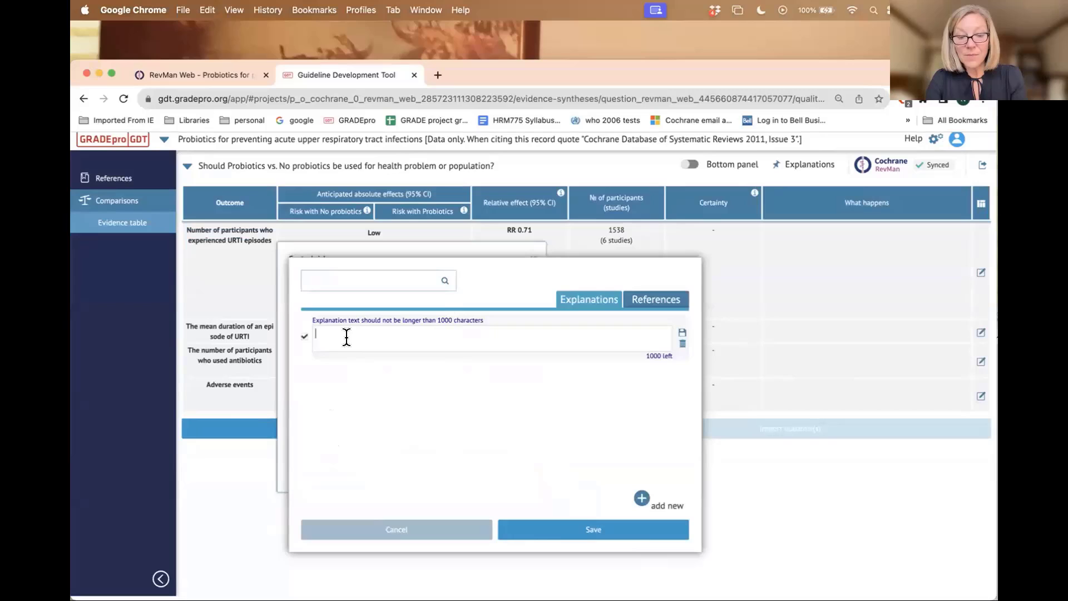
pyautogui.write('Low risk')
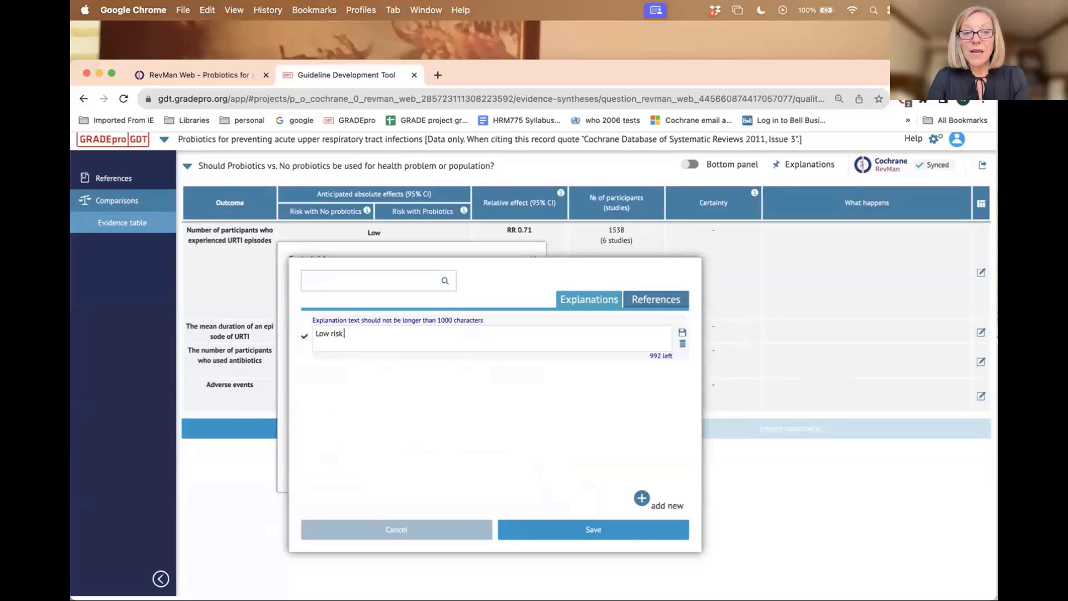
pyautogui.write('and high risk')
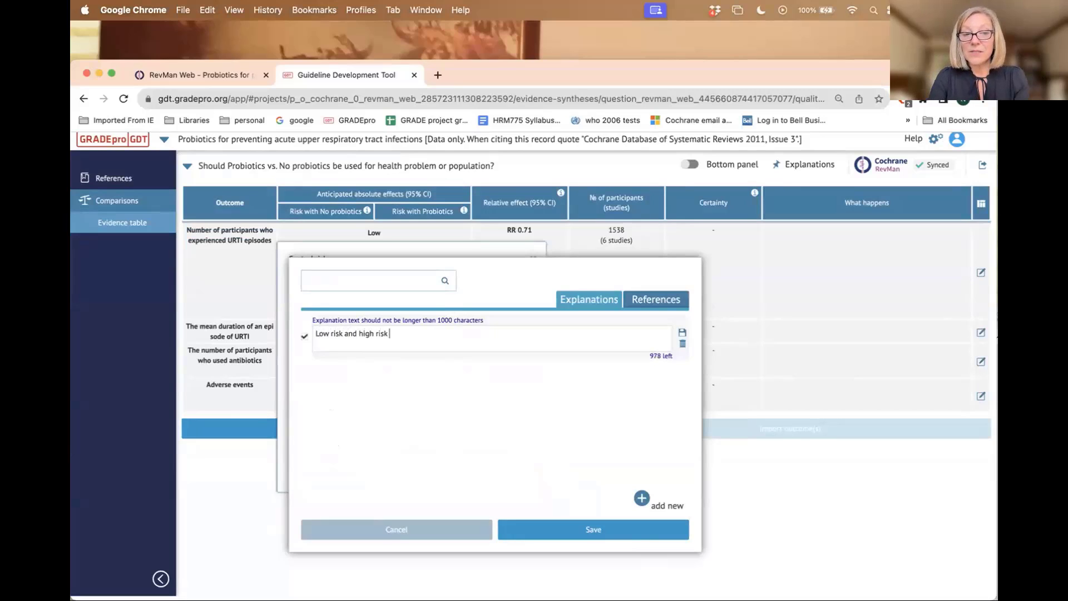
pyautogui.write('taken for')
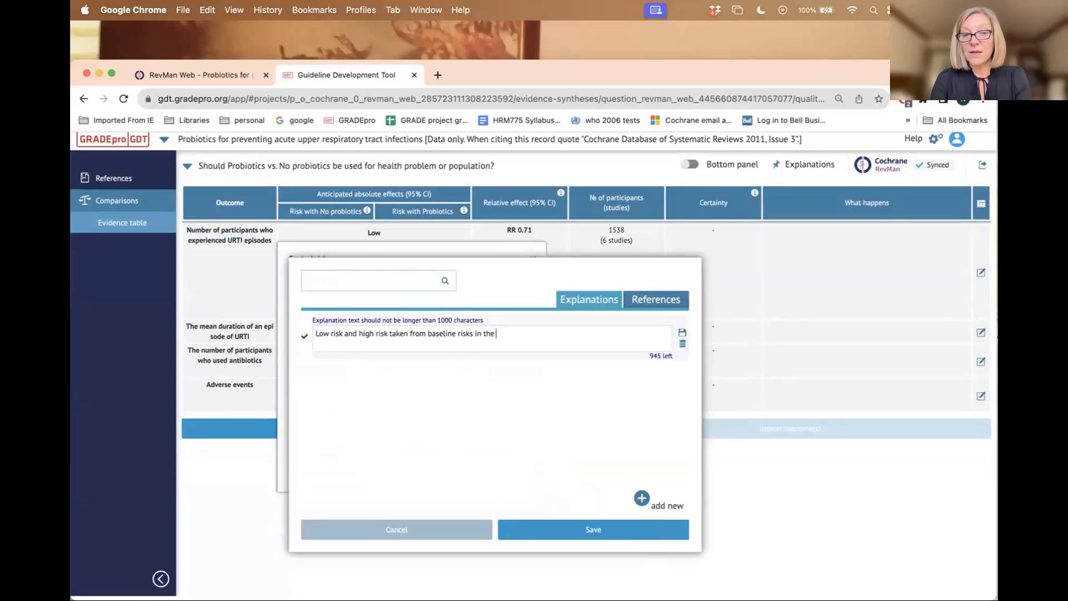
pyautogui.write('RCTs')
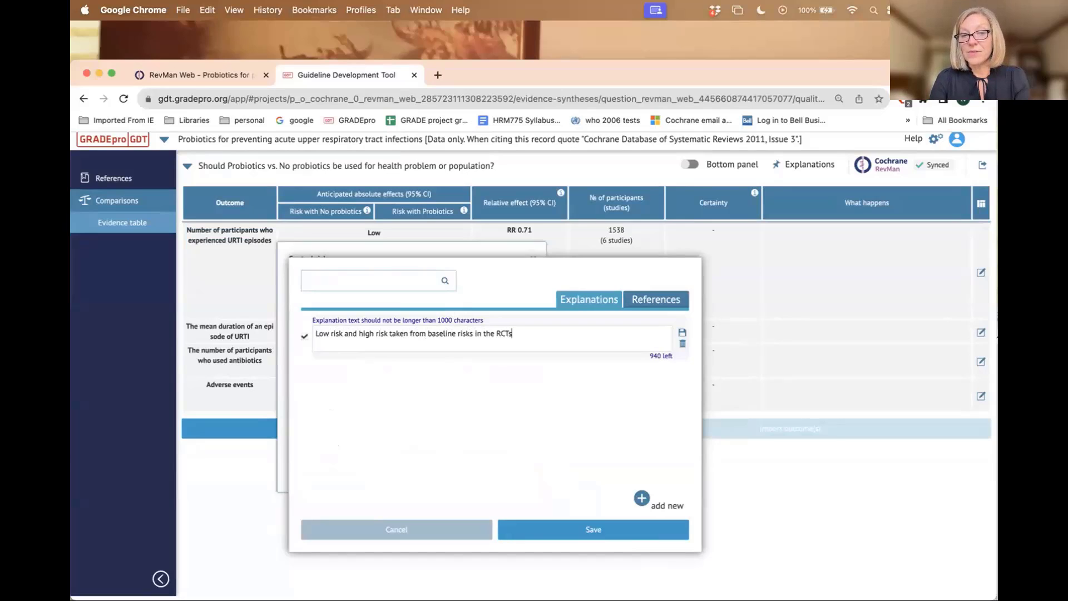
pyautogui.write('in the anal')
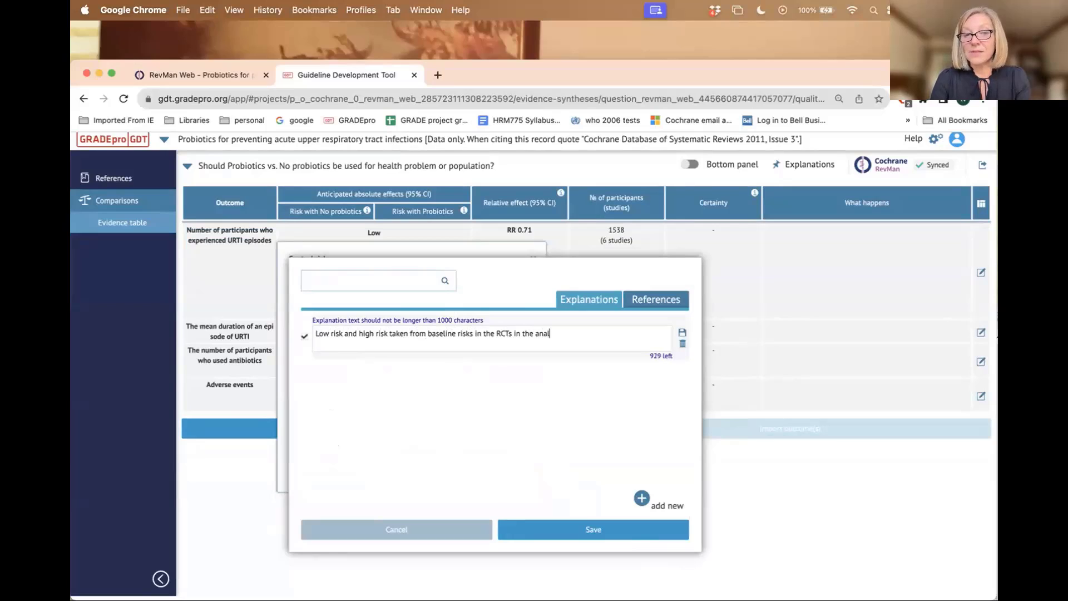
pyautogui.write('ysis')
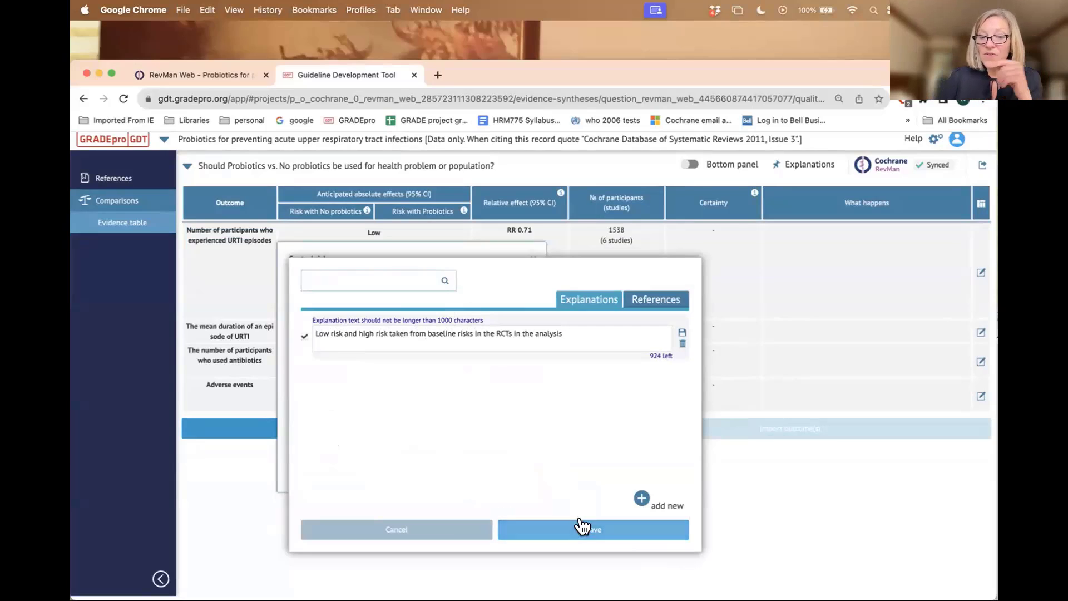
pyautogui.moveTo(682, 338)
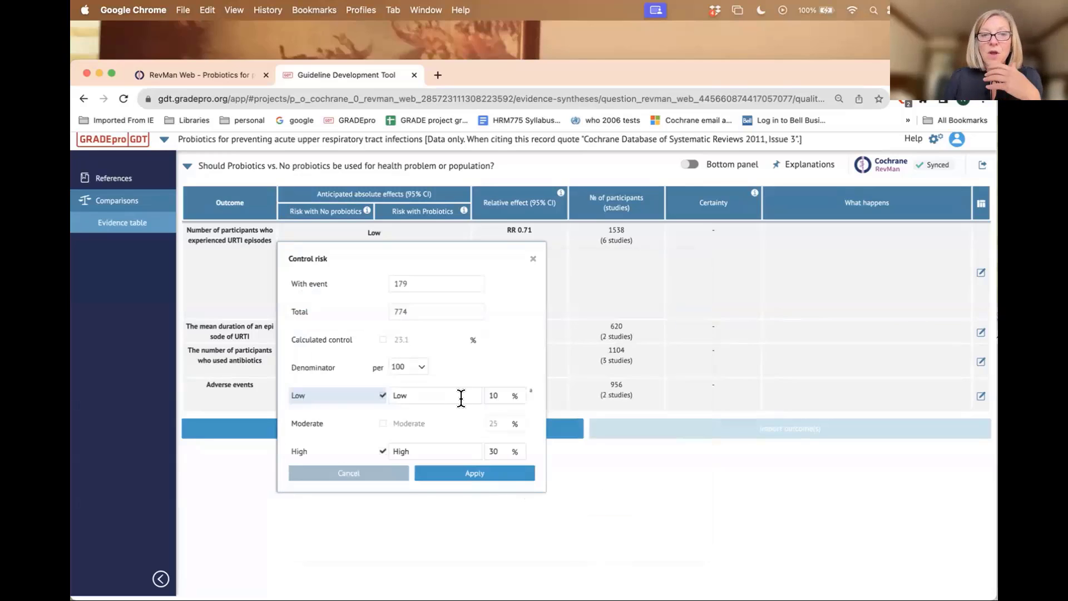
pyautogui.click(474, 473)
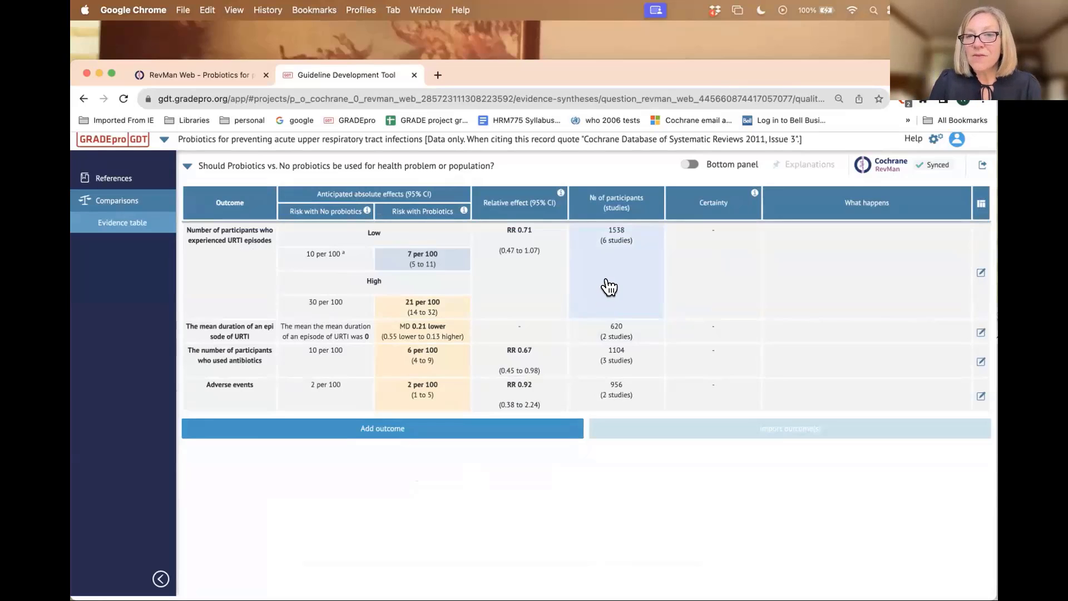
pyautogui.moveTo(613, 290)
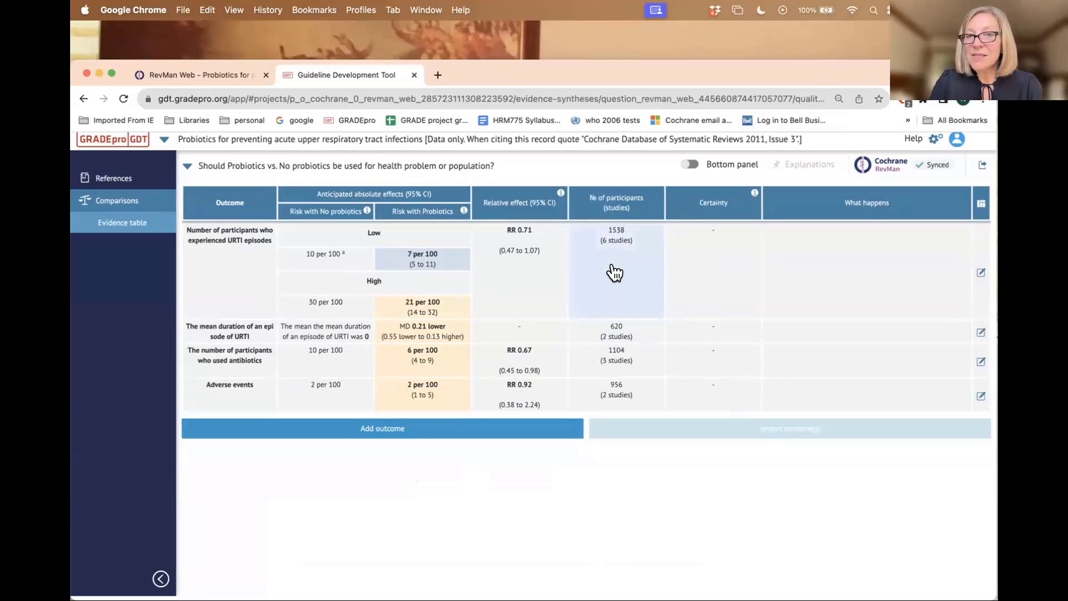
pyautogui.moveTo(620, 264)
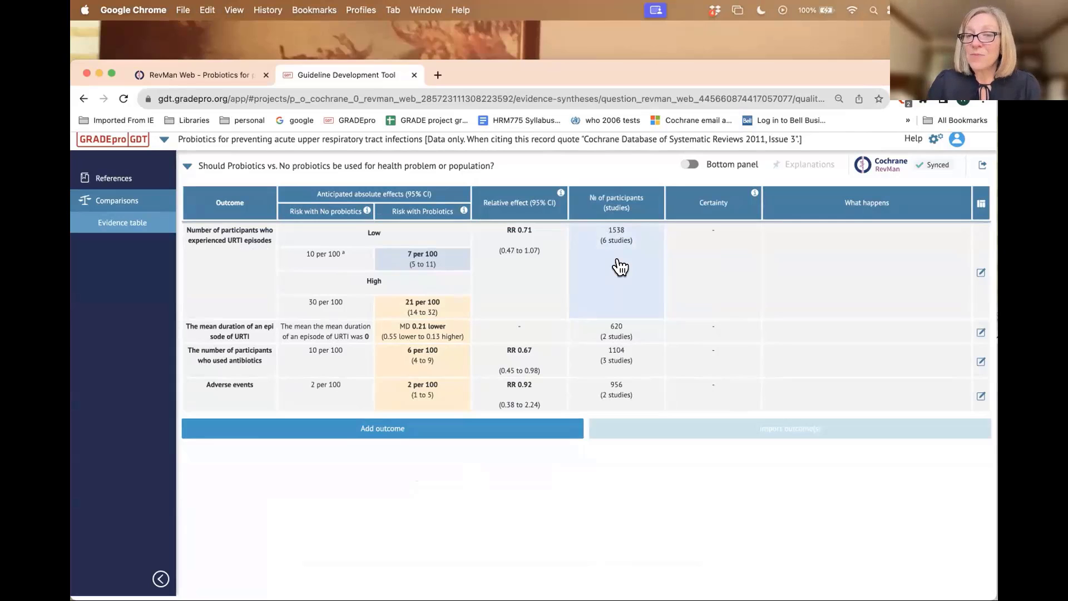
# Set the URTI outcome's study design to randomised trial, giving 1538 participants (6 RCTs)
pyautogui.click(616, 235)
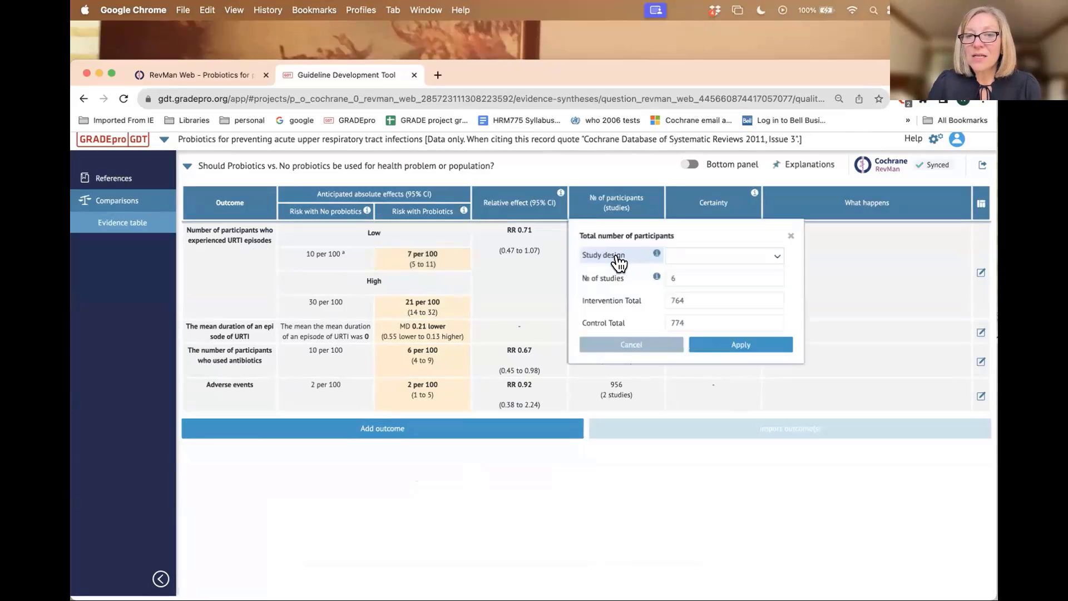
pyautogui.click(723, 256)
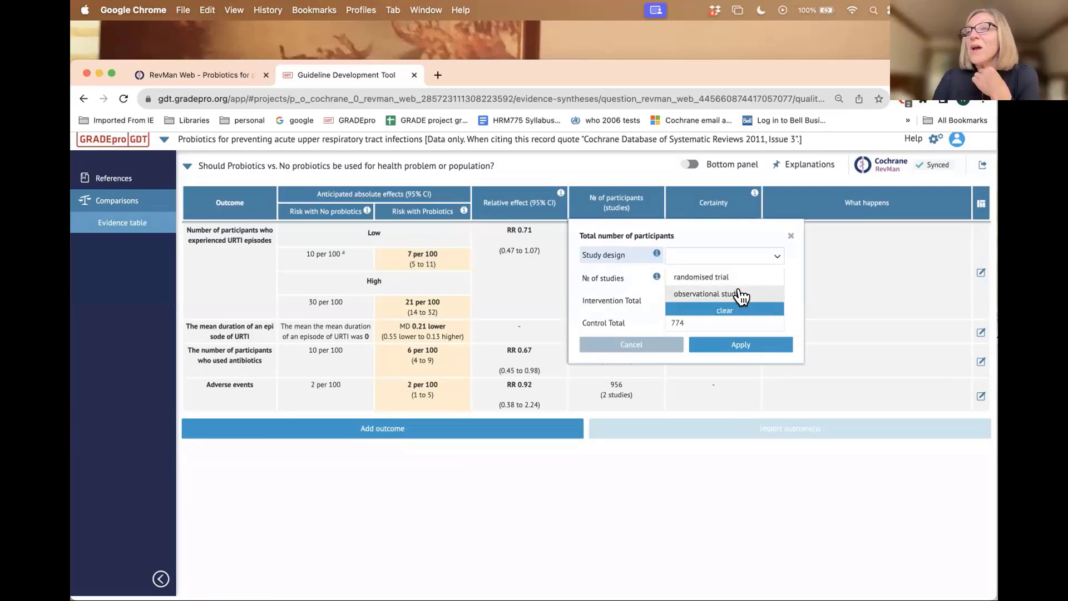
pyautogui.click(700, 277)
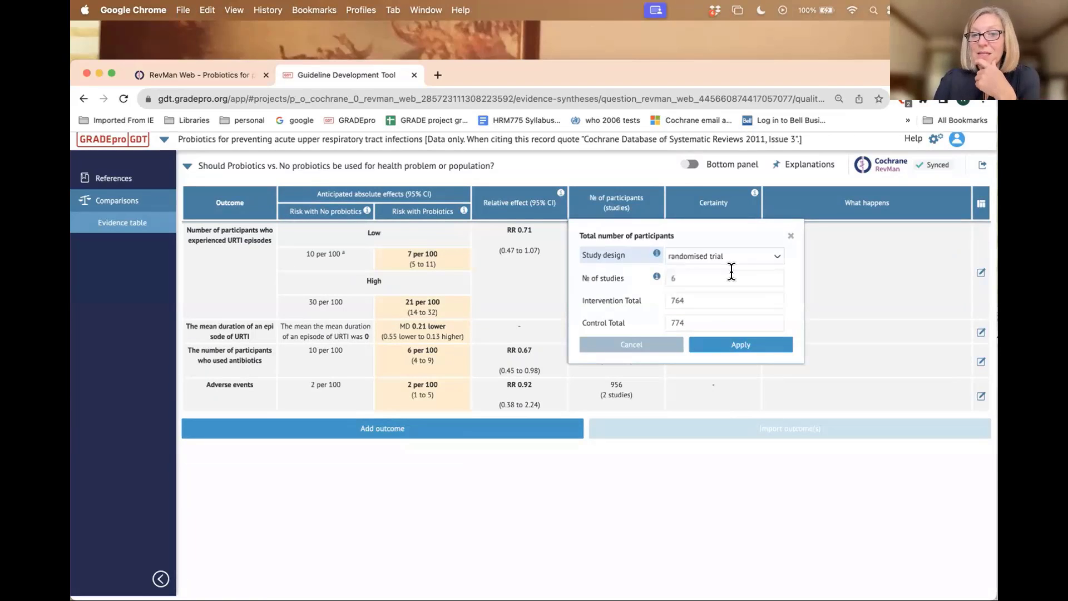
pyautogui.moveTo(783, 295)
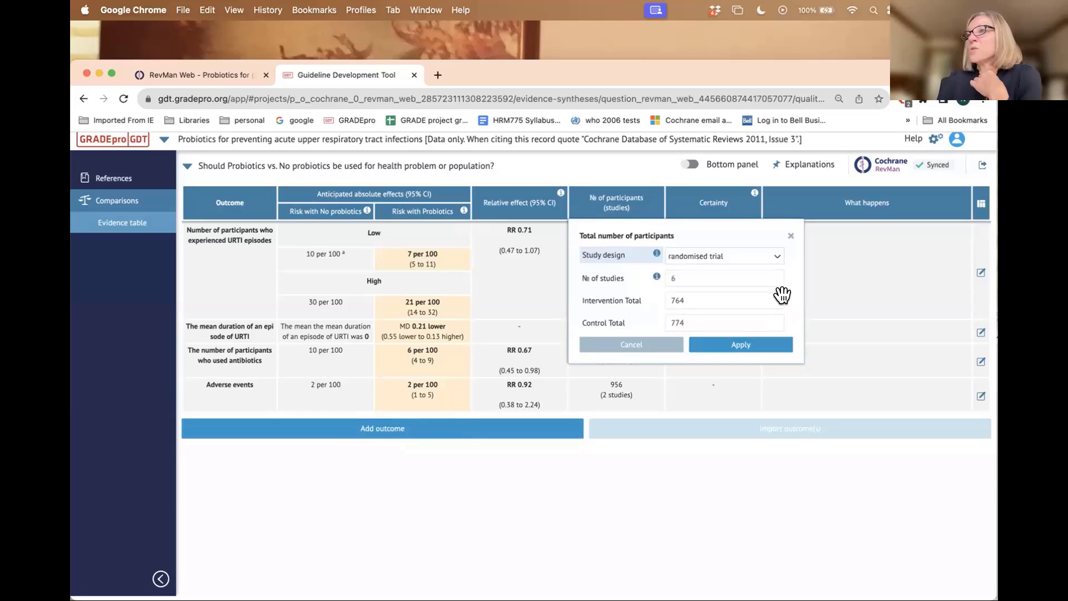
pyautogui.click(740, 344)
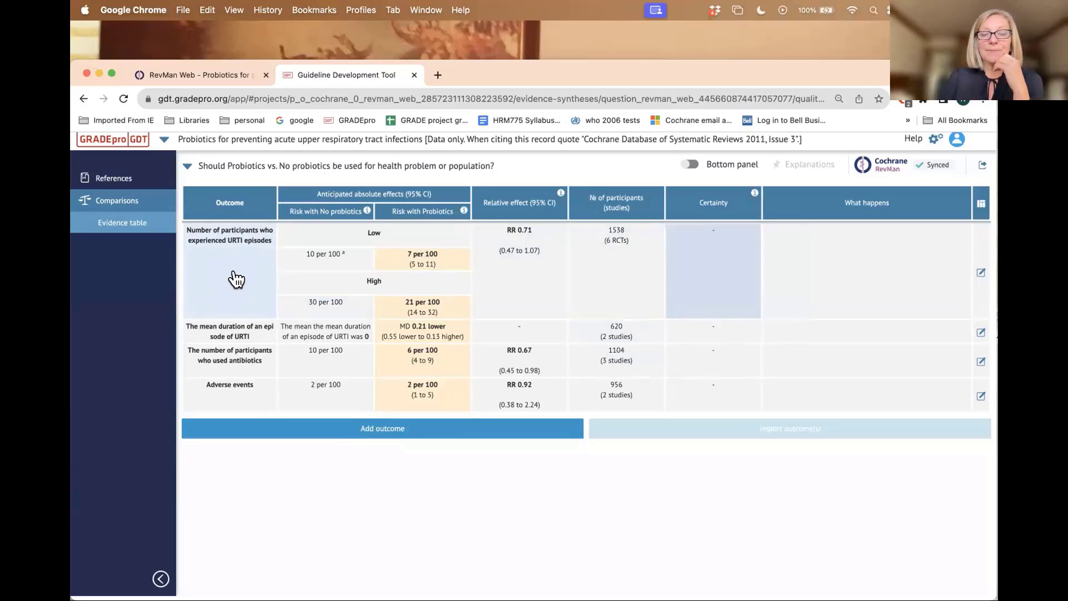
pyautogui.click(980, 273)
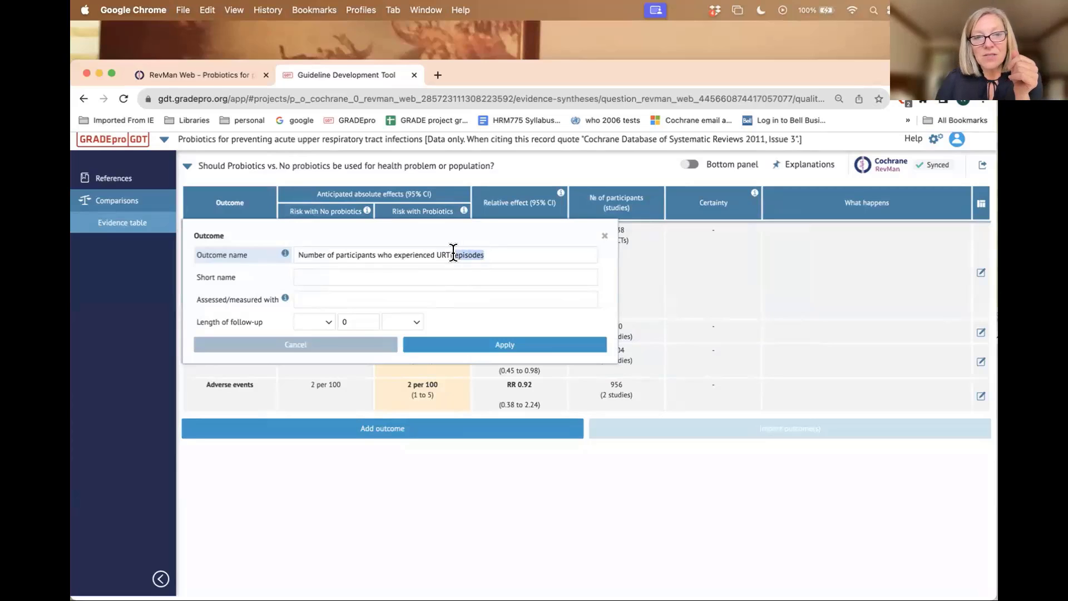
# Rename the outcome to URTI infections and set a 6 to 12 months follow-up range
pyautogui.press('Backspace')
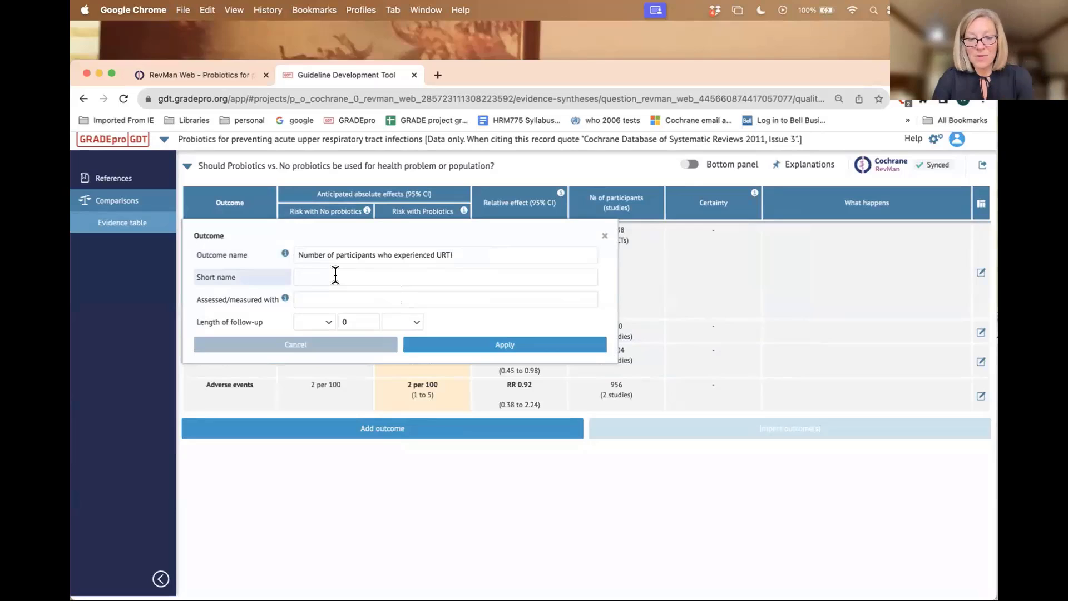
pyautogui.write('infections')
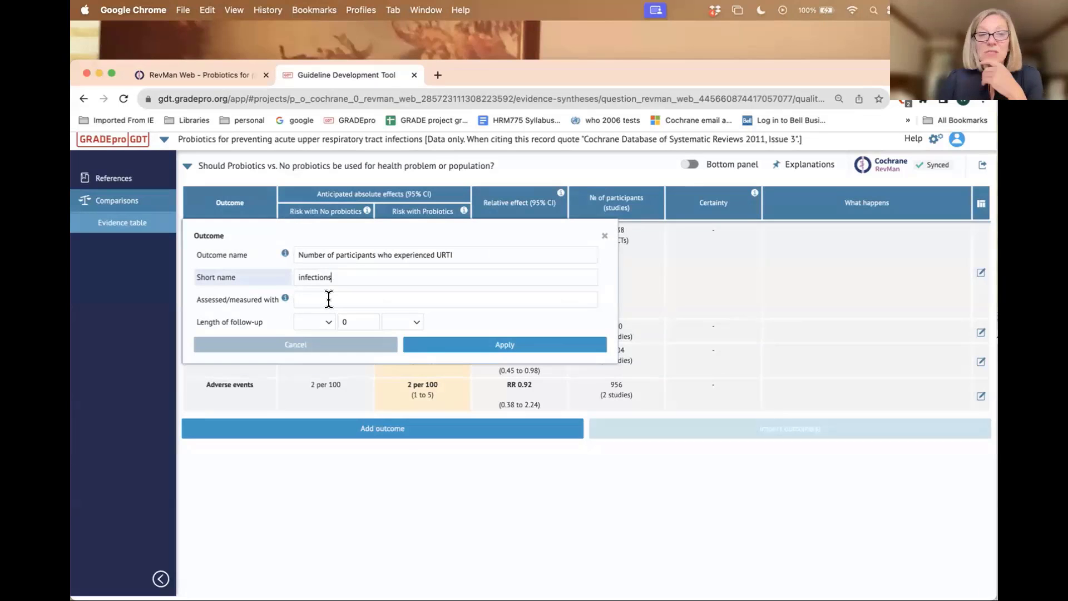
pyautogui.click(314, 321)
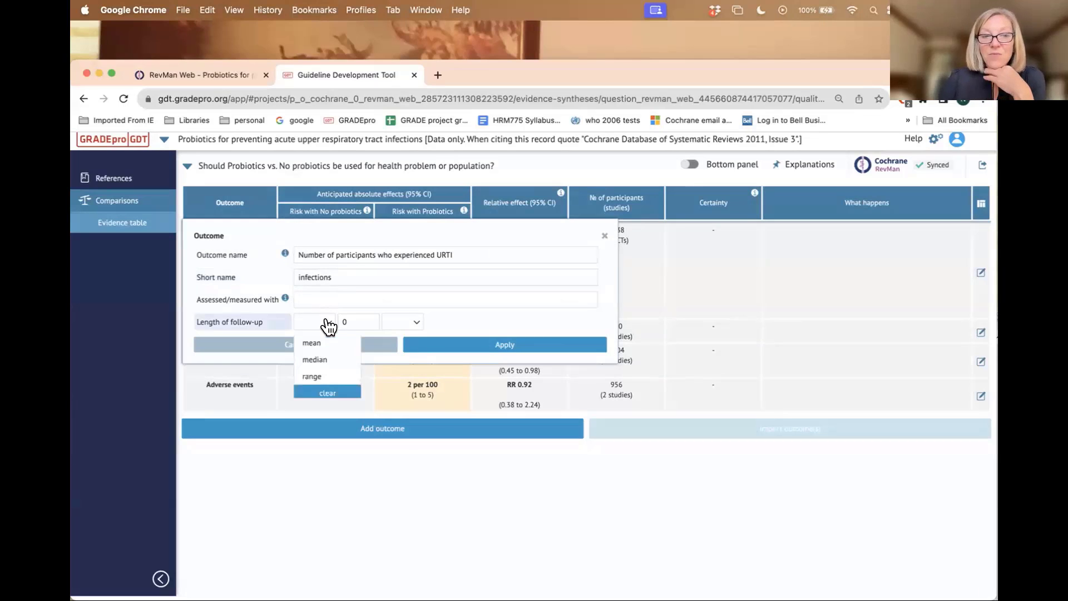
pyautogui.click(312, 377)
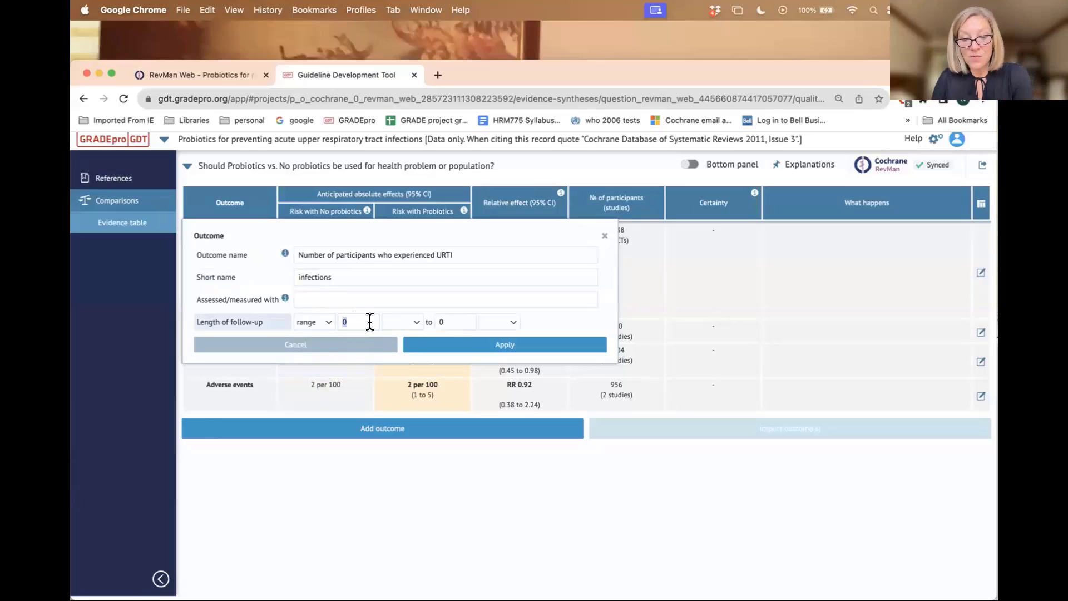
pyautogui.write('6')
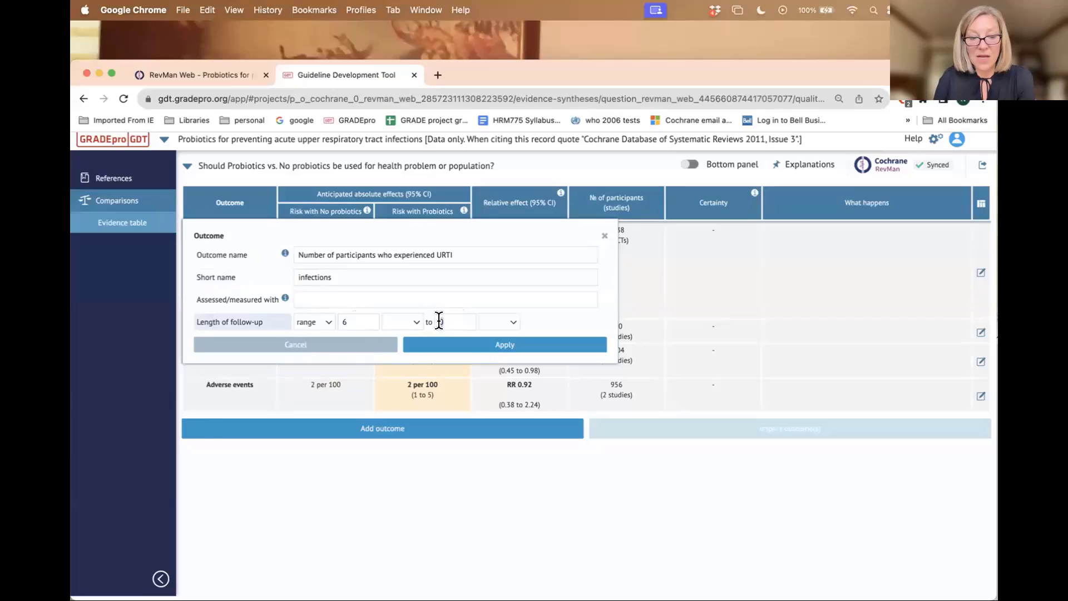
pyautogui.click(513, 322)
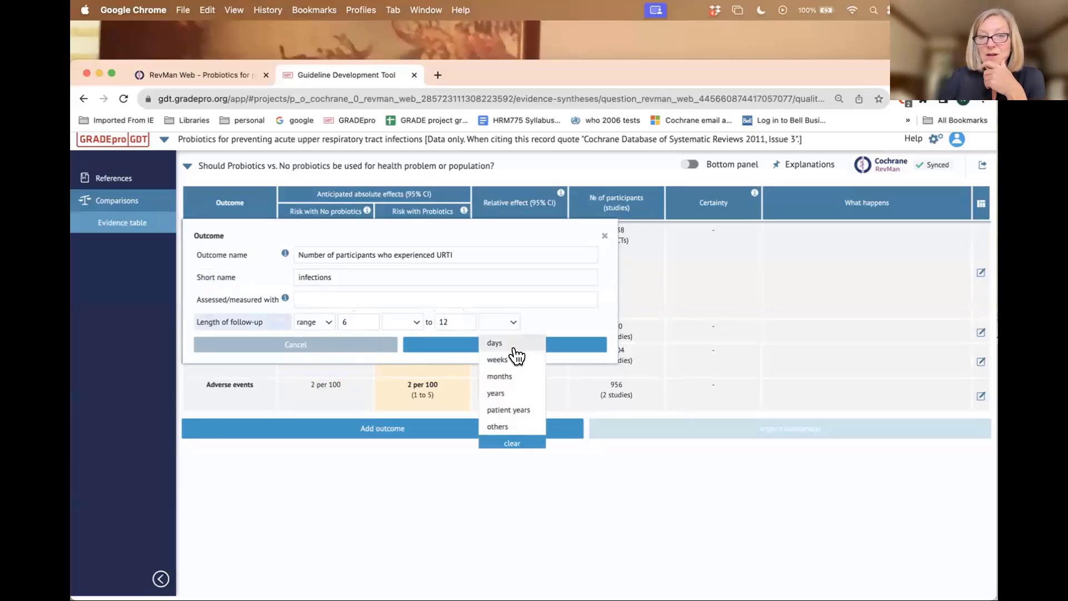
pyautogui.click(500, 377)
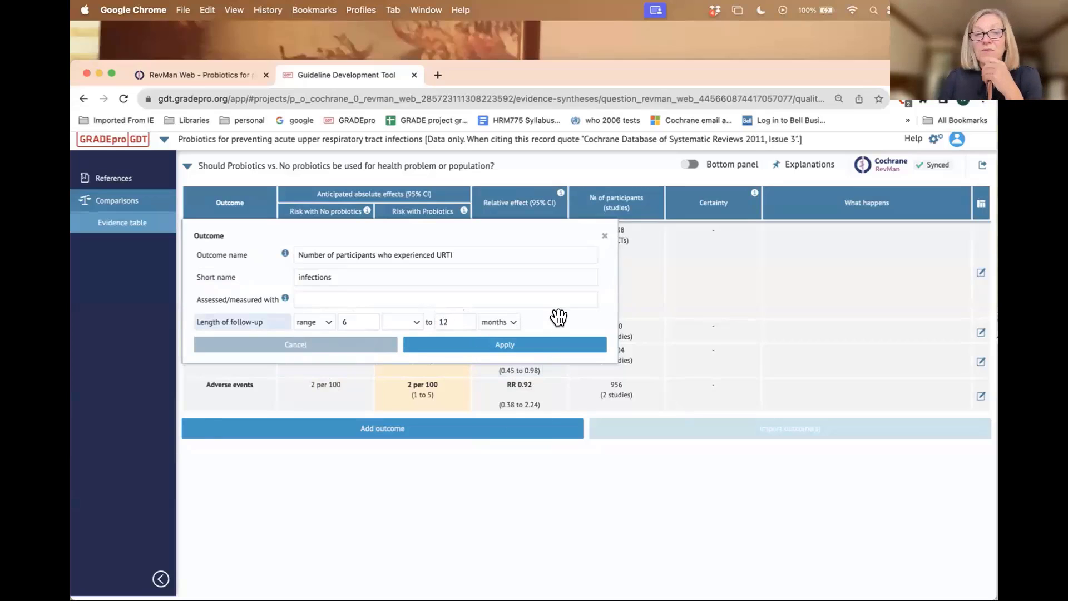
pyautogui.click(504, 343)
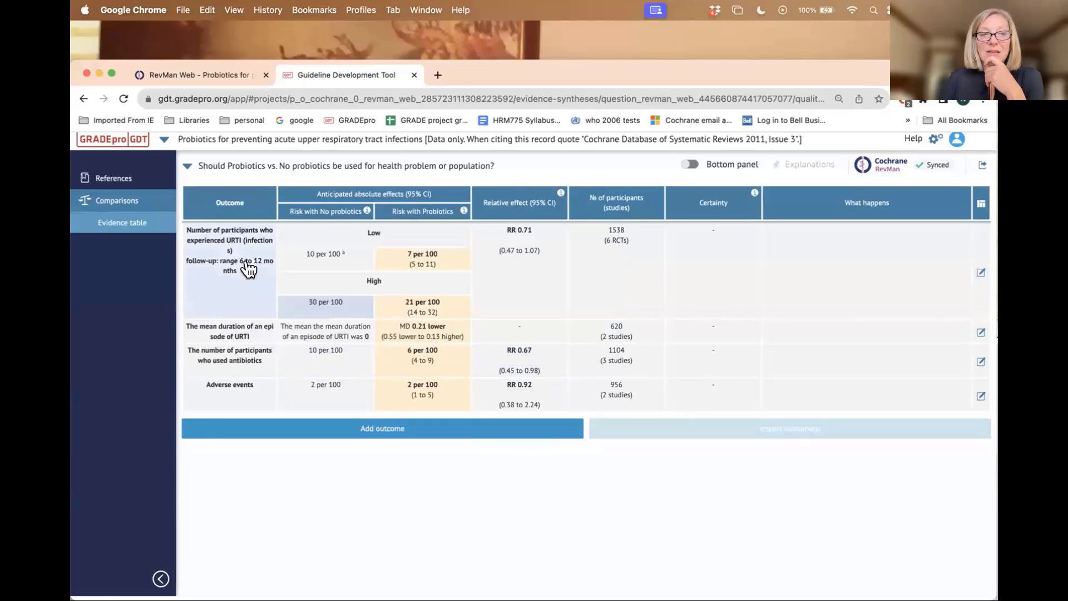
pyautogui.moveTo(250, 305)
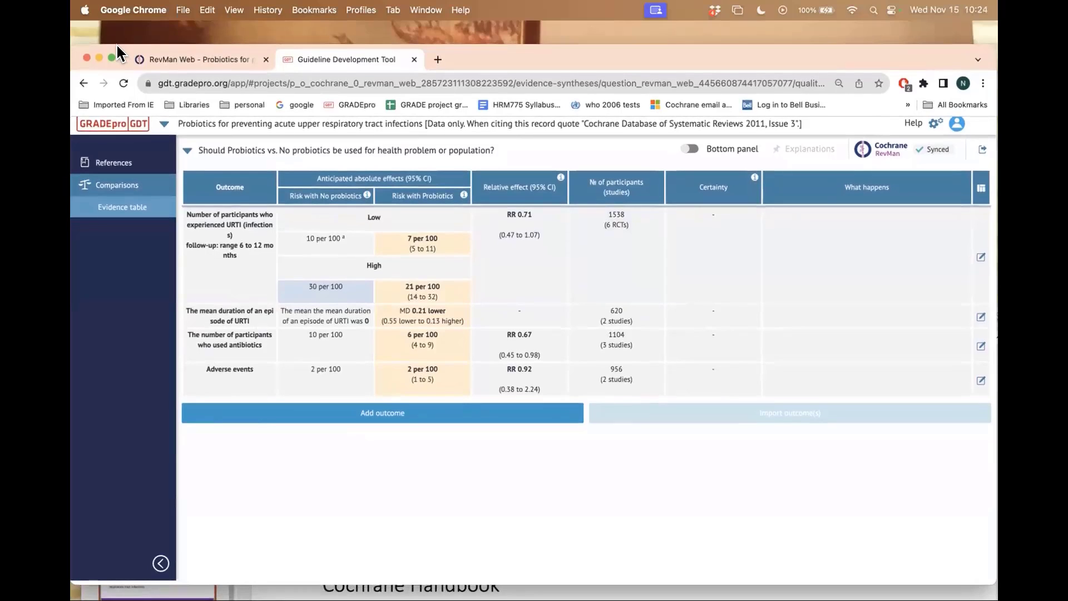
pyautogui.moveTo(919, 583)
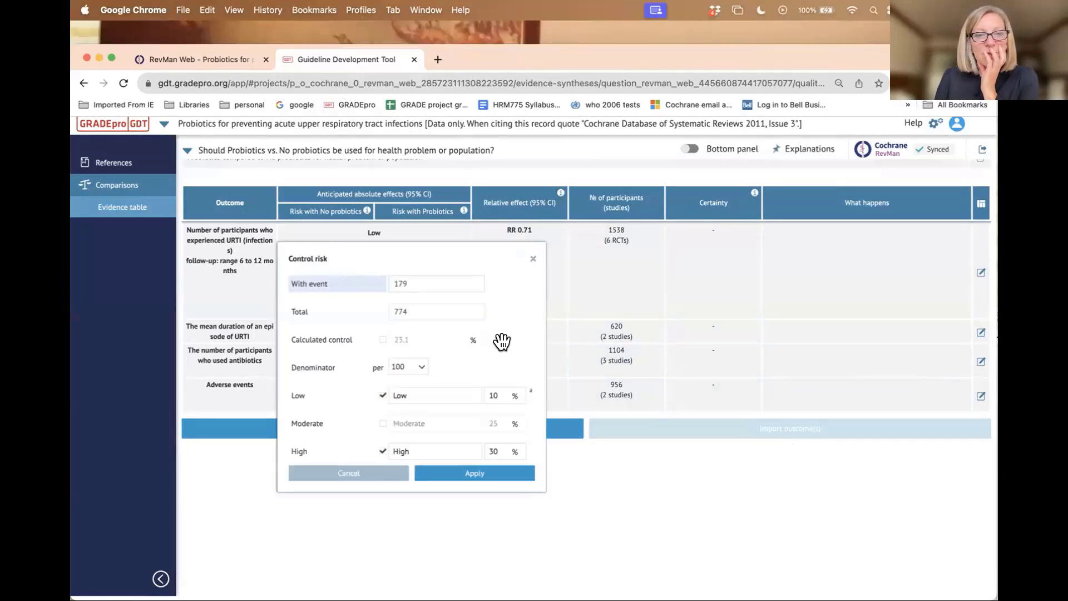
pyautogui.moveTo(502, 329)
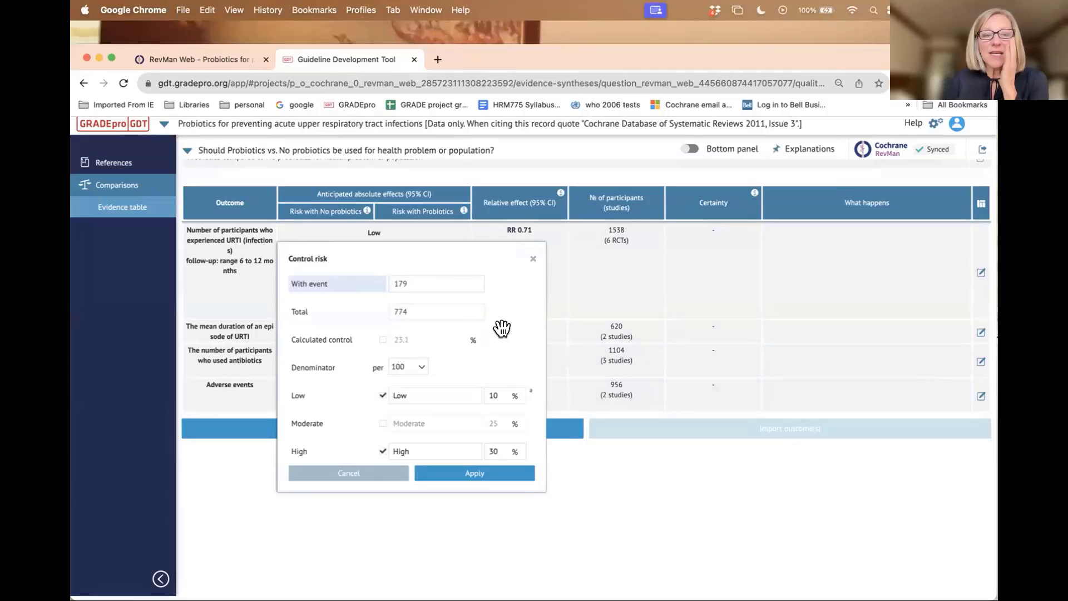
pyautogui.moveTo(505, 349)
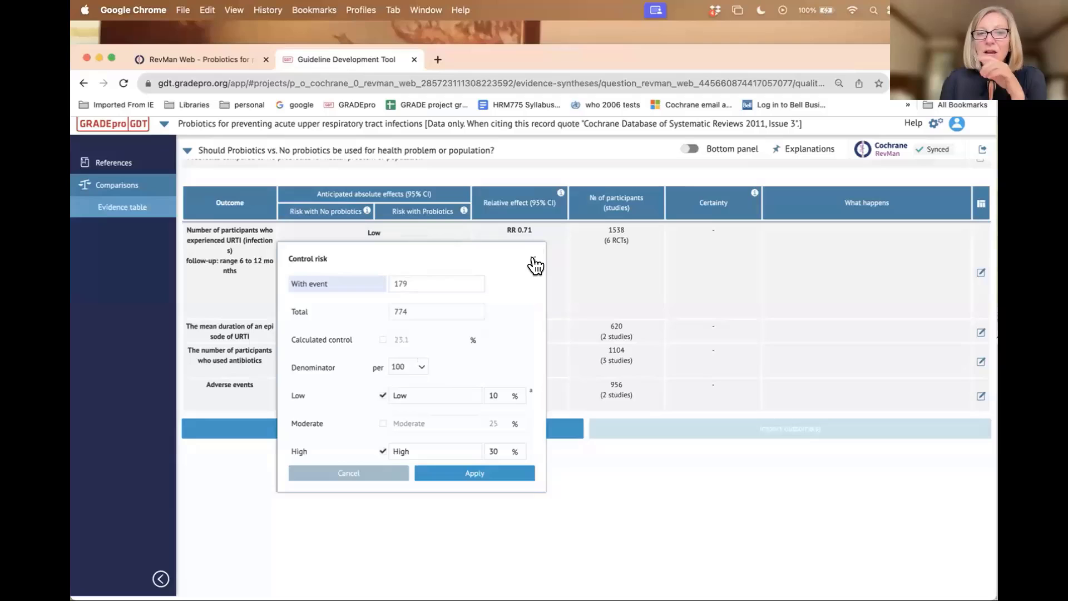
# Close Control risk and switch the table to the Summary of Findings table (v3) layout
pyautogui.click(474, 473)
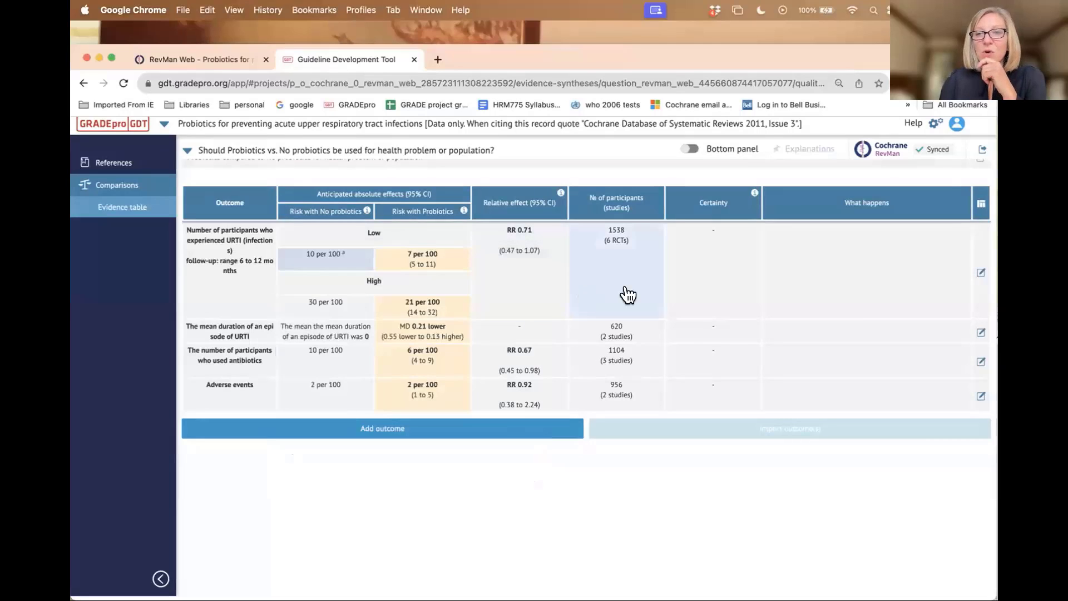
pyautogui.moveTo(984, 212)
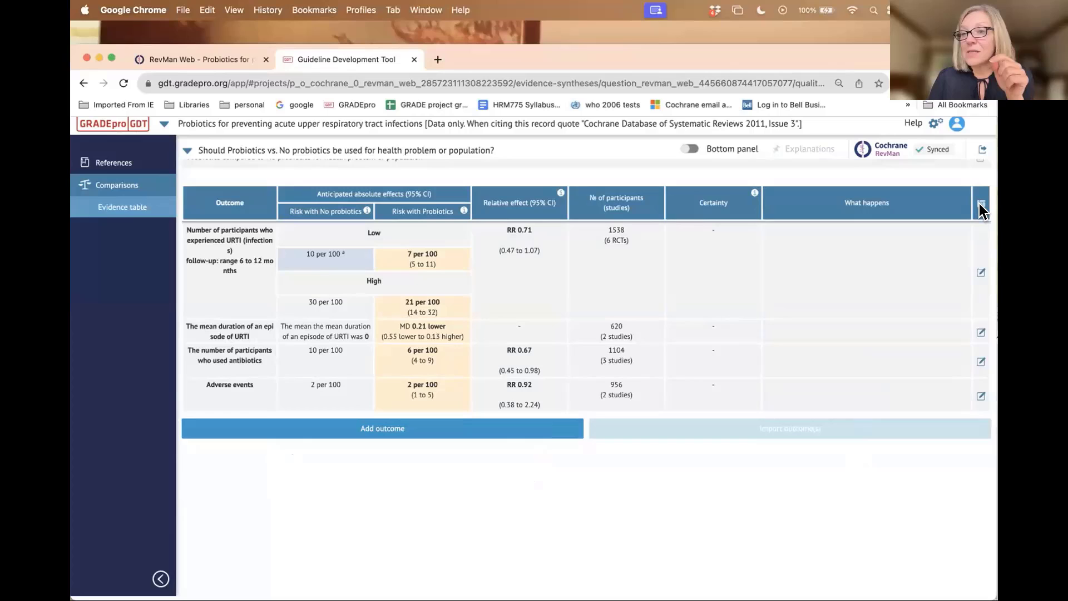
pyautogui.click(981, 202)
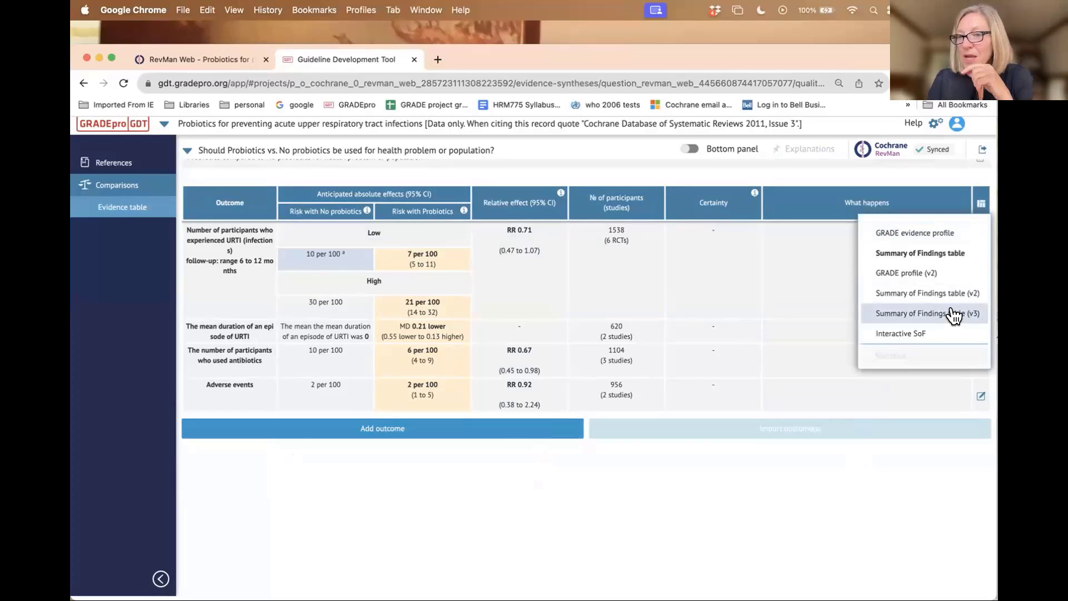
pyautogui.moveTo(941, 346)
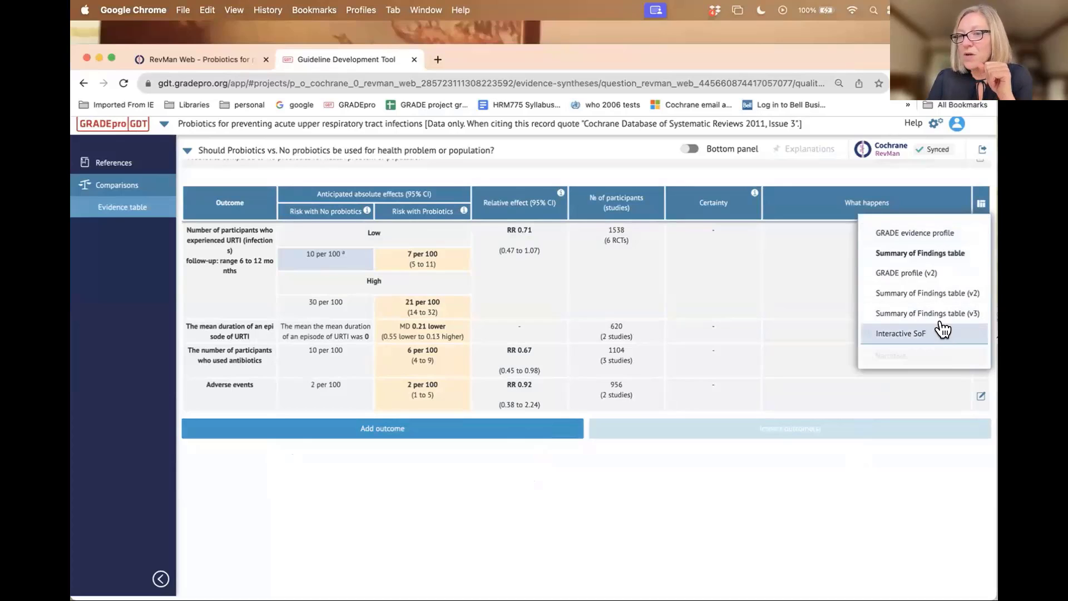
pyautogui.click(900, 333)
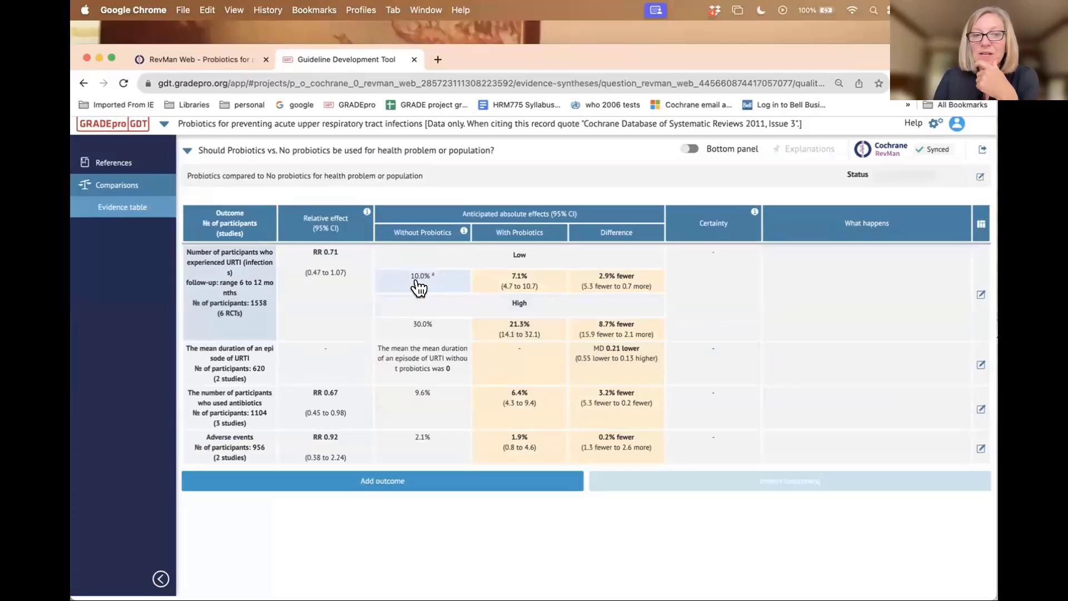
pyautogui.moveTo(528, 292)
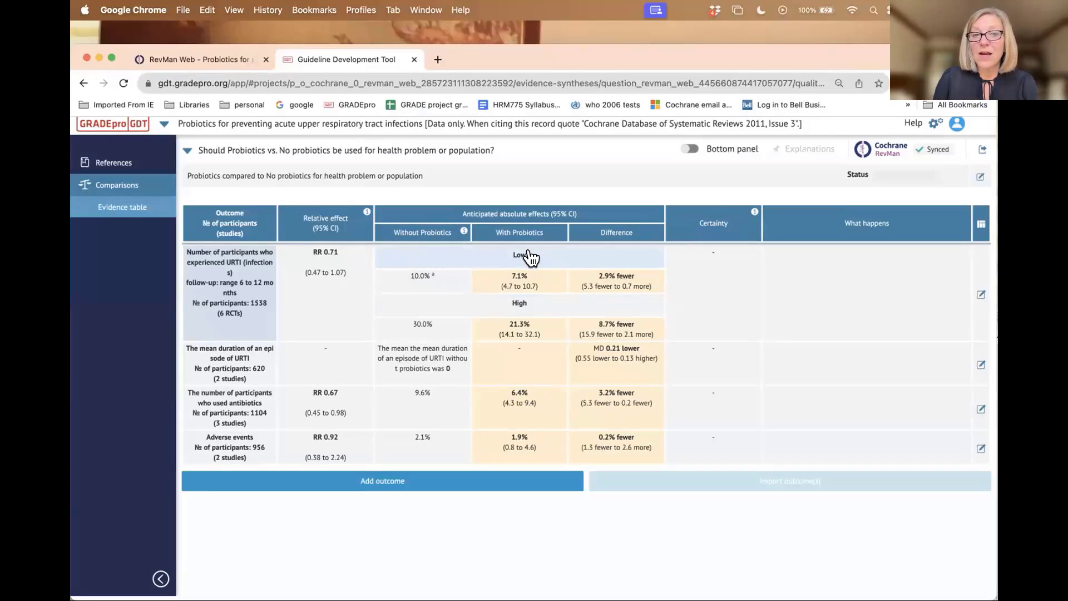
pyautogui.moveTo(619, 255)
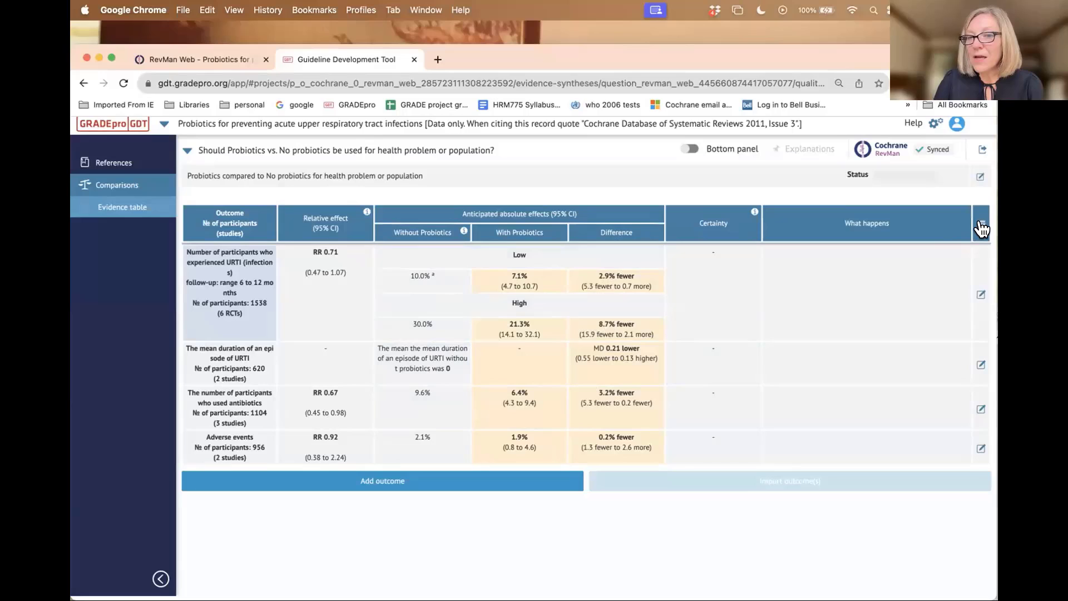
# Switch the table layout to GRADE profile (v2) with certainty-rating columns
pyautogui.click(982, 223)
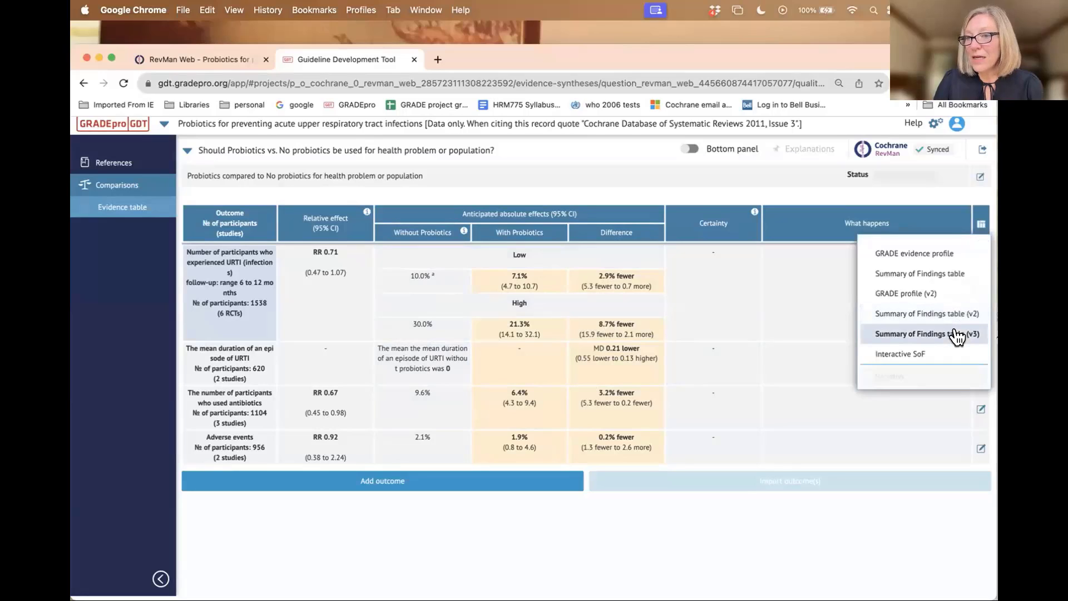
pyautogui.moveTo(912, 293)
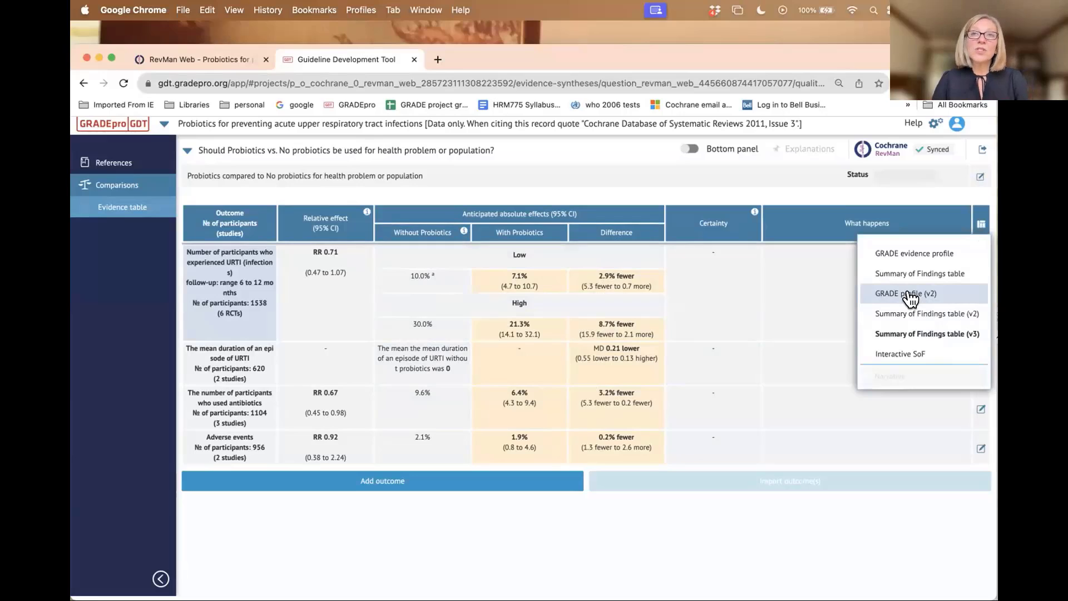
pyautogui.click(906, 294)
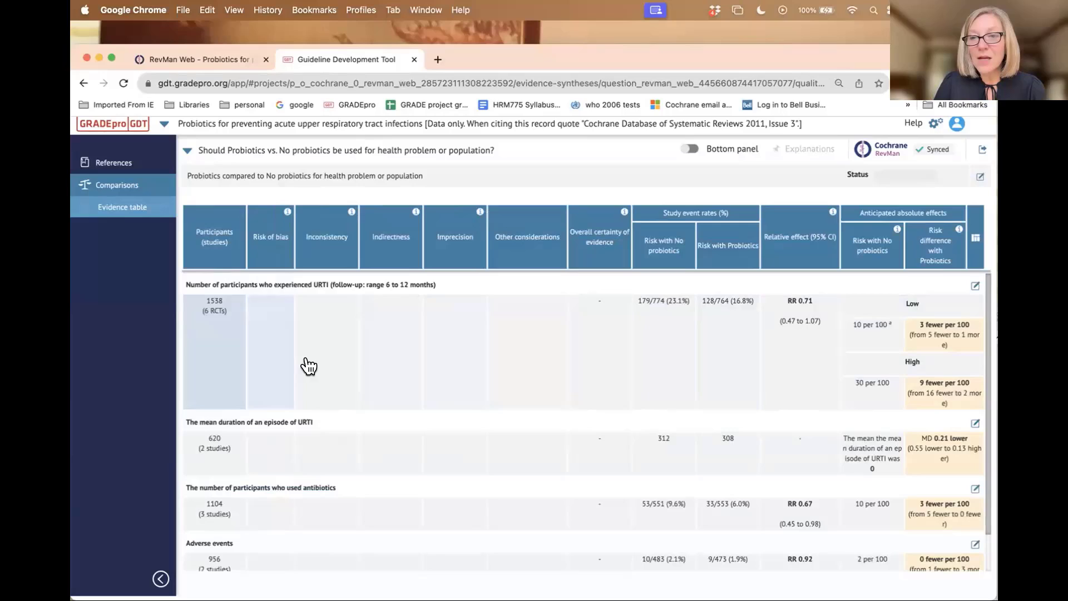
pyautogui.moveTo(879, 352)
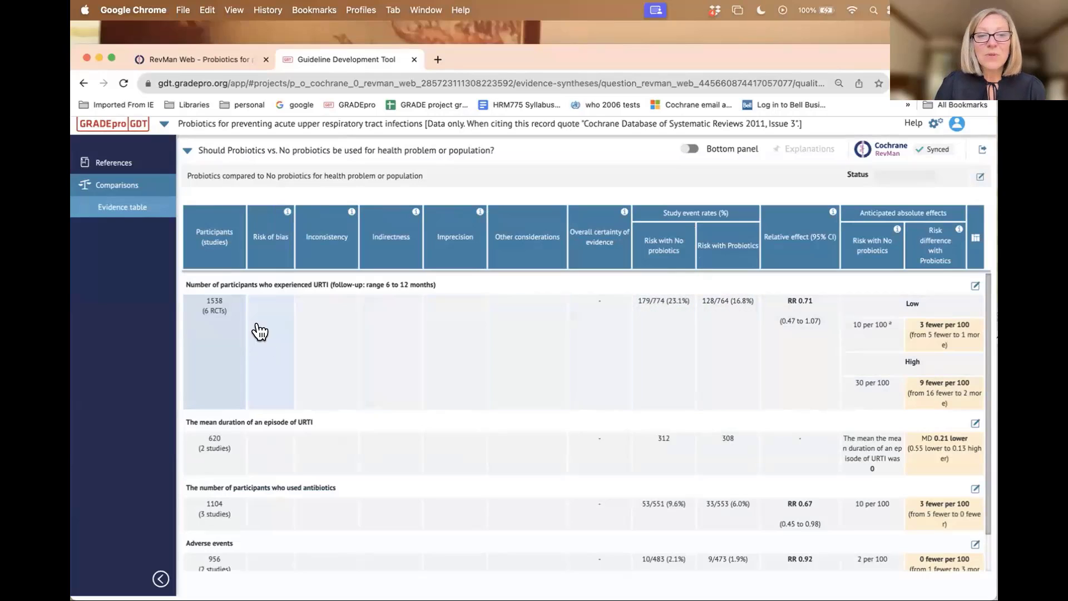
pyautogui.moveTo(274, 265)
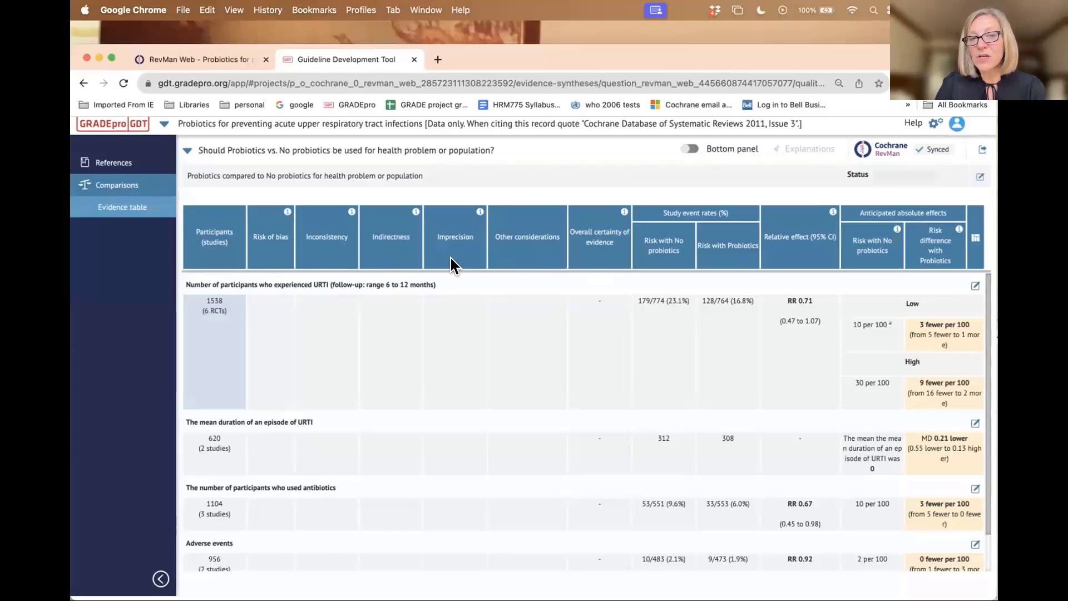
pyautogui.moveTo(608, 265)
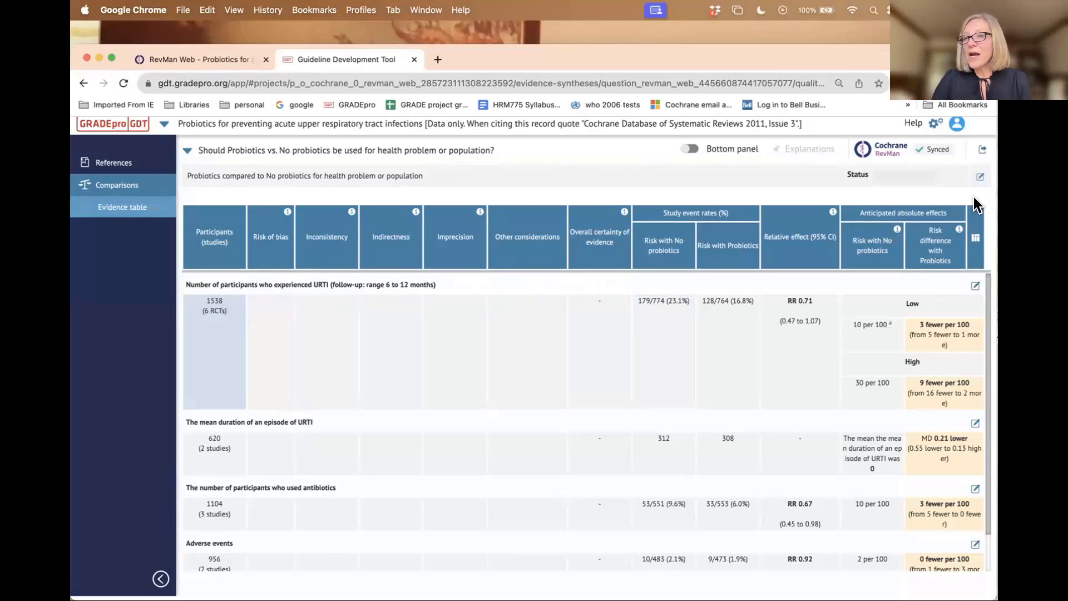
# Switch back to the standard Summary of Findings table showing per-100 risks
pyautogui.click(976, 238)
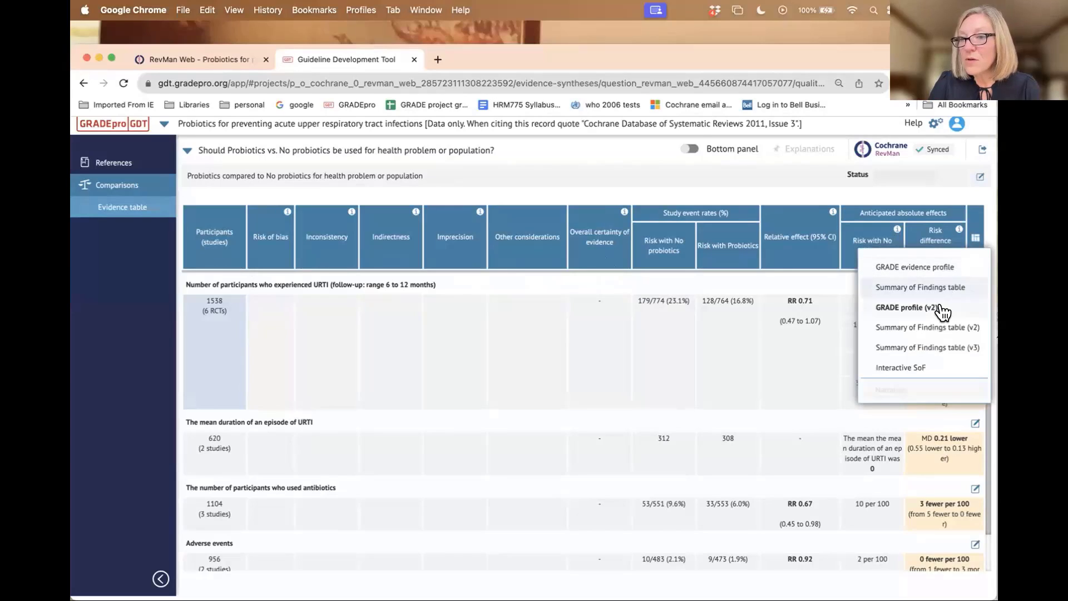
pyautogui.click(915, 307)
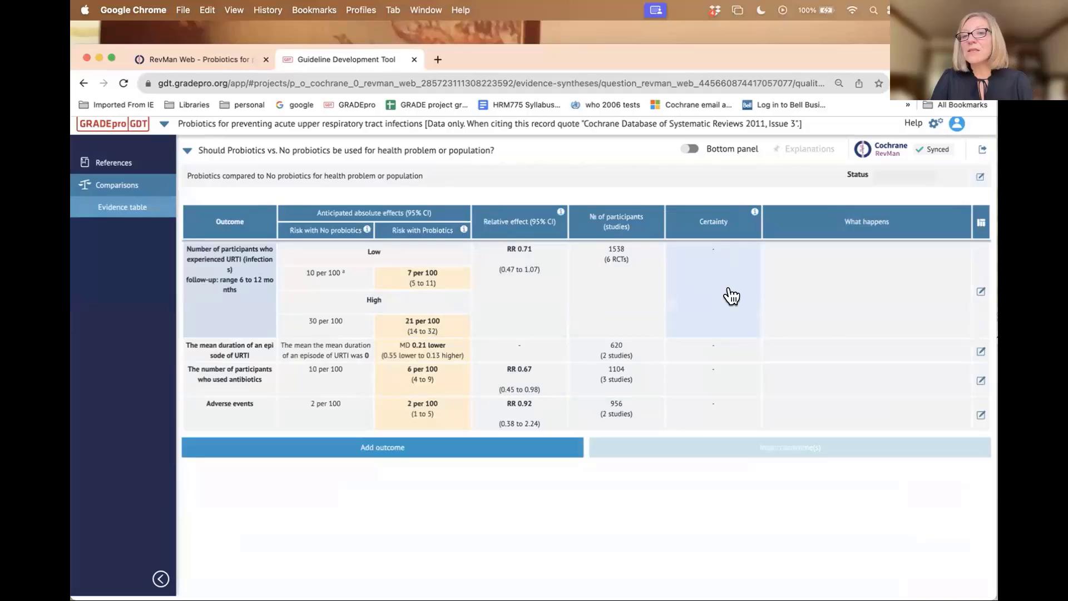
pyautogui.moveTo(721, 303)
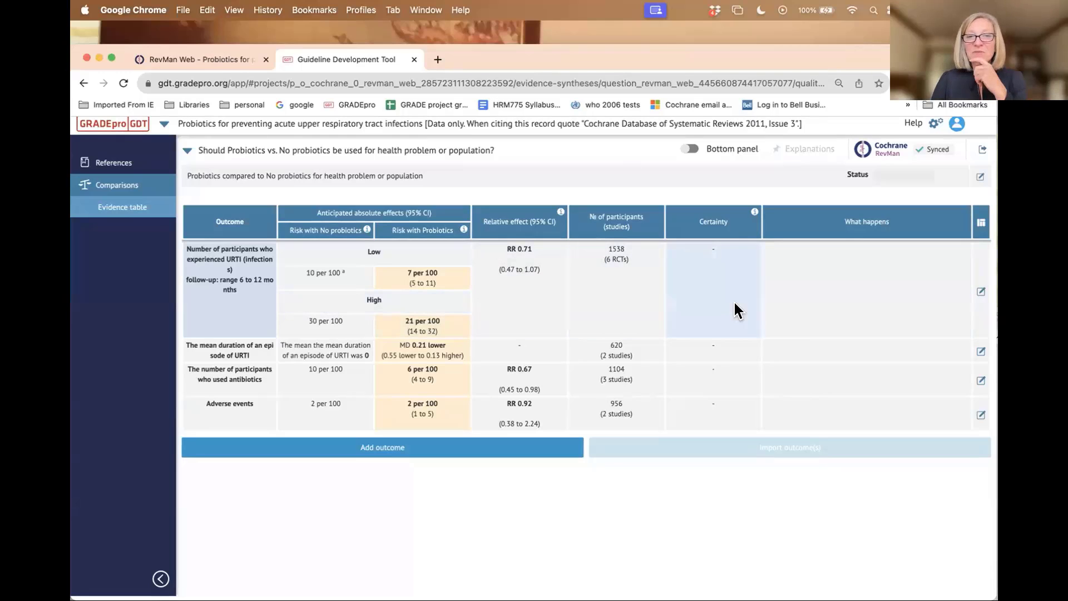
pyautogui.moveTo(723, 294)
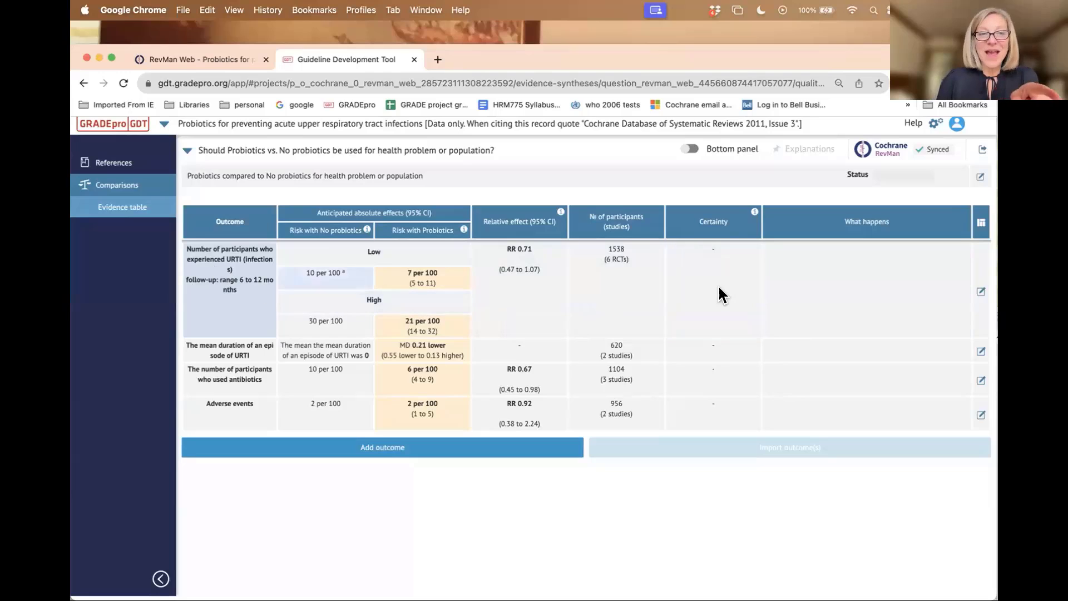
pyautogui.moveTo(234, 361)
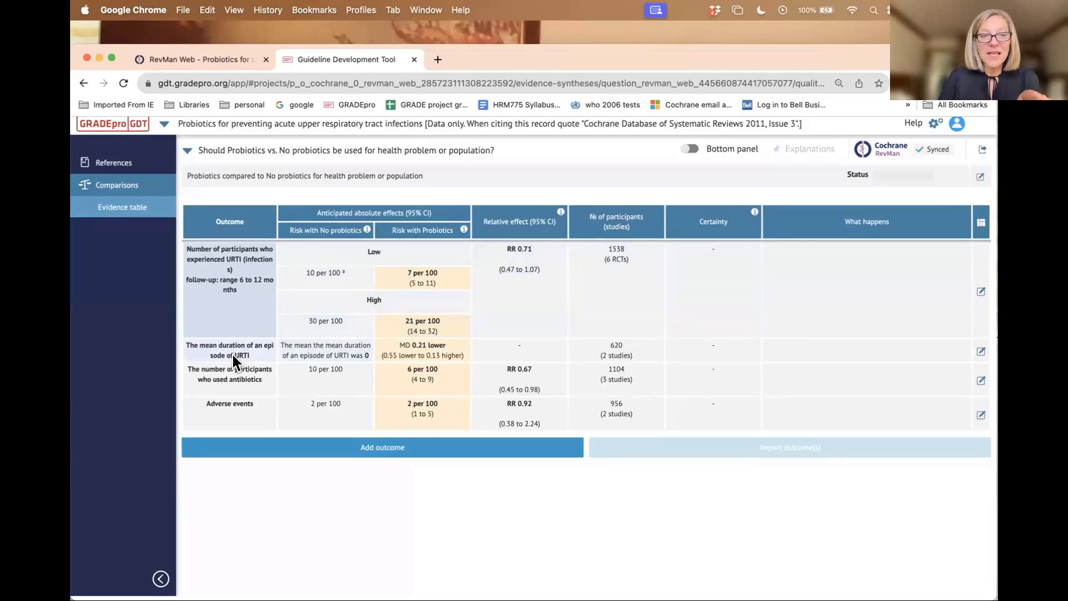